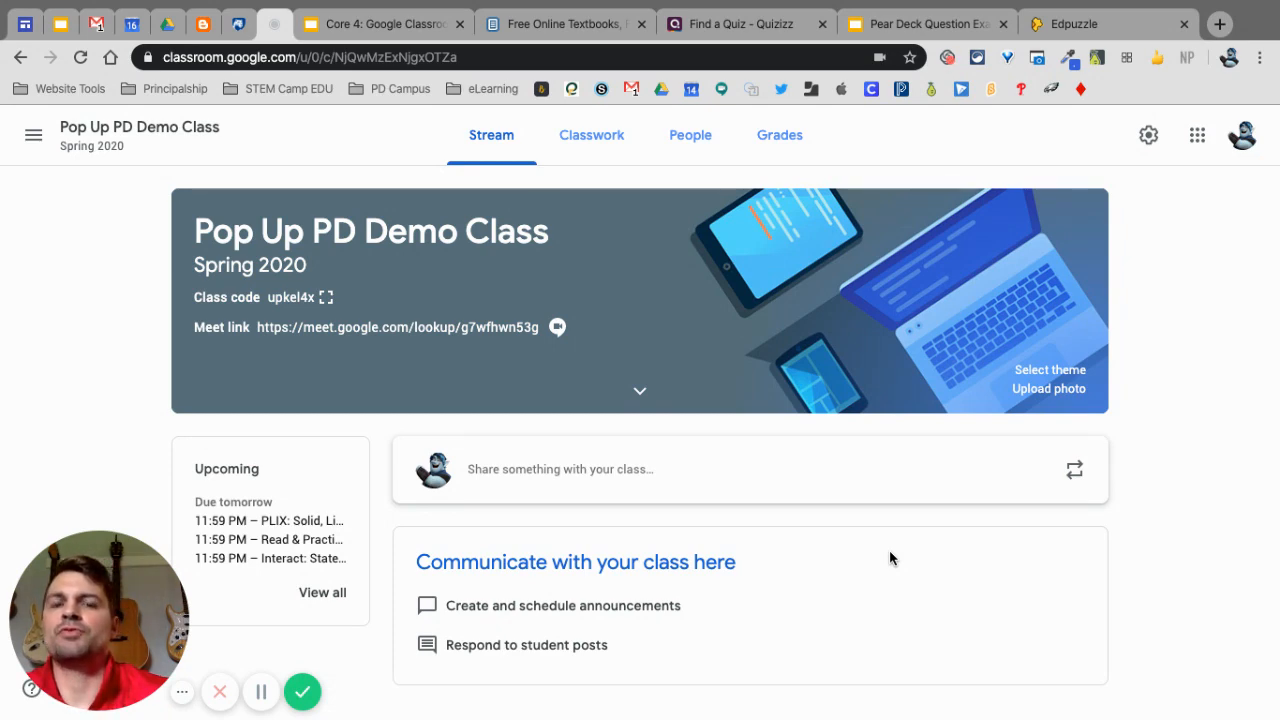
mouse_move(854, 137)
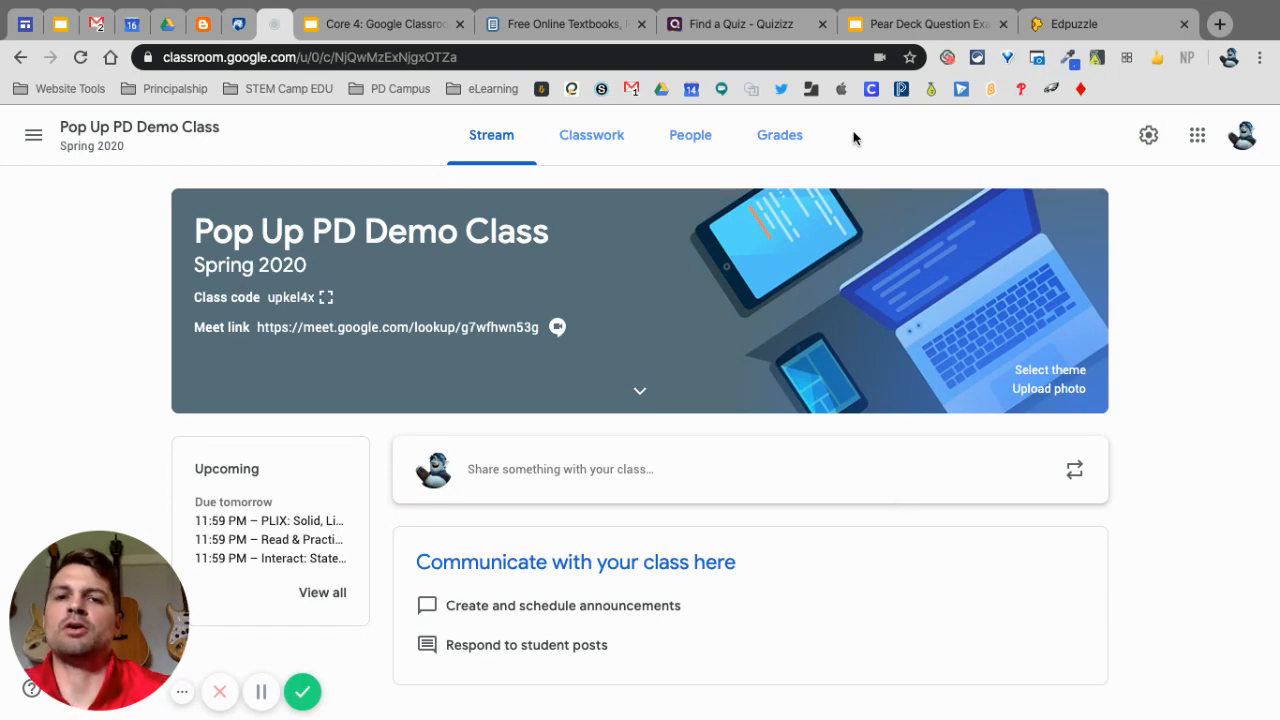
- Switch to the CK-12 'Free Online Textbooks' browser tab
left_click(564, 23)
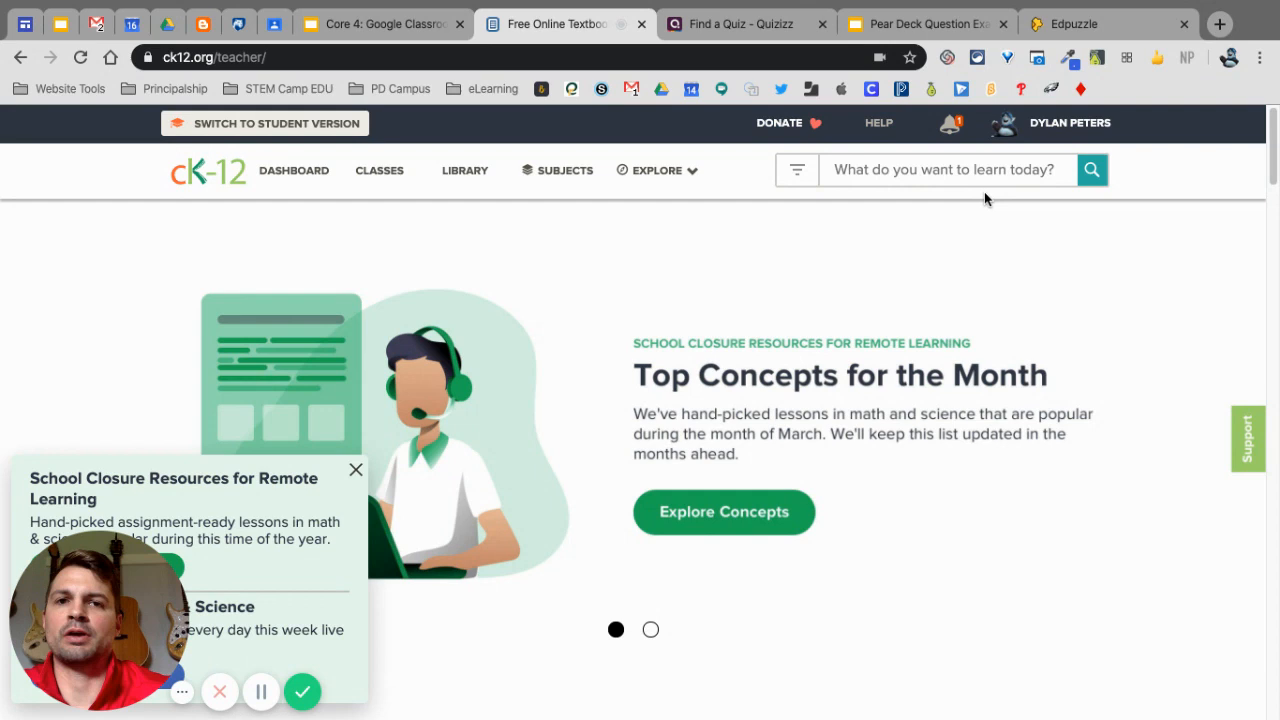
mouse_move(1007, 267)
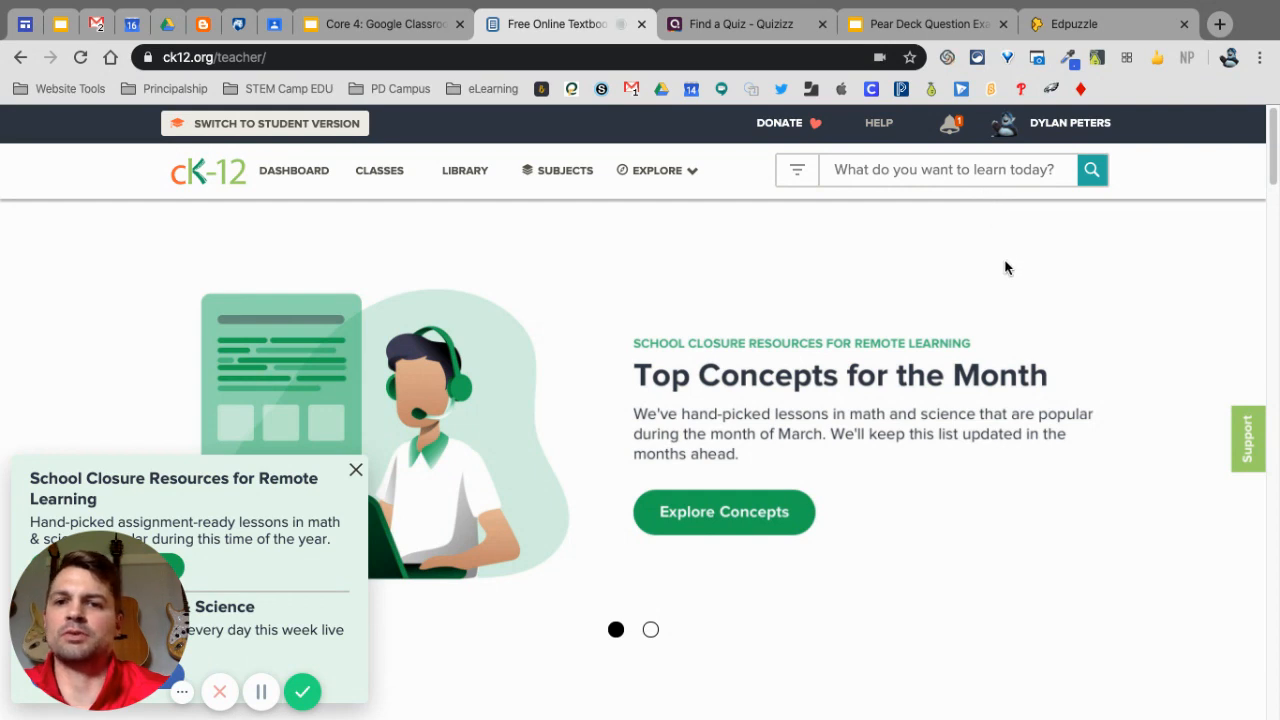
mouse_move(901, 322)
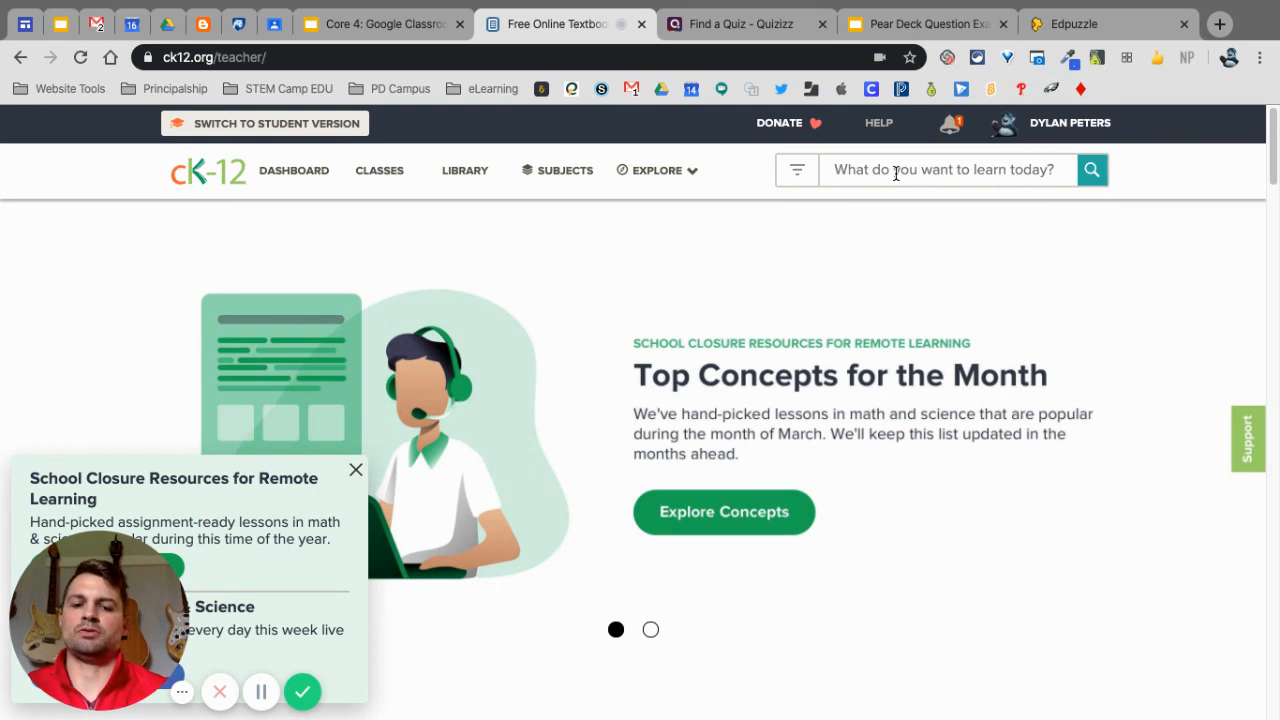
- Browse CK-12 subjects to the Earth Science FlexBook and open chapter 3's 3.7 Seasons
type("Solids")
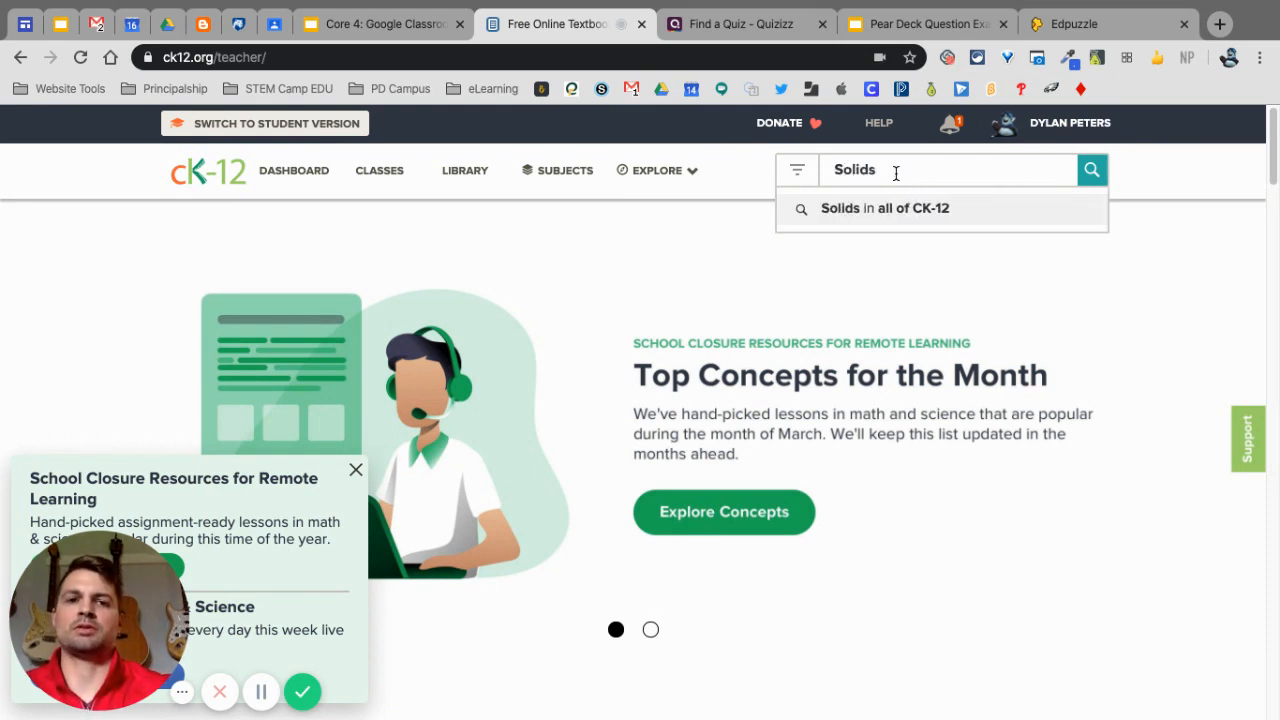
key("Backspace")
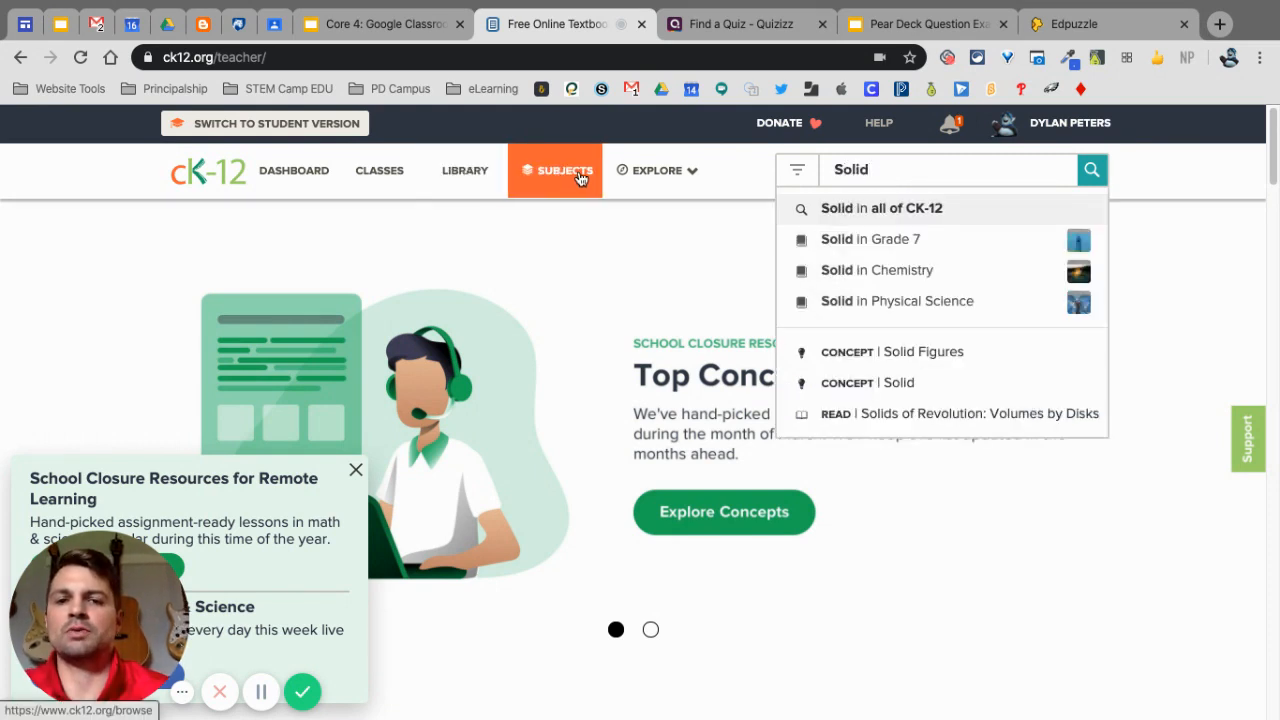
left_click(564, 169)
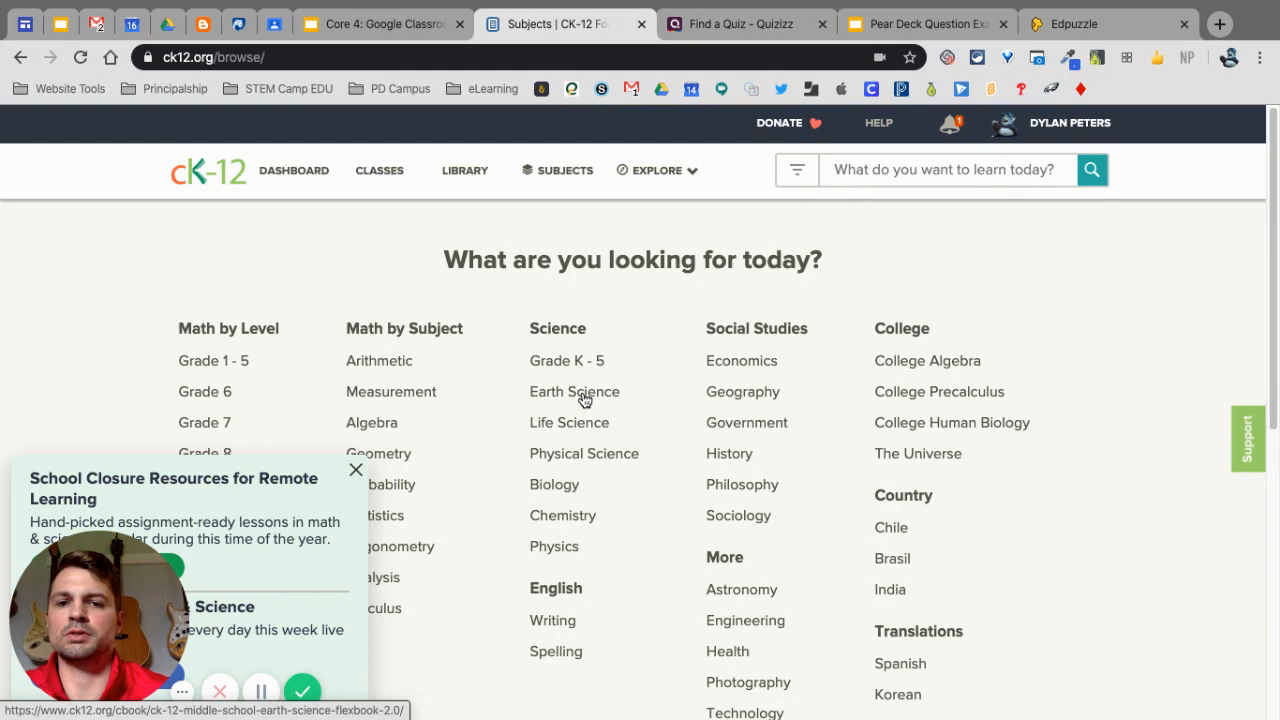
left_click(574, 391)
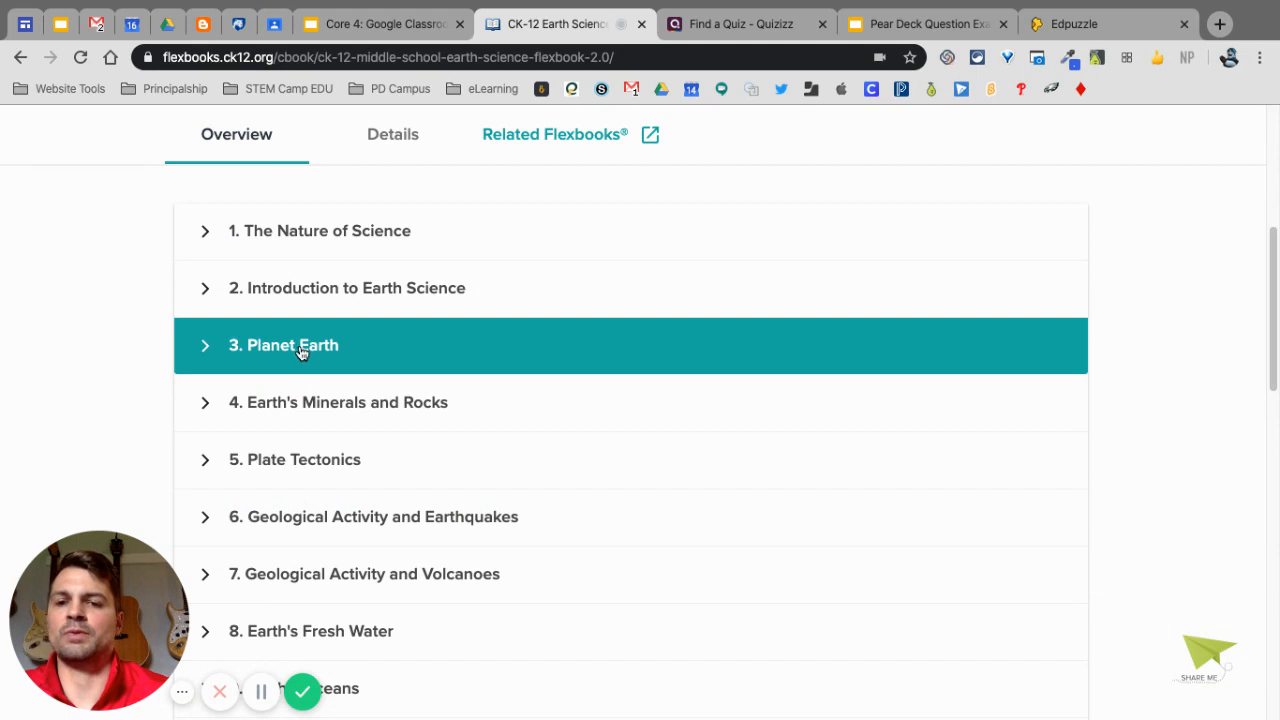
left_click(283, 345)
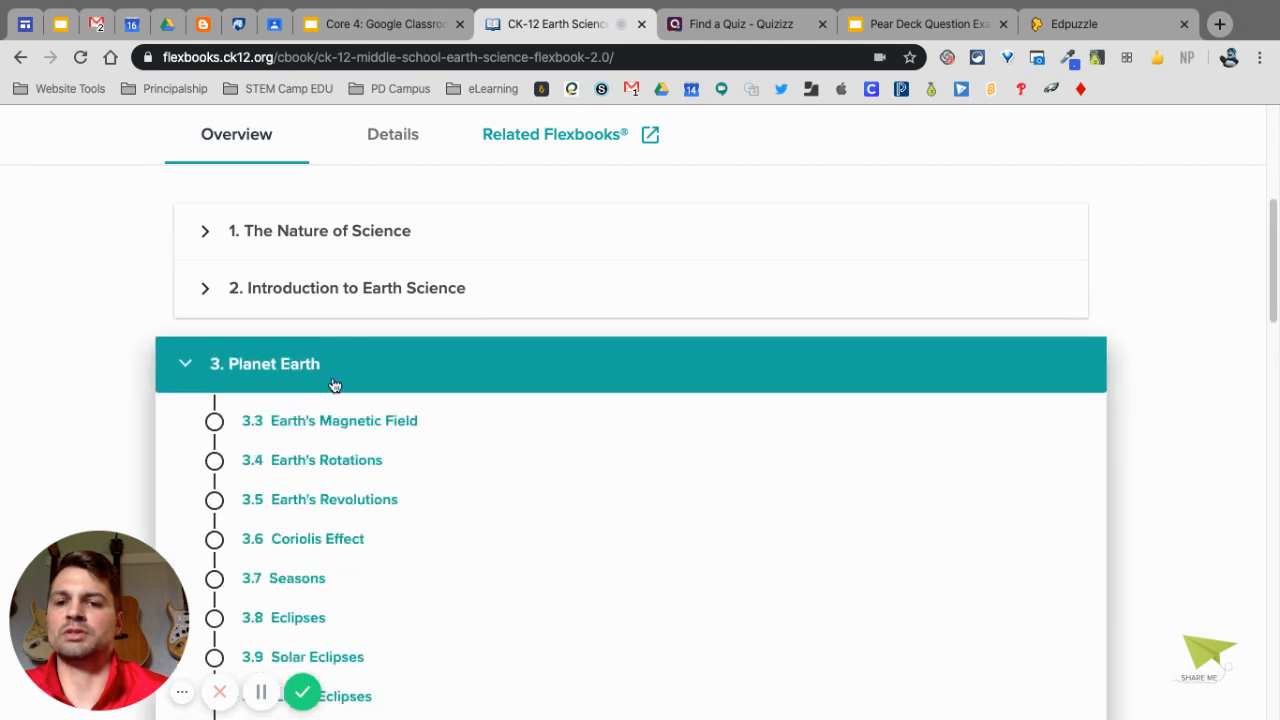
scroll("up", 3)
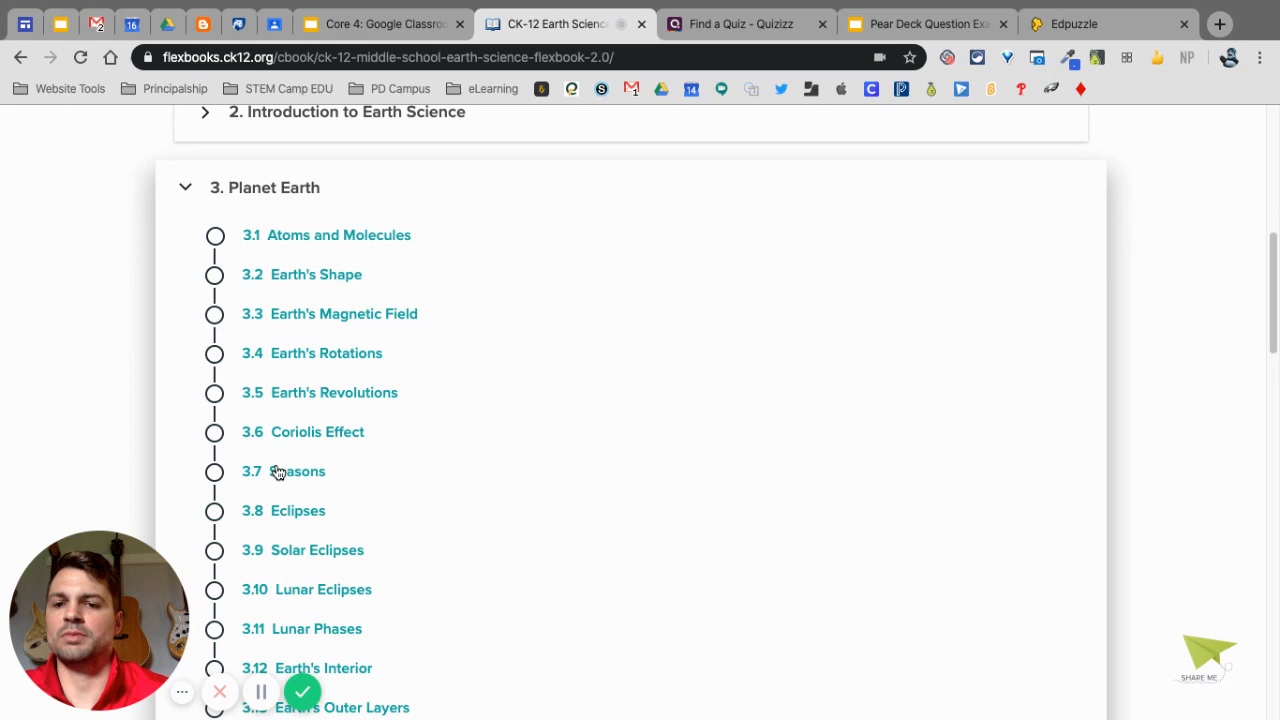
left_click(296, 471)
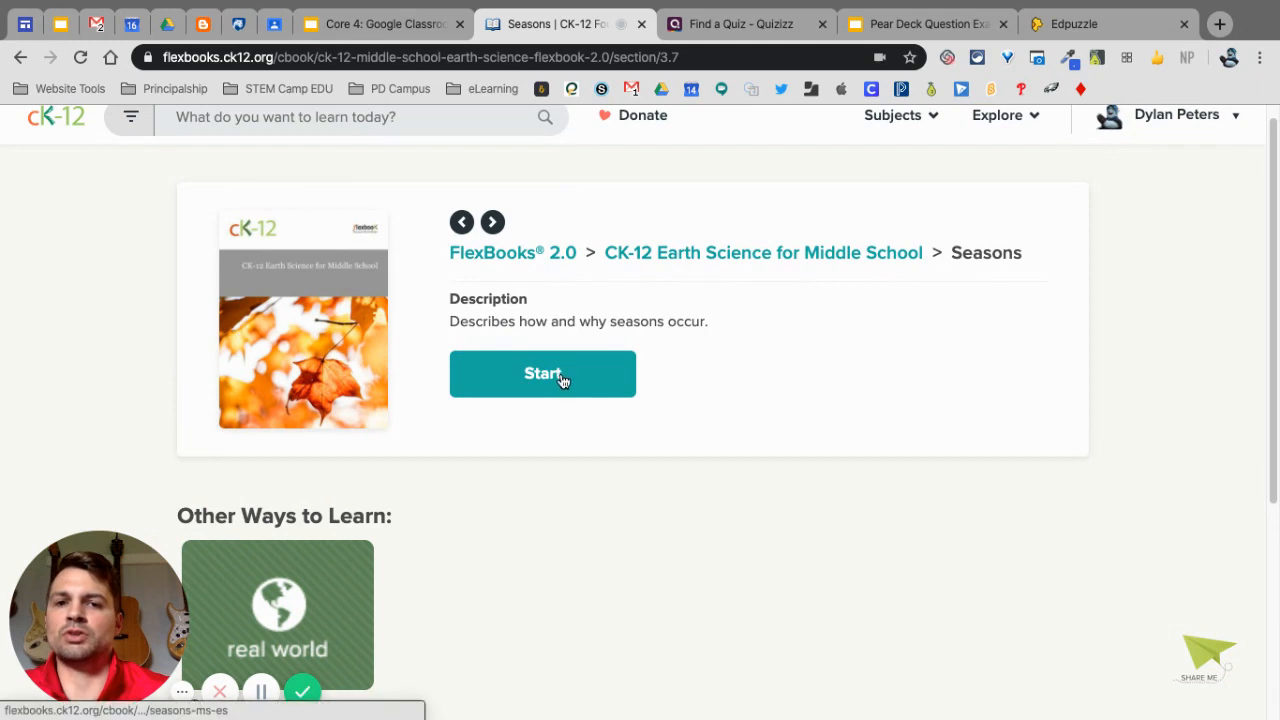
mouse_move(462, 320)
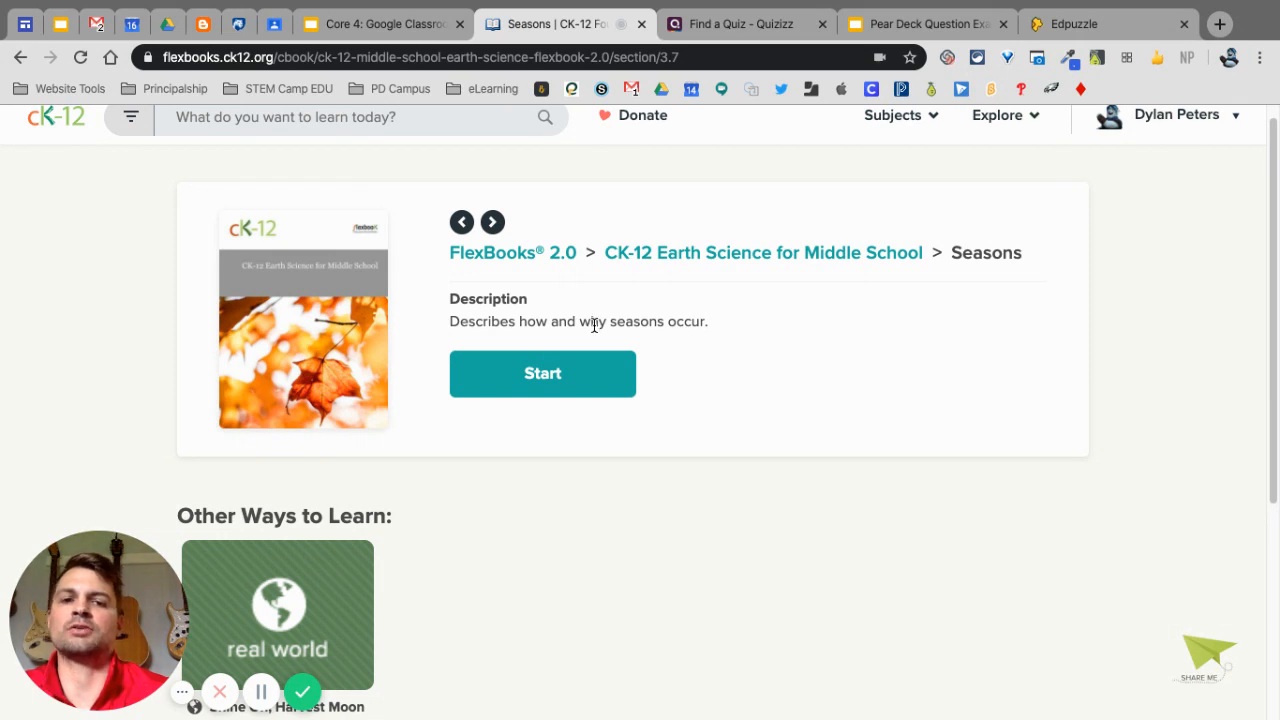
mouse_move(560, 372)
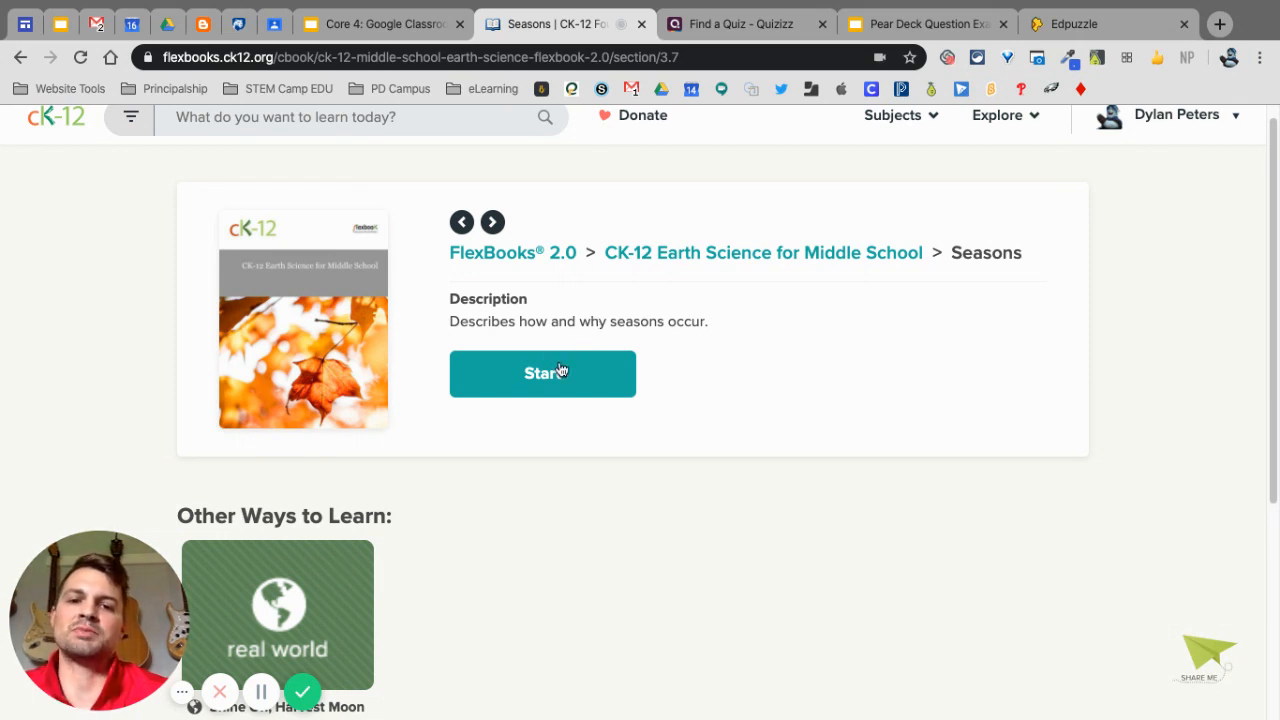
- Start the 3.7 Seasons lesson from its overview page
left_click(542, 373)
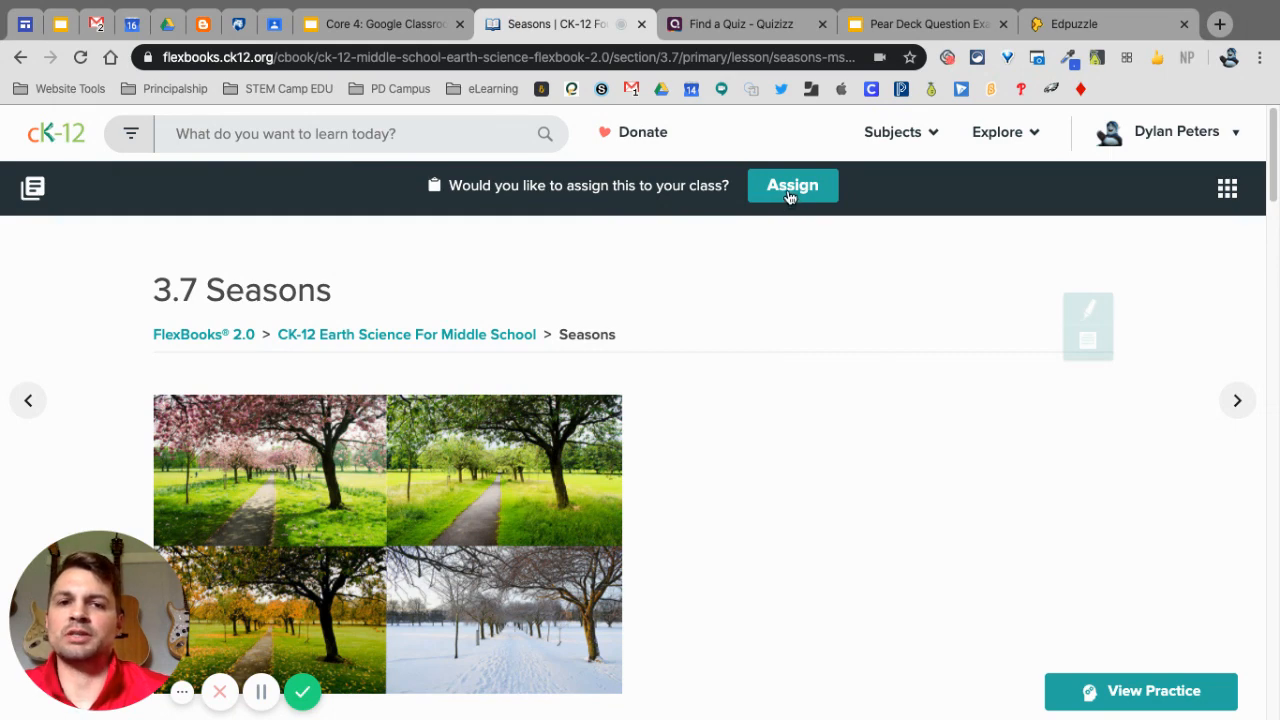
- Assign Seasons via Google Classroom, connecting with the teacher's school Google account
left_click(792, 185)
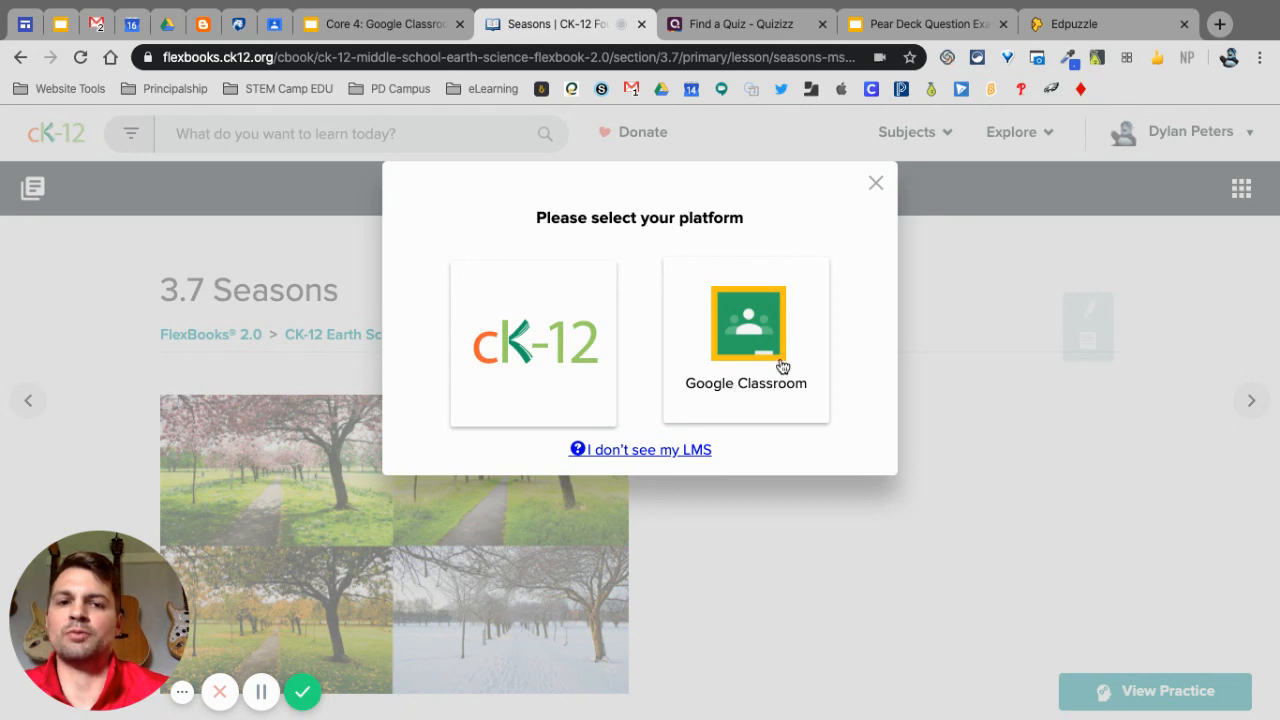
left_click(745, 335)
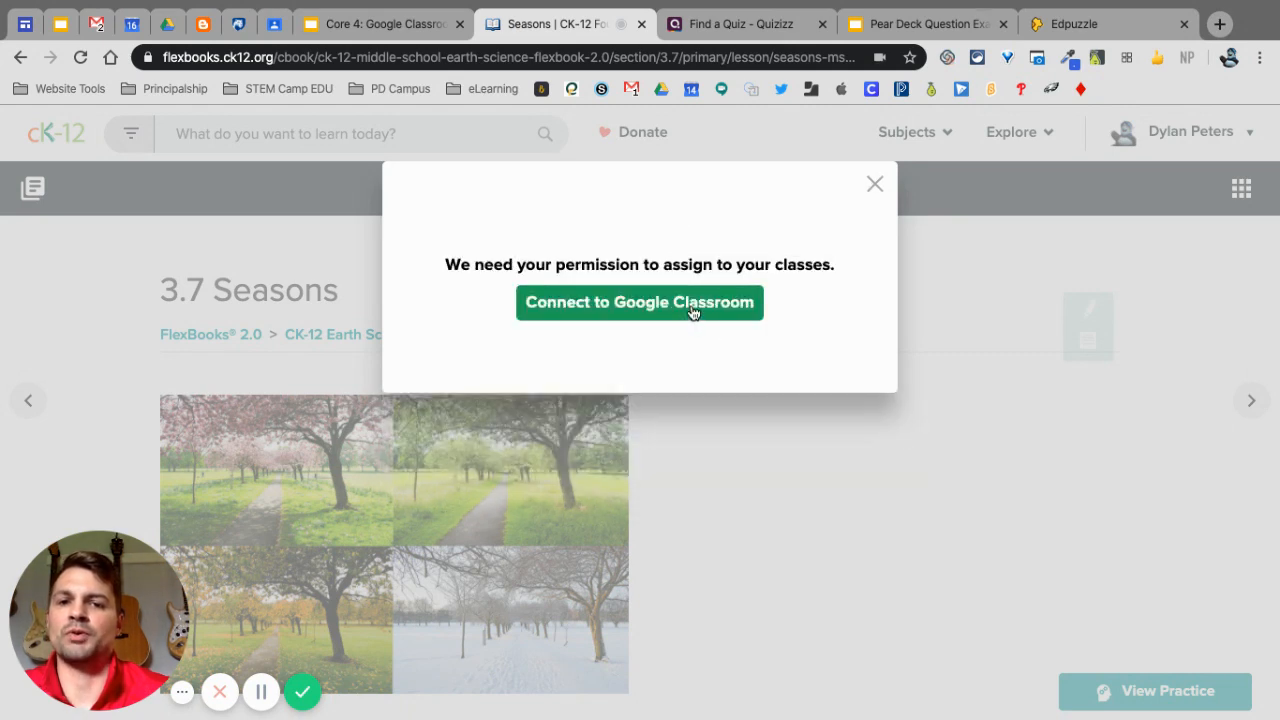
left_click(639, 302)
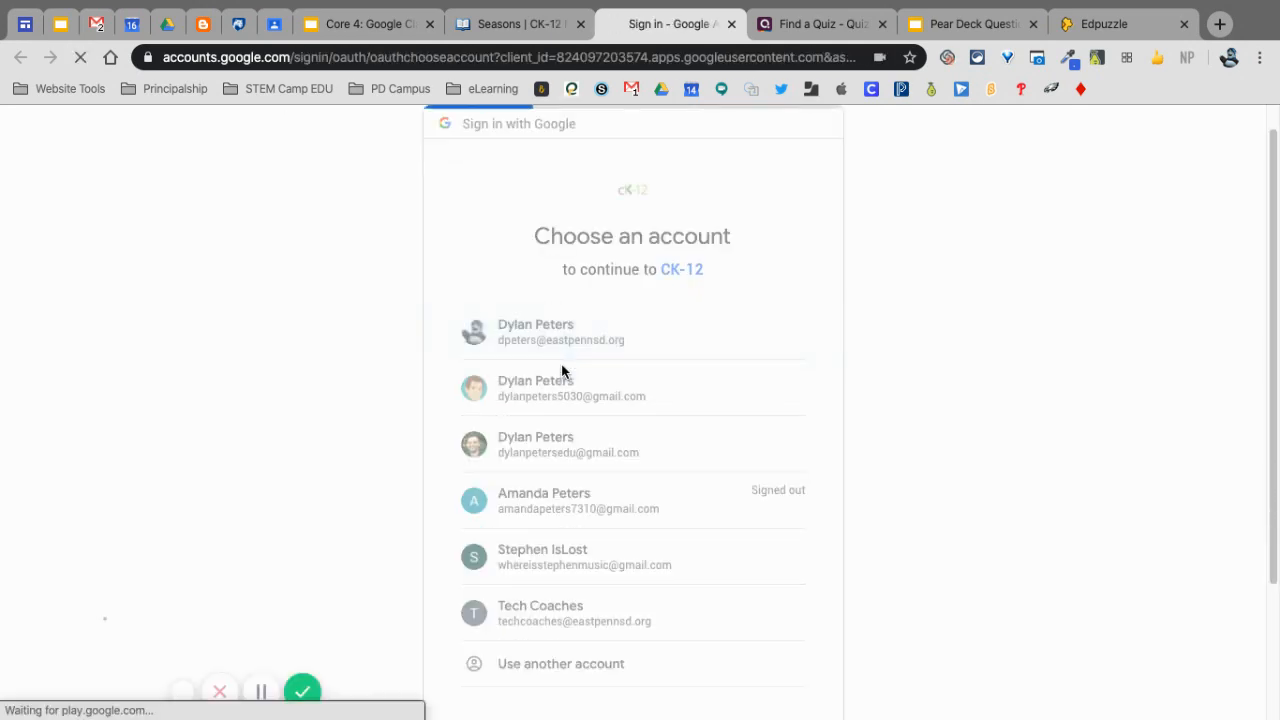
left_click(561, 332)
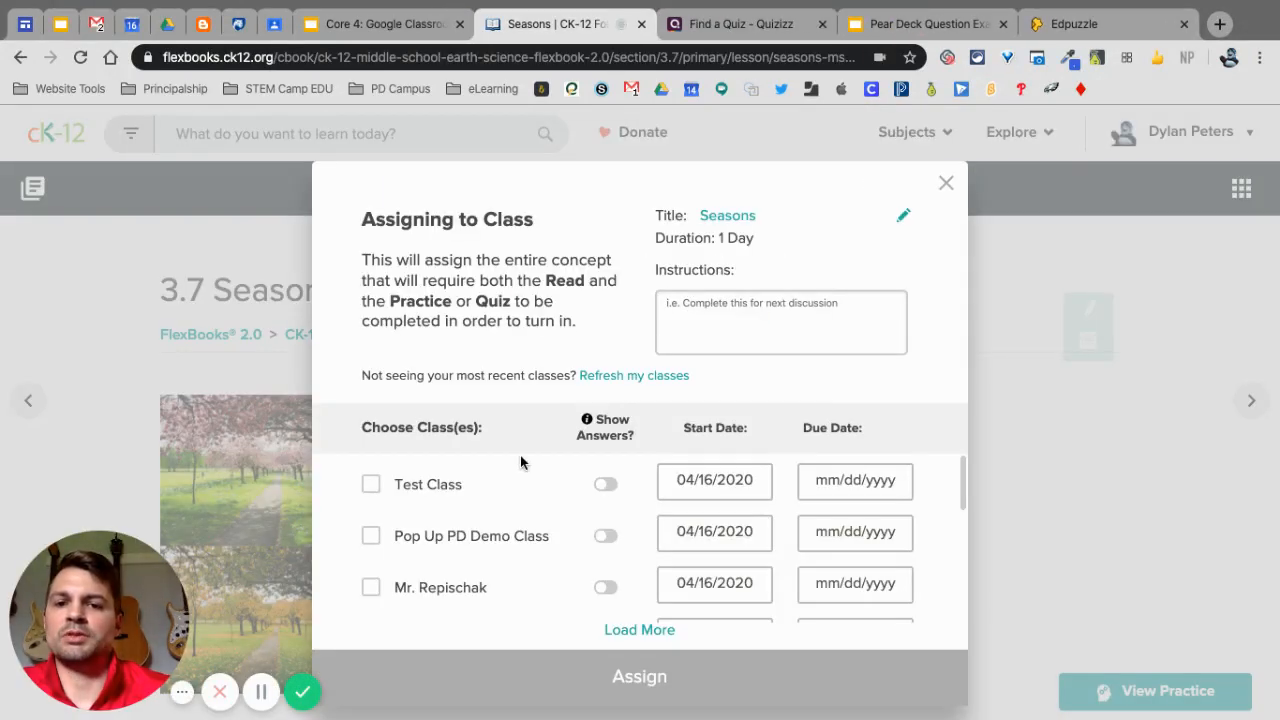
- Select Pop Up PD Demo Class, due date 04/24/2020, with Show Answers on
scroll("down", 3)
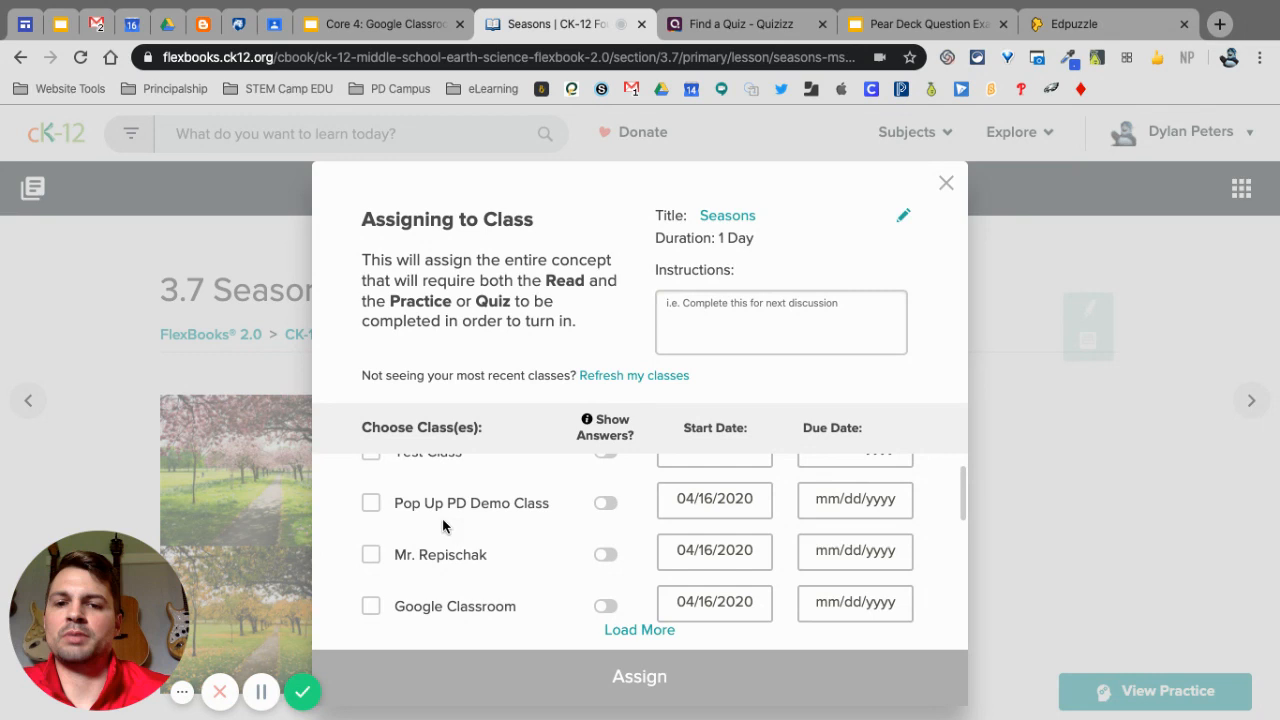
left_click(371, 503)
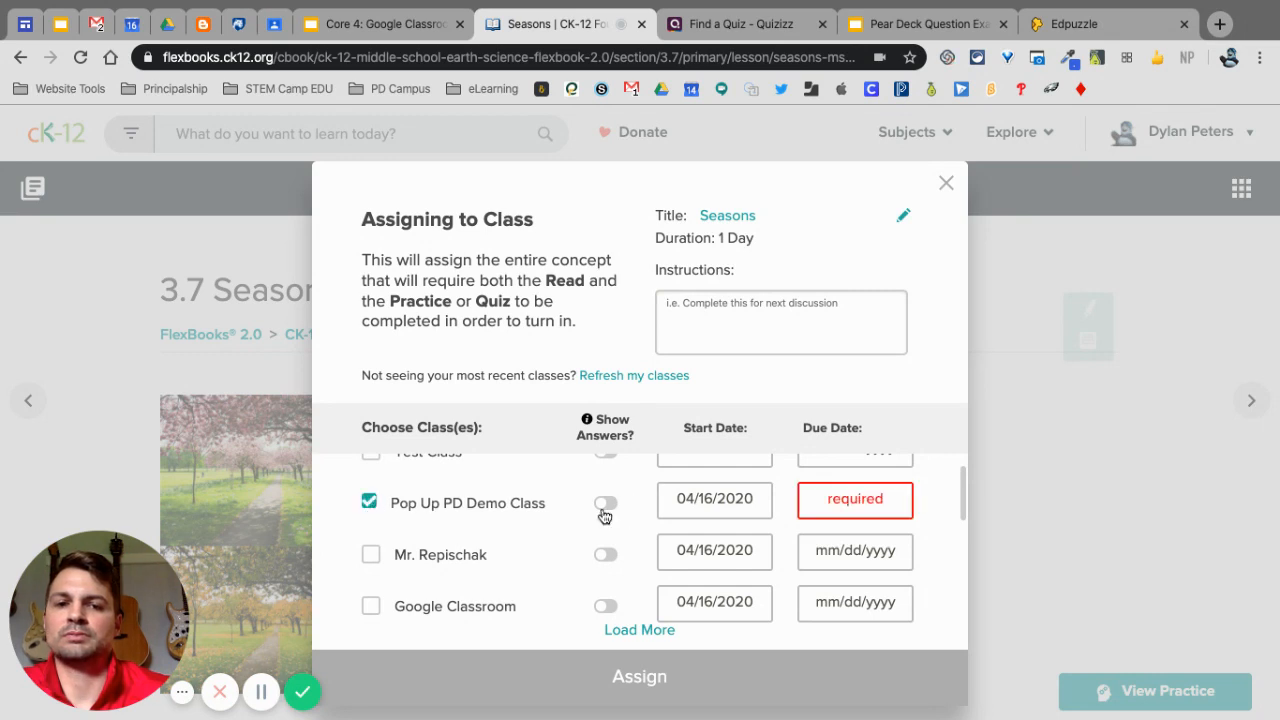
left_click(855, 499)
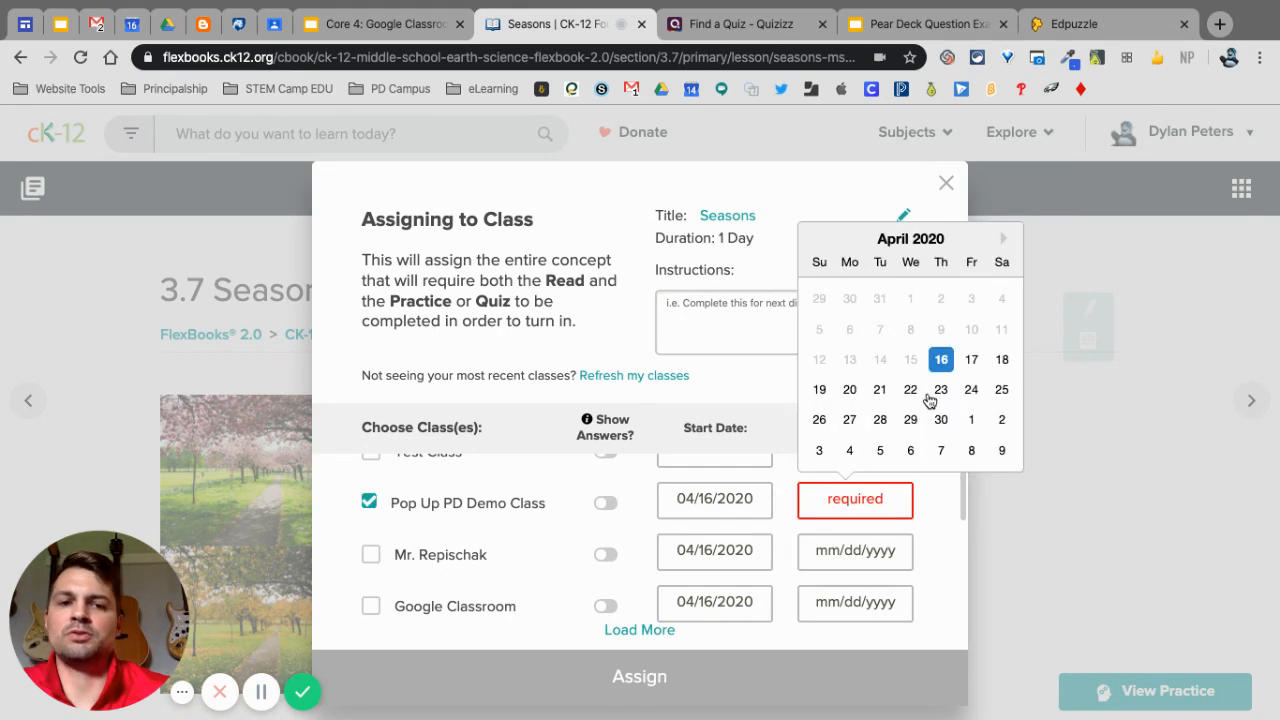
left_click(971, 389)
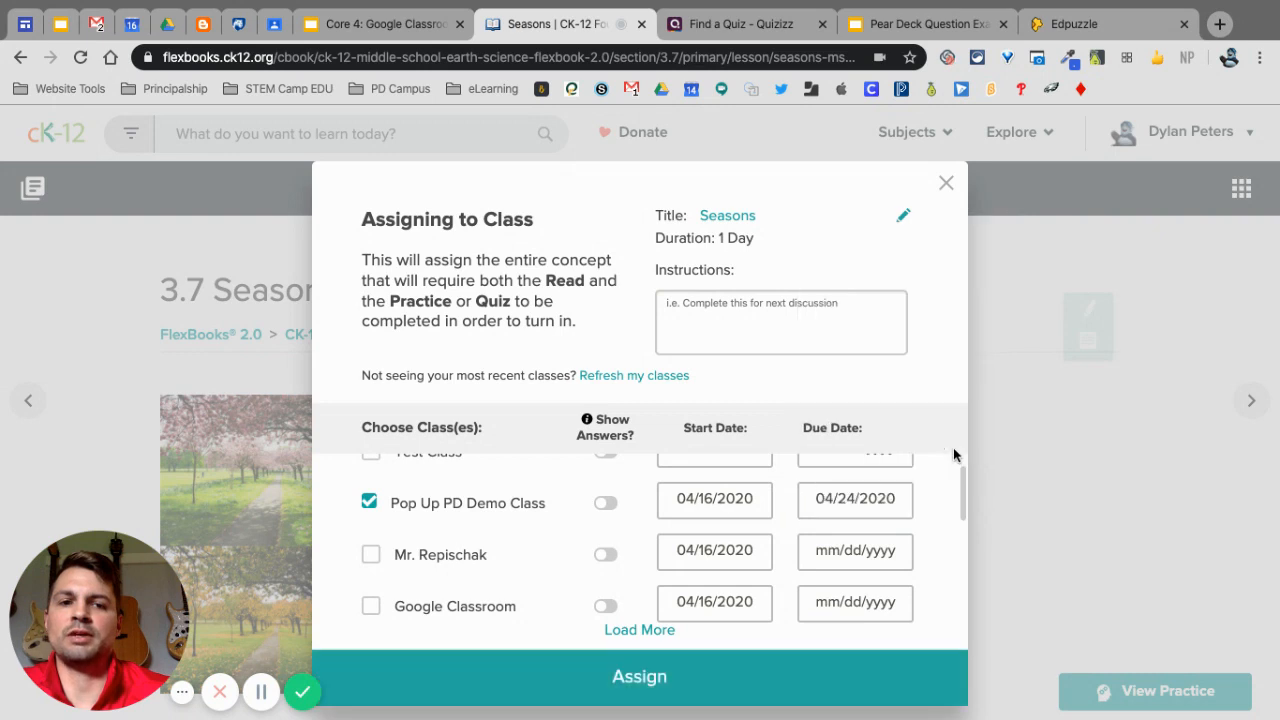
scroll("up", 3)
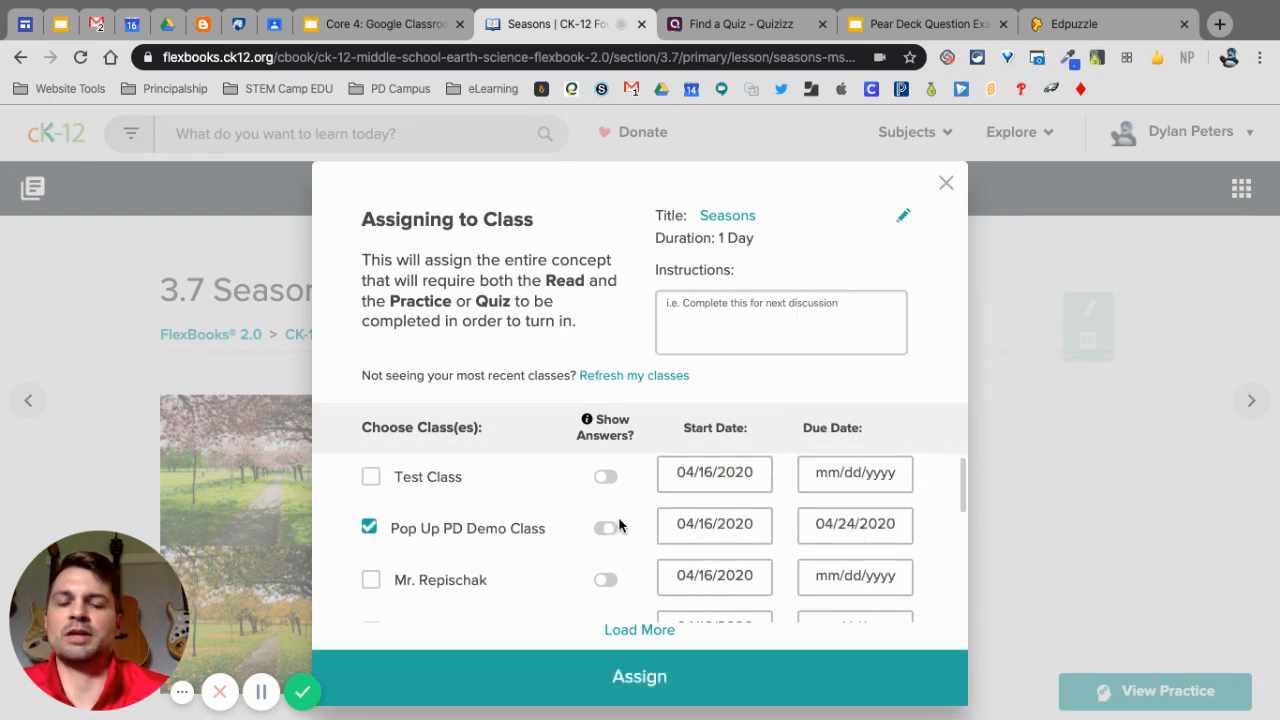
left_click(605, 528)
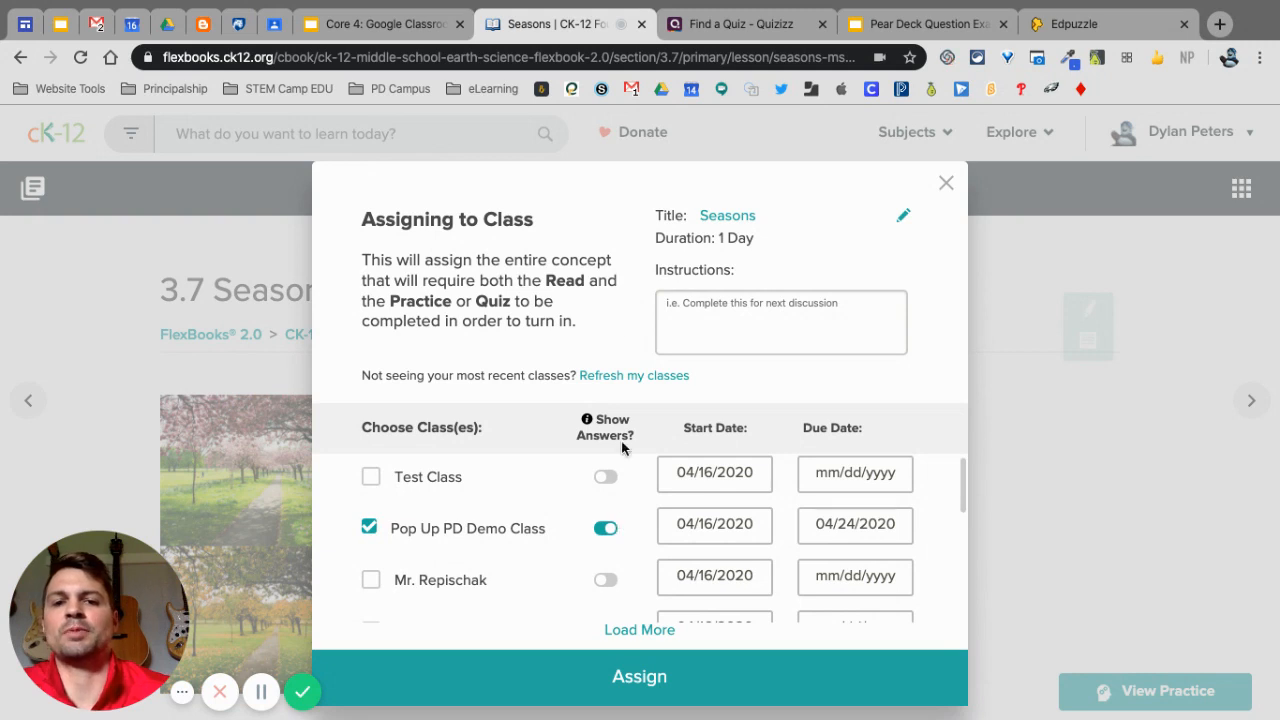
mouse_move(608, 308)
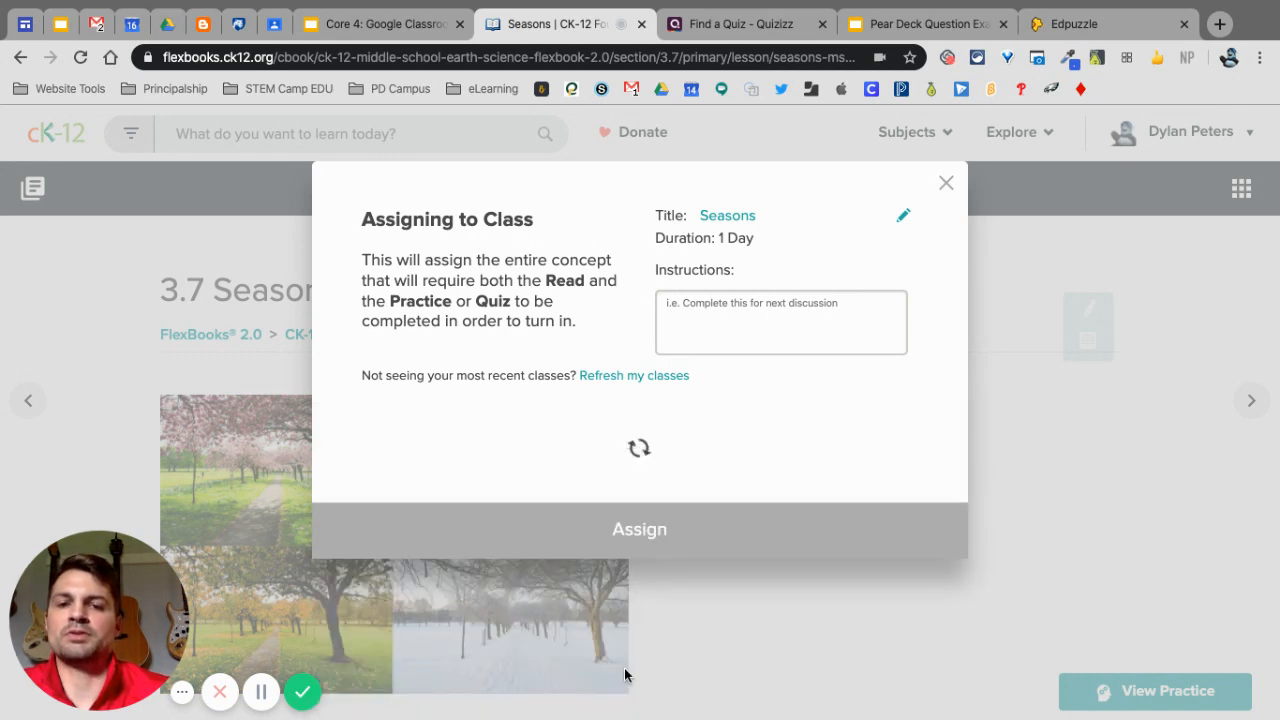
- Confirm the Seasons assignment and dismiss the success message
left_click(639, 529)
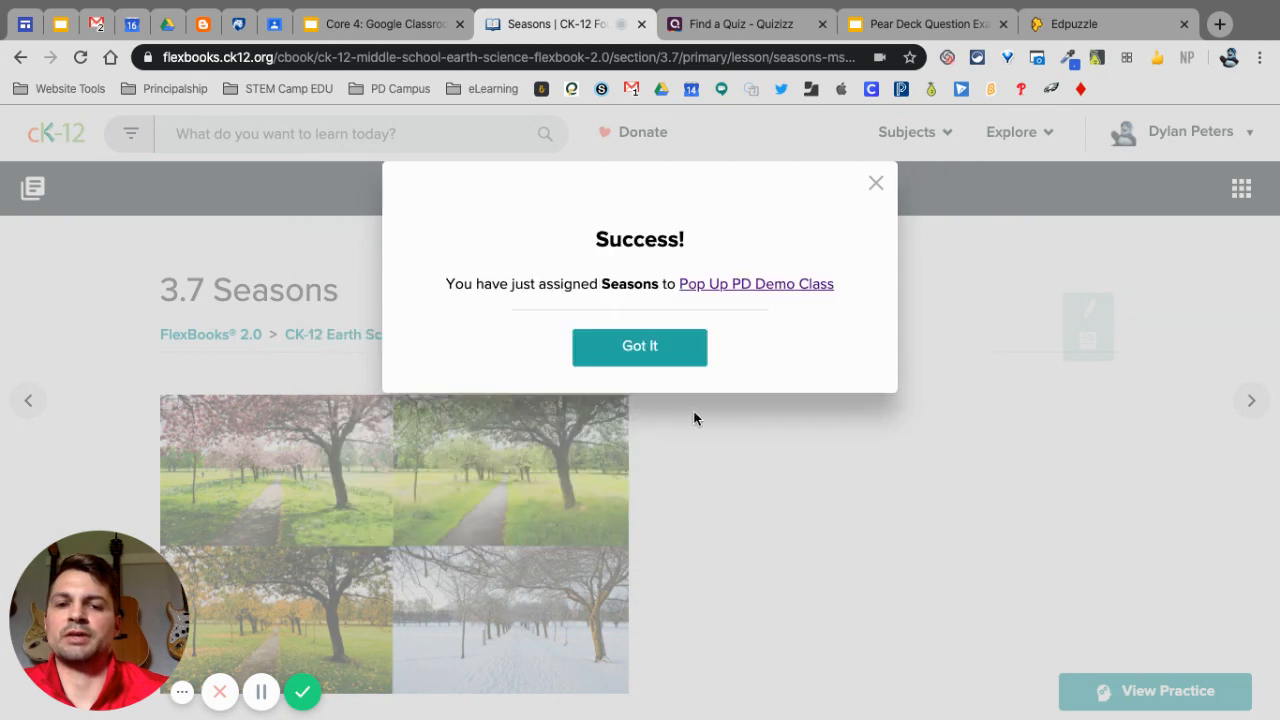
left_click(639, 346)
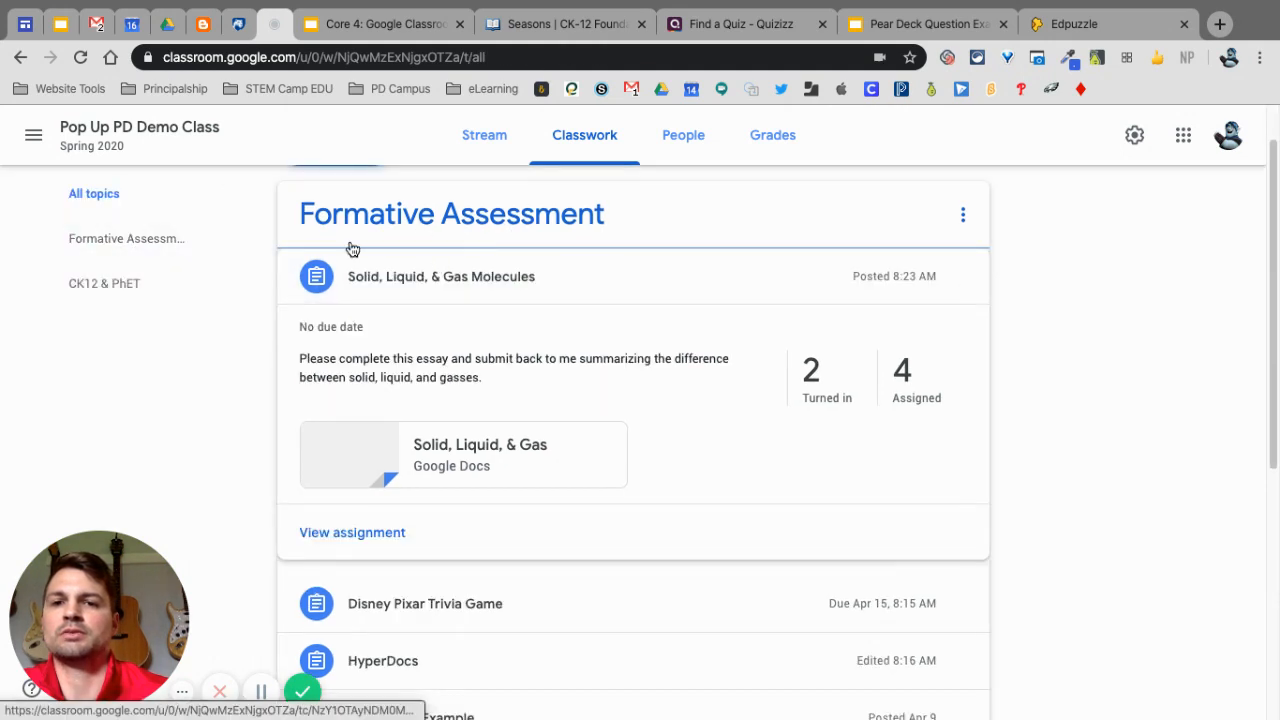
scroll("up", 3)
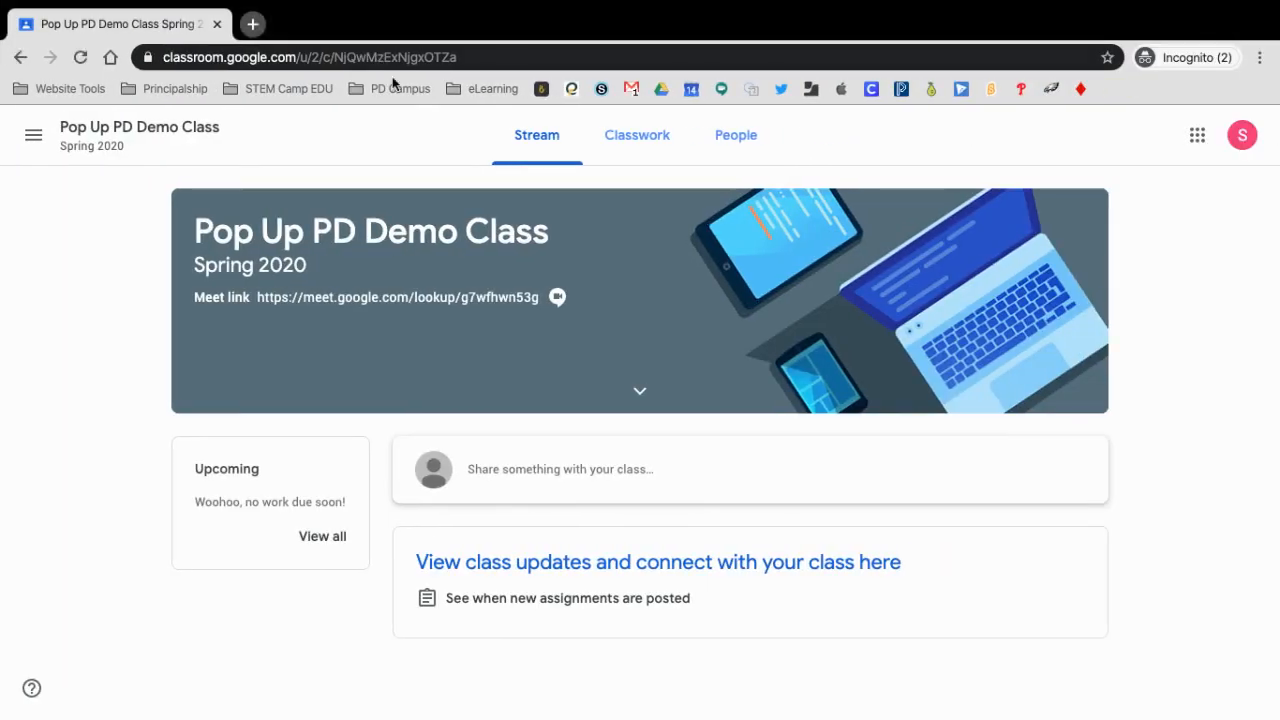
- Open the Seasons CK-12 attachment from the student's Classwork, then return to the teacher window
left_click(630, 135)
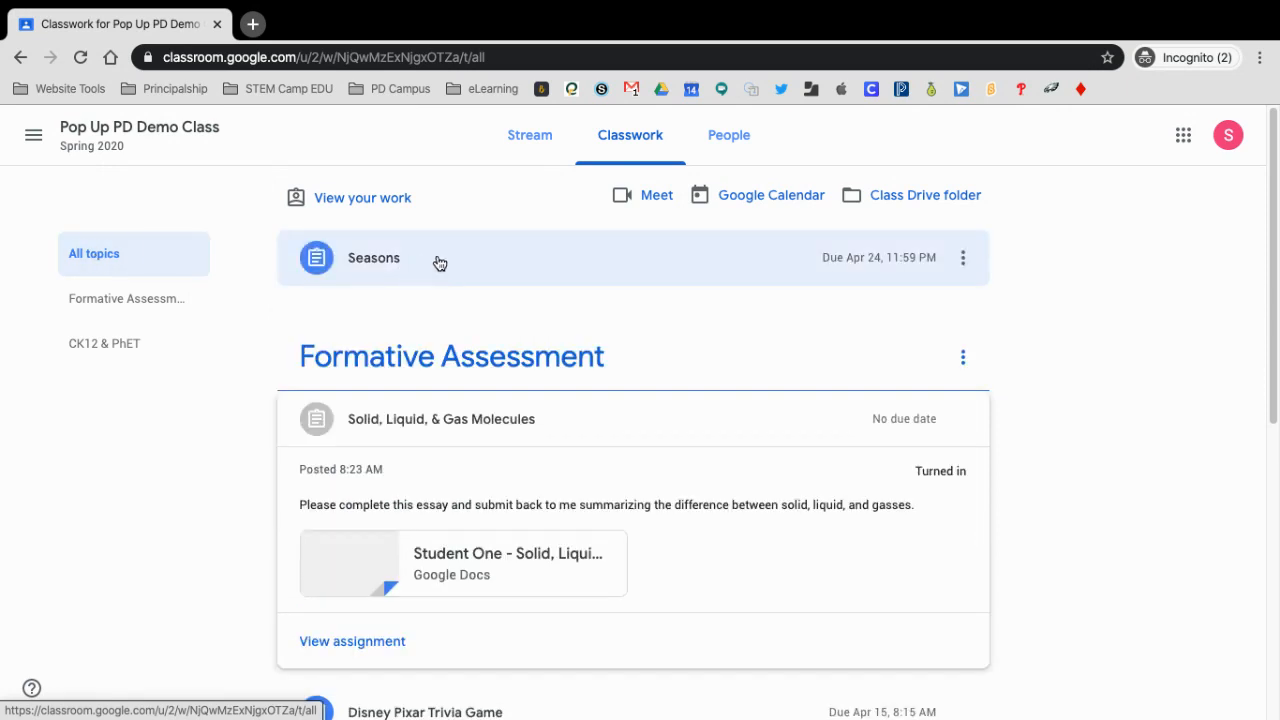
left_click(373, 257)
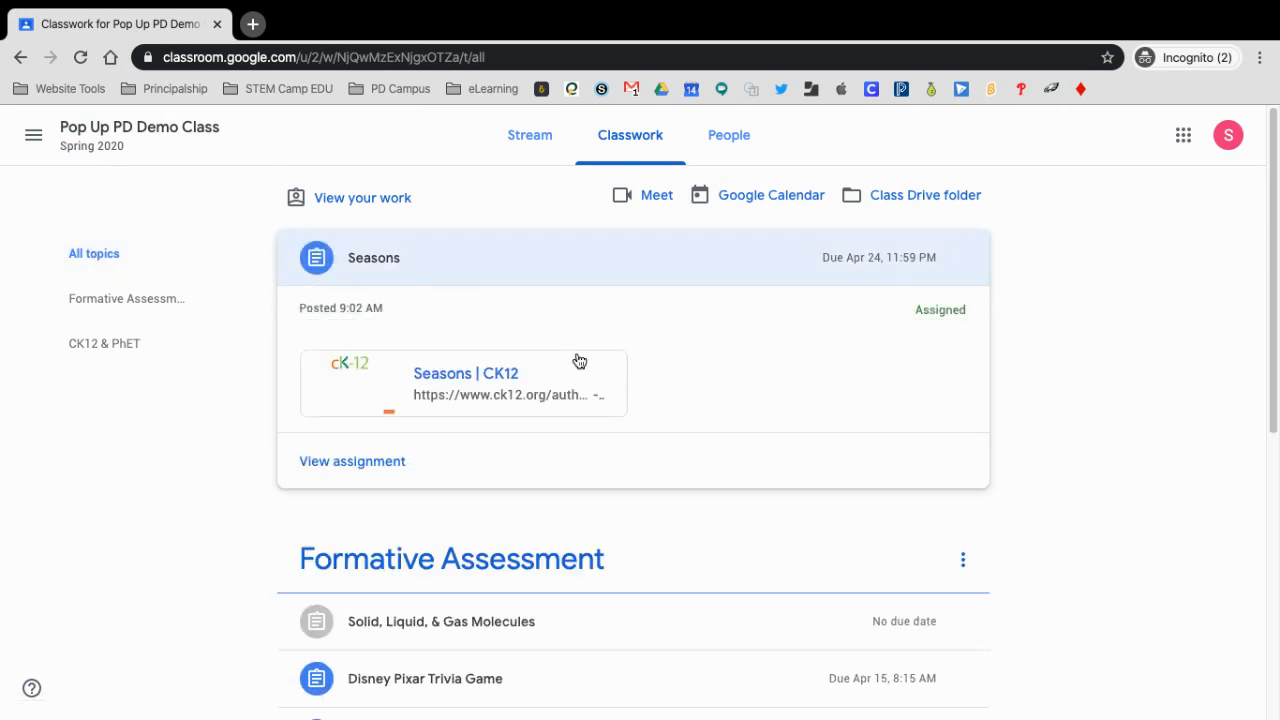
mouse_move(763, 393)
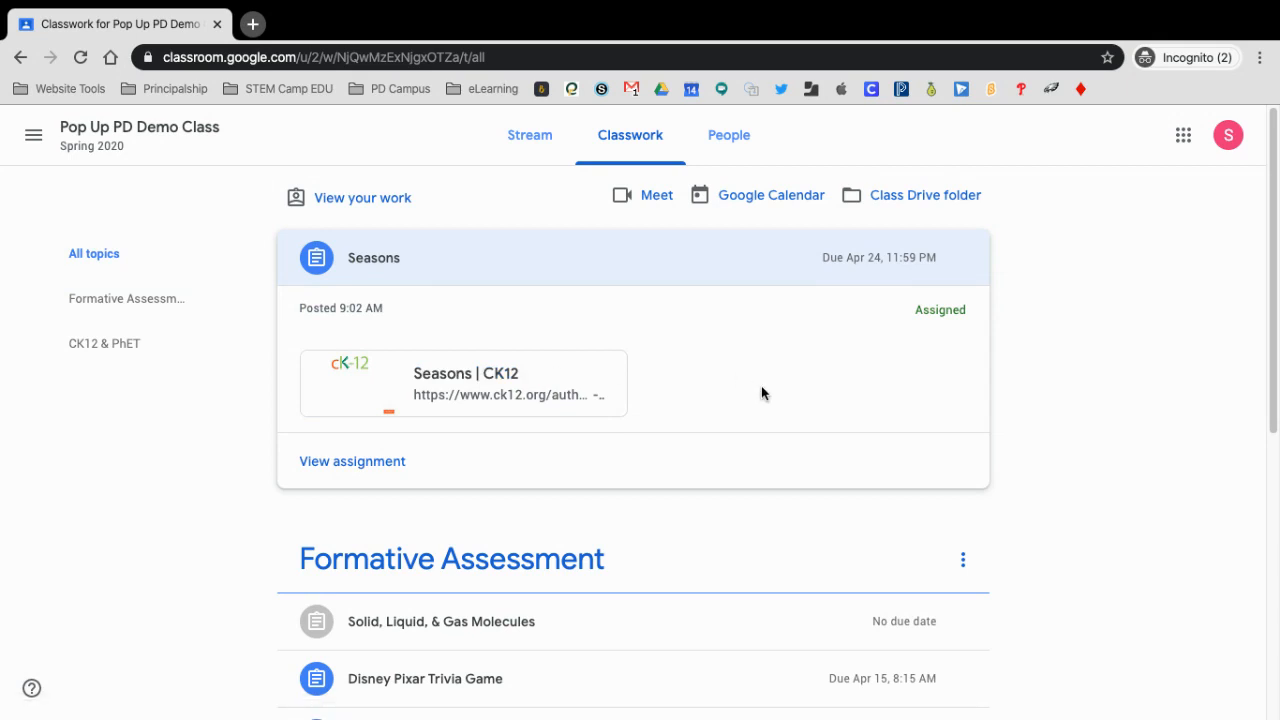
left_click(463, 383)
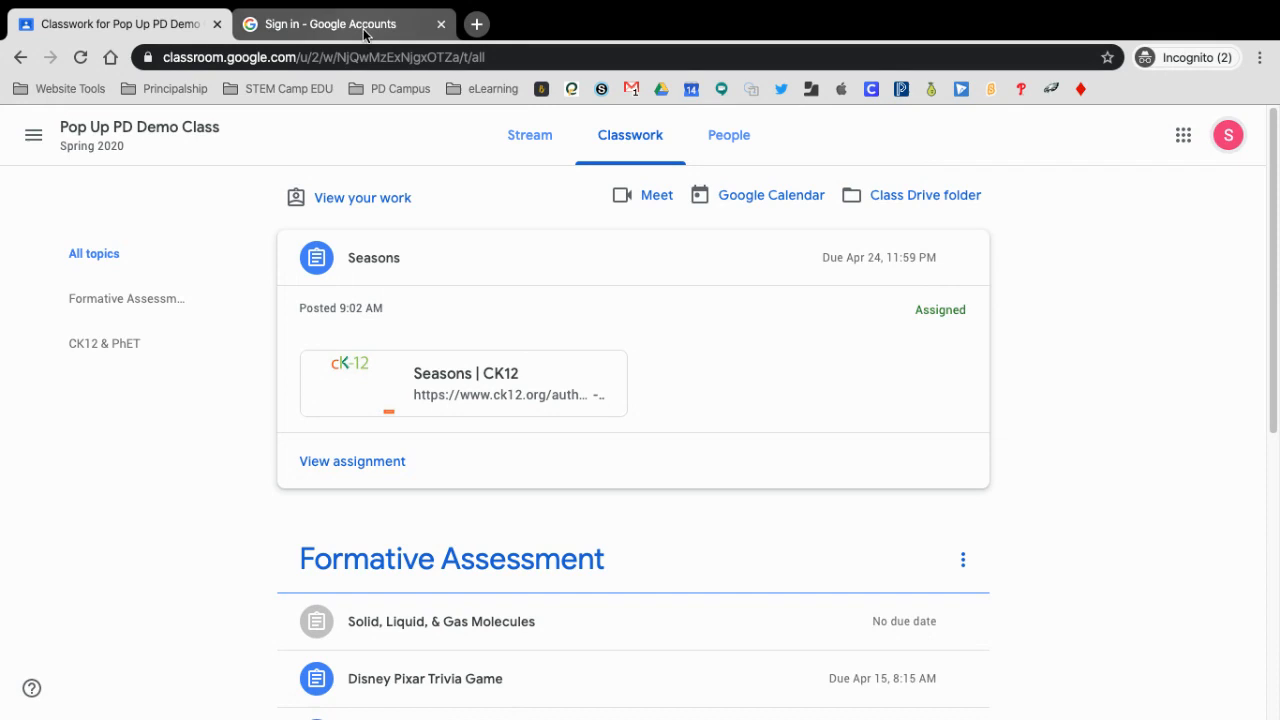
left_click(466, 383)
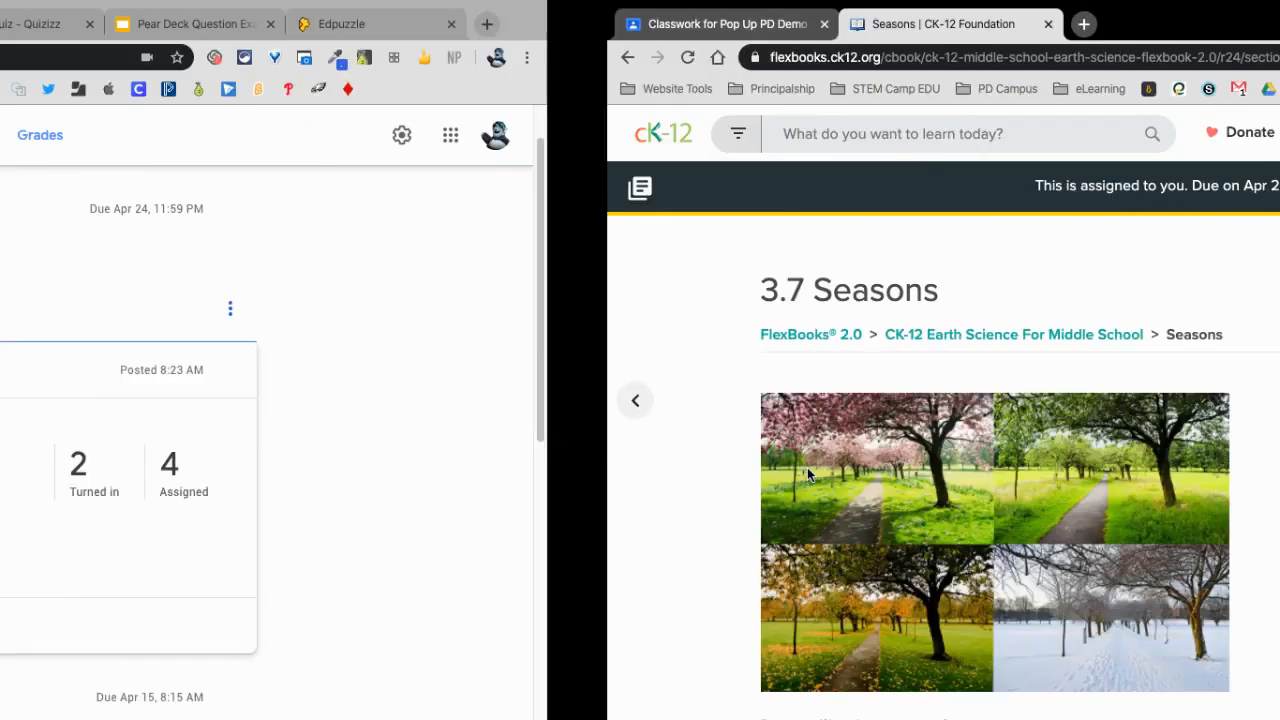
left_click(380, 23)
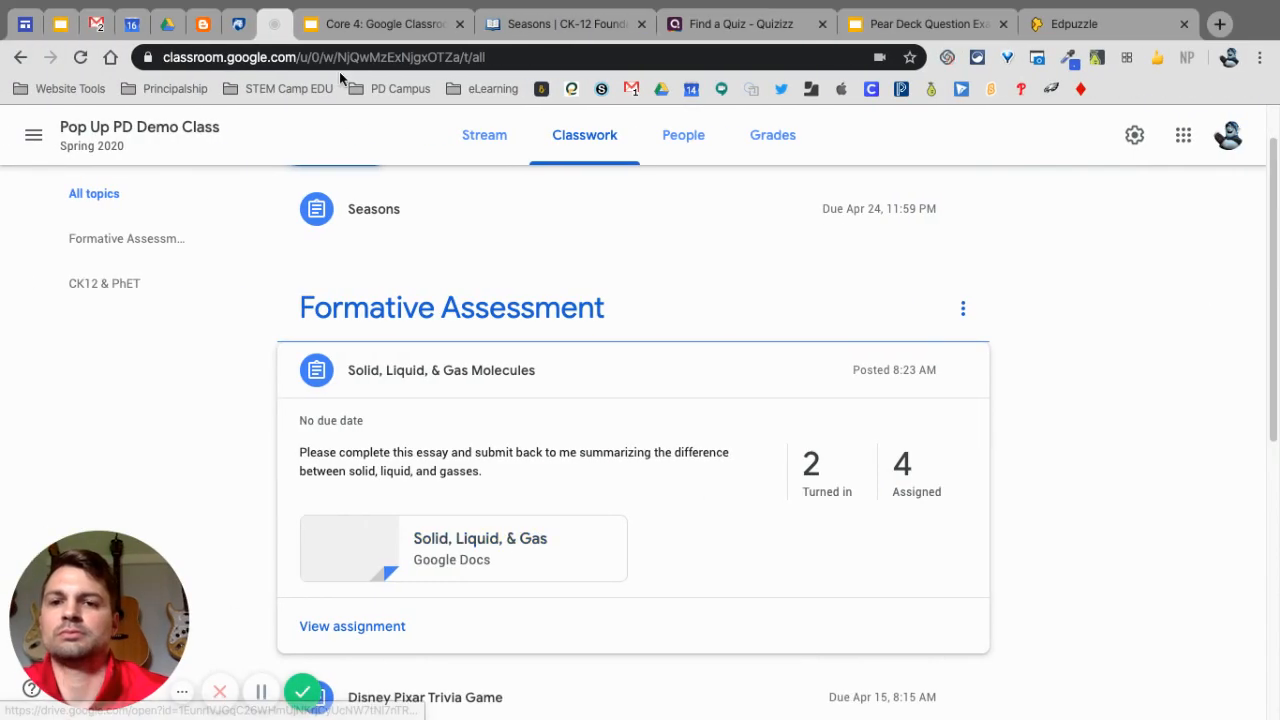
mouse_move(745, 23)
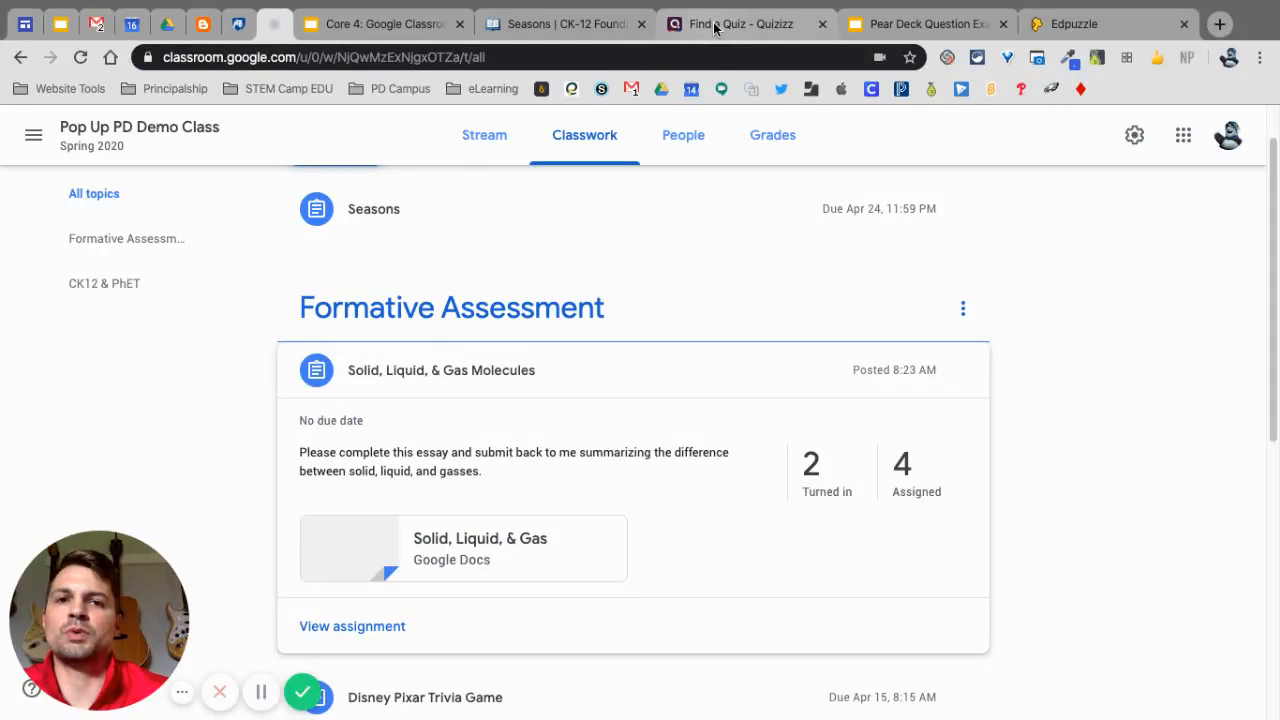
- Switch to the Quizizz browser tab with the teacher dashboard
left_click(740, 23)
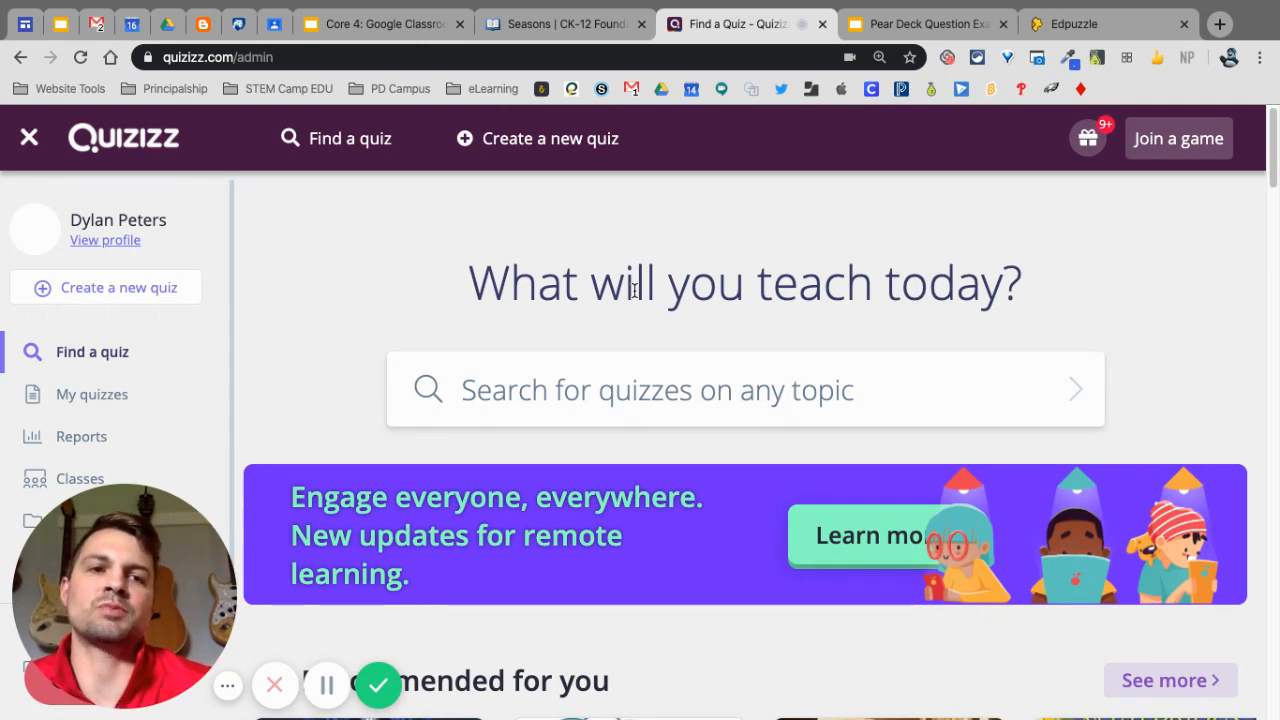
- Go to the Classes page from the Quizizz sidebar
scroll("down", 3)
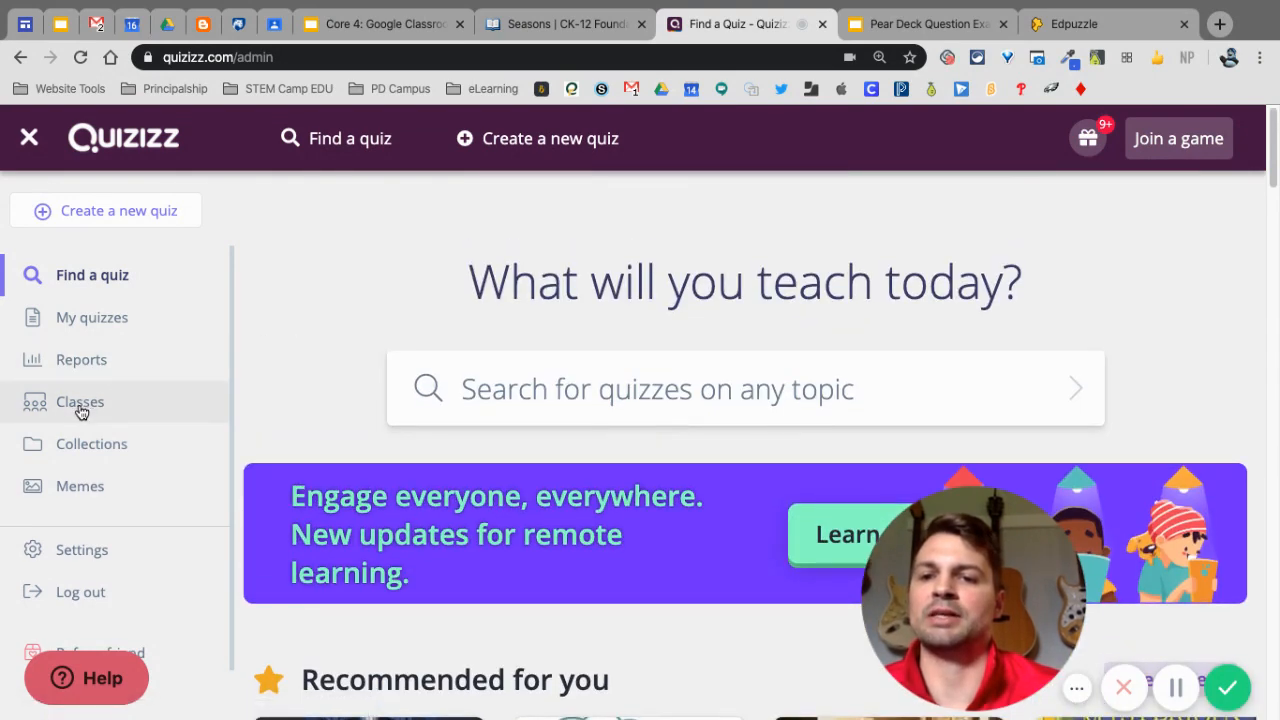
left_click(80, 401)
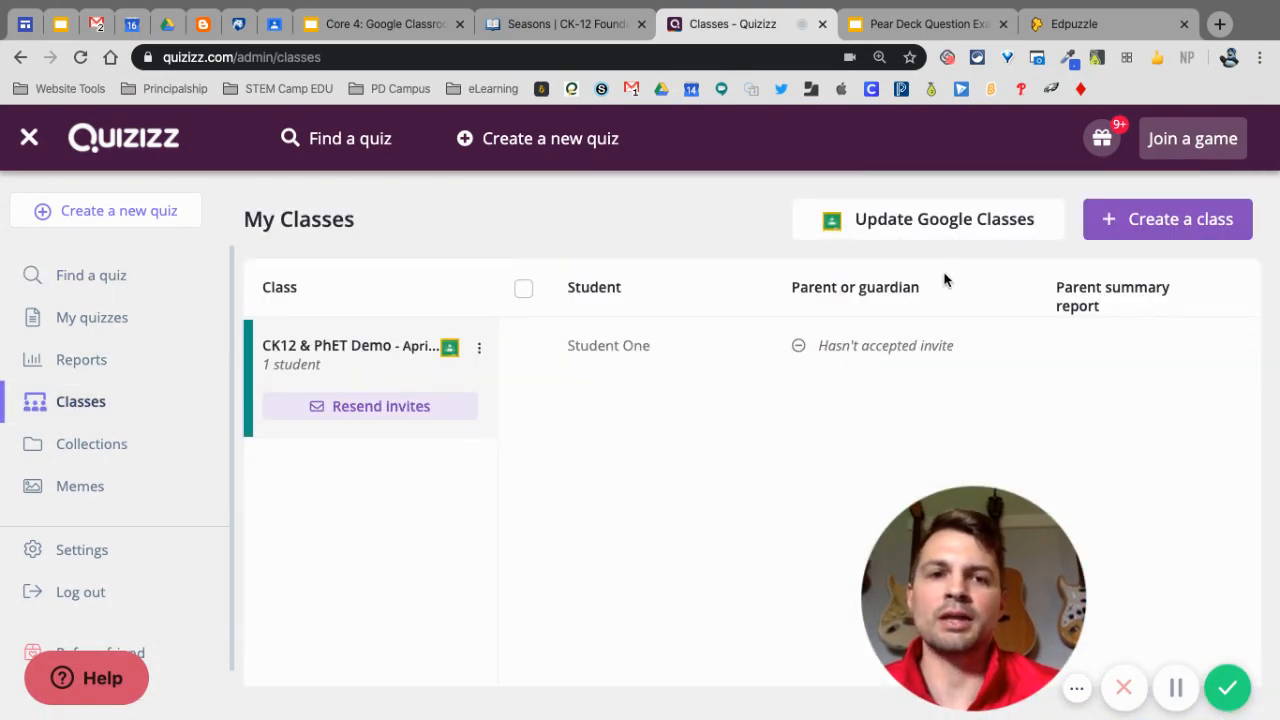
mouse_move(911, 218)
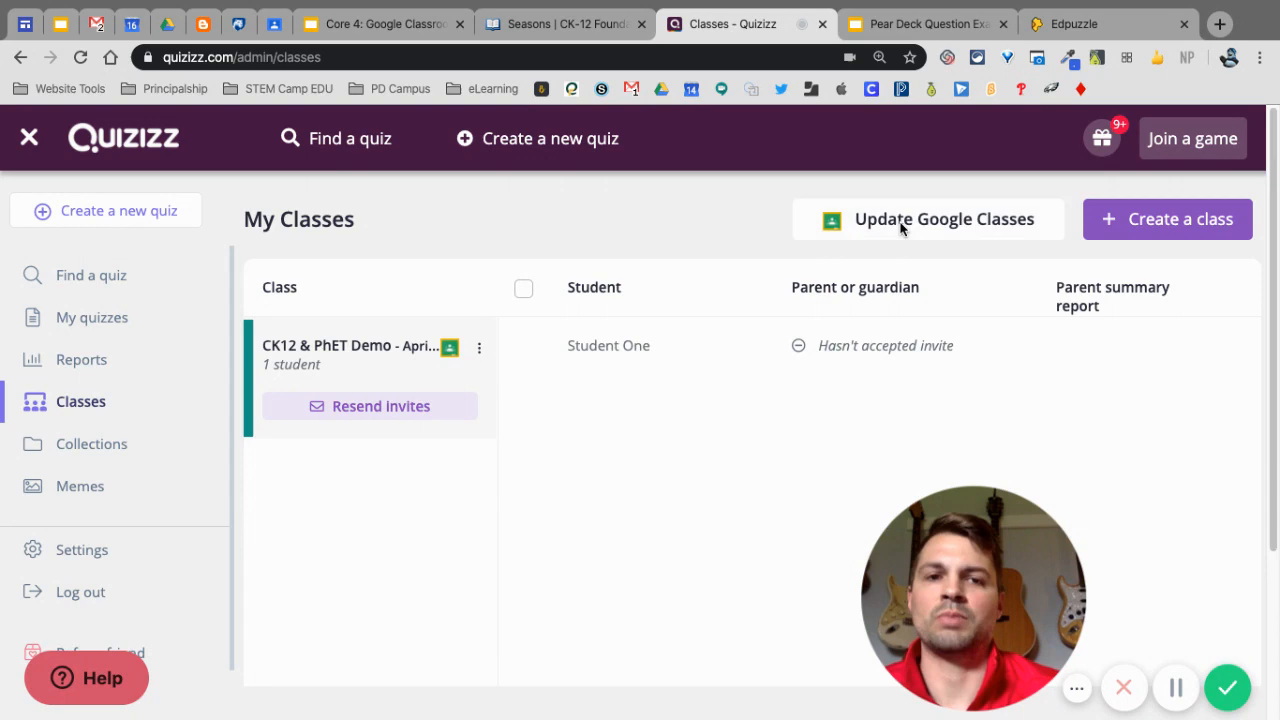
- Update Google classes, tick Pop Up PD Demo Class, and save the import
left_click(941, 219)
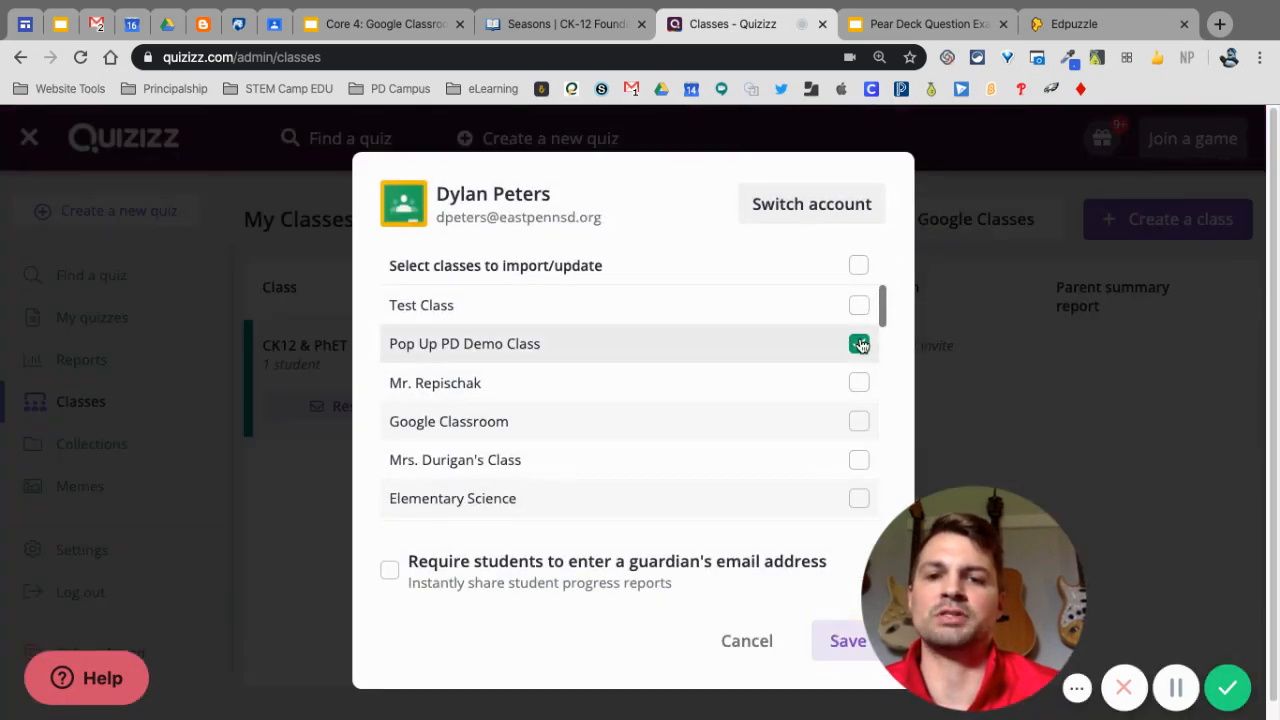
left_click(847, 640)
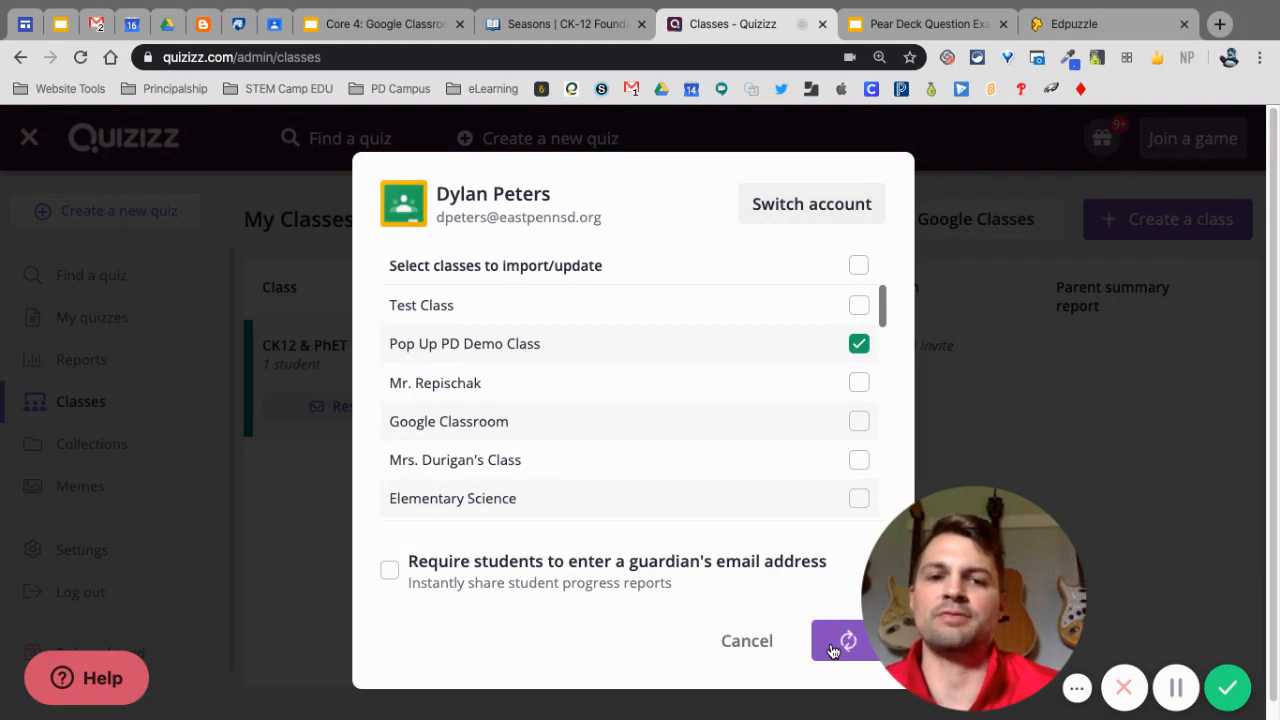
left_click(847, 640)
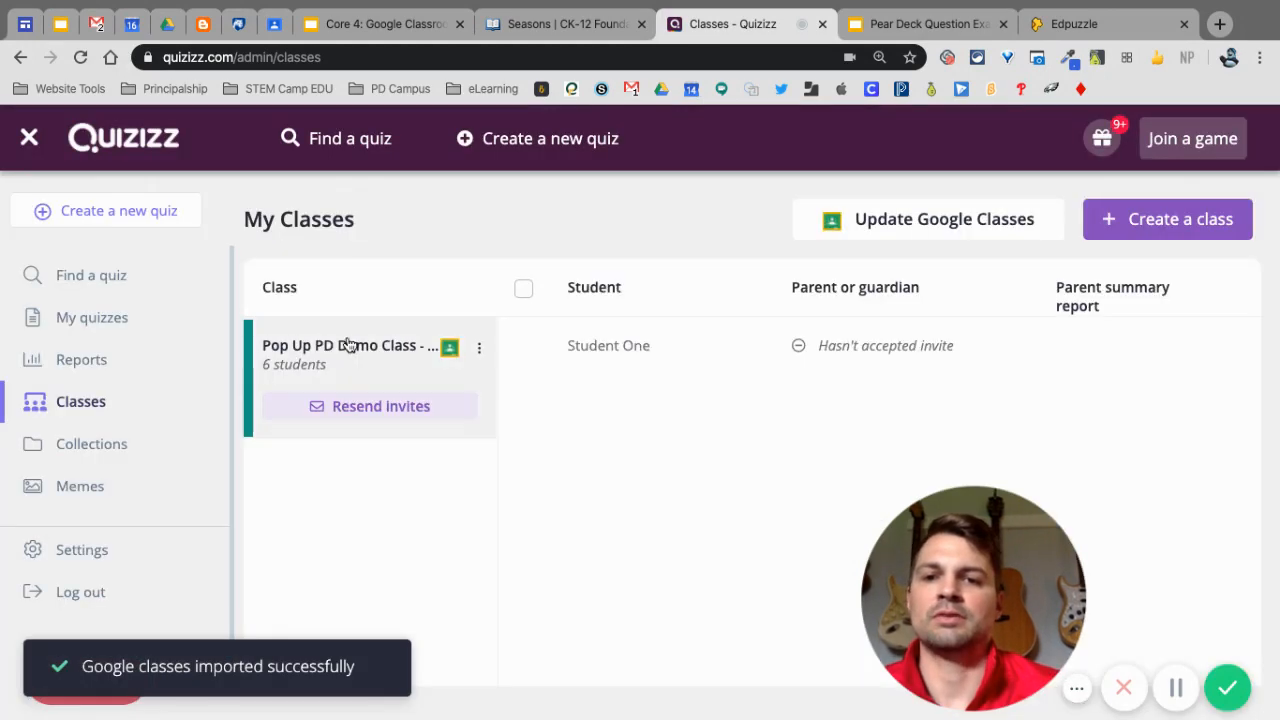
mouse_move(355, 345)
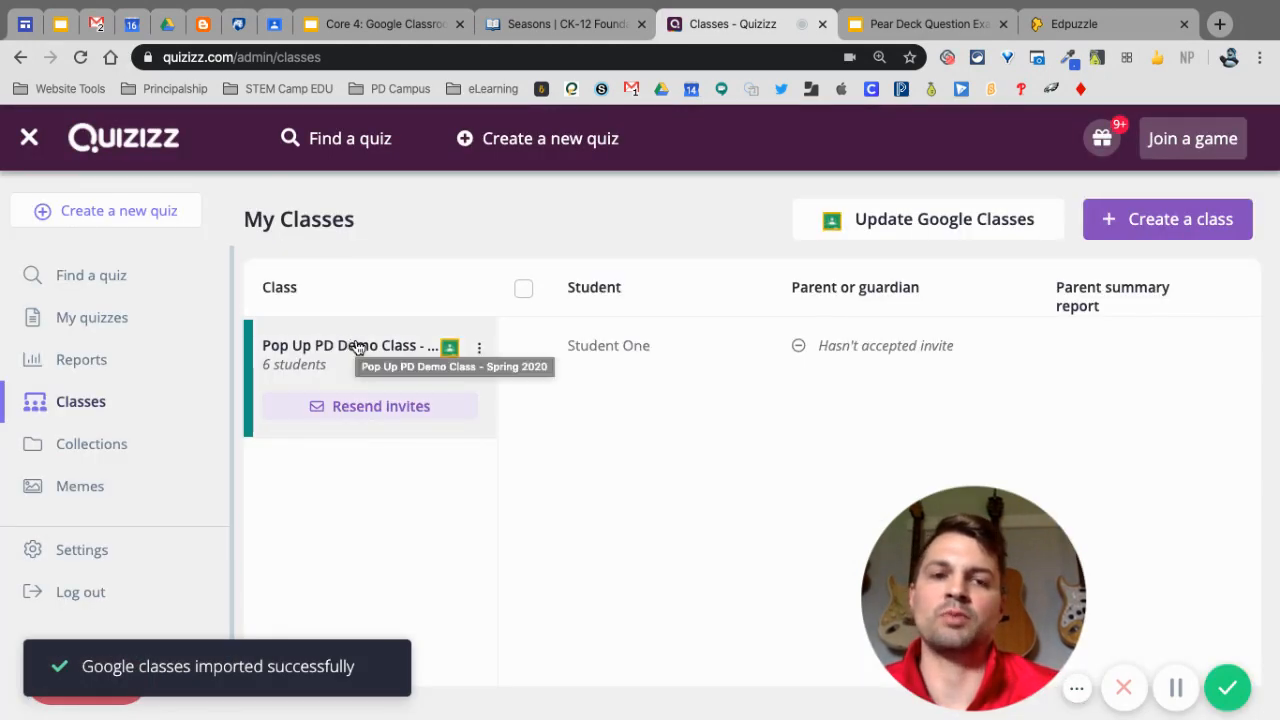
mouse_move(385, 345)
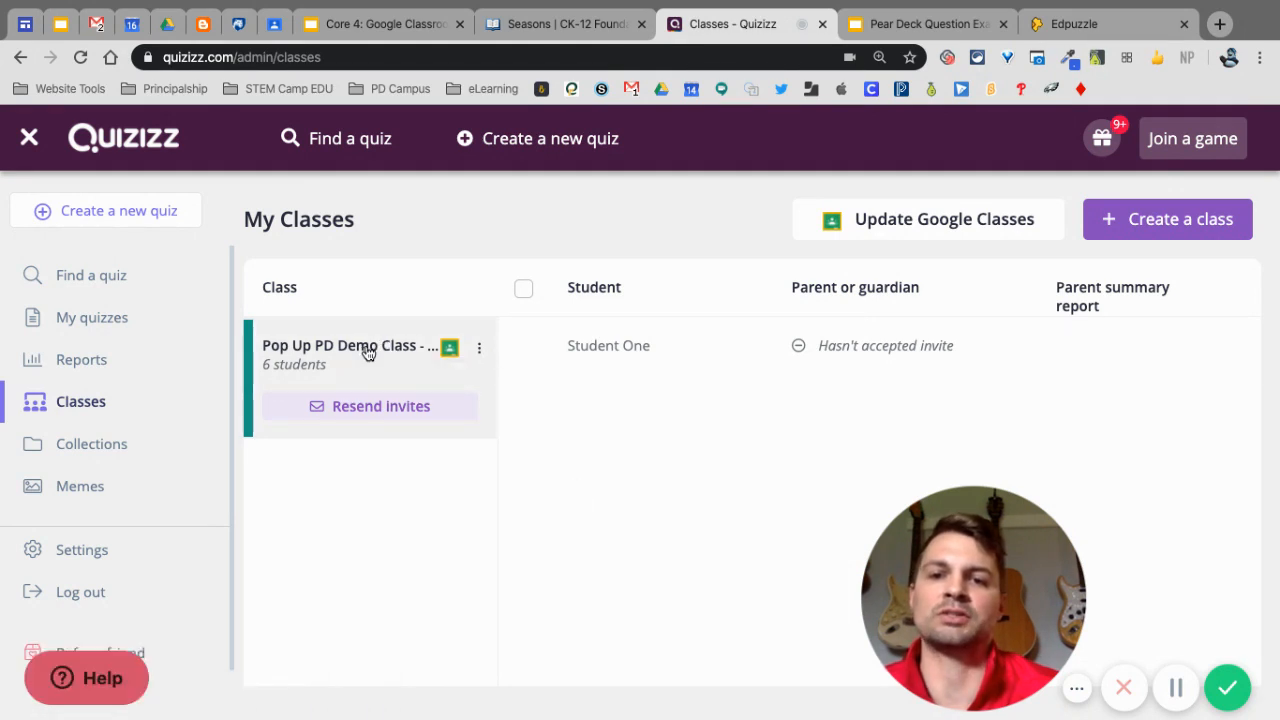
mouse_move(980, 600)
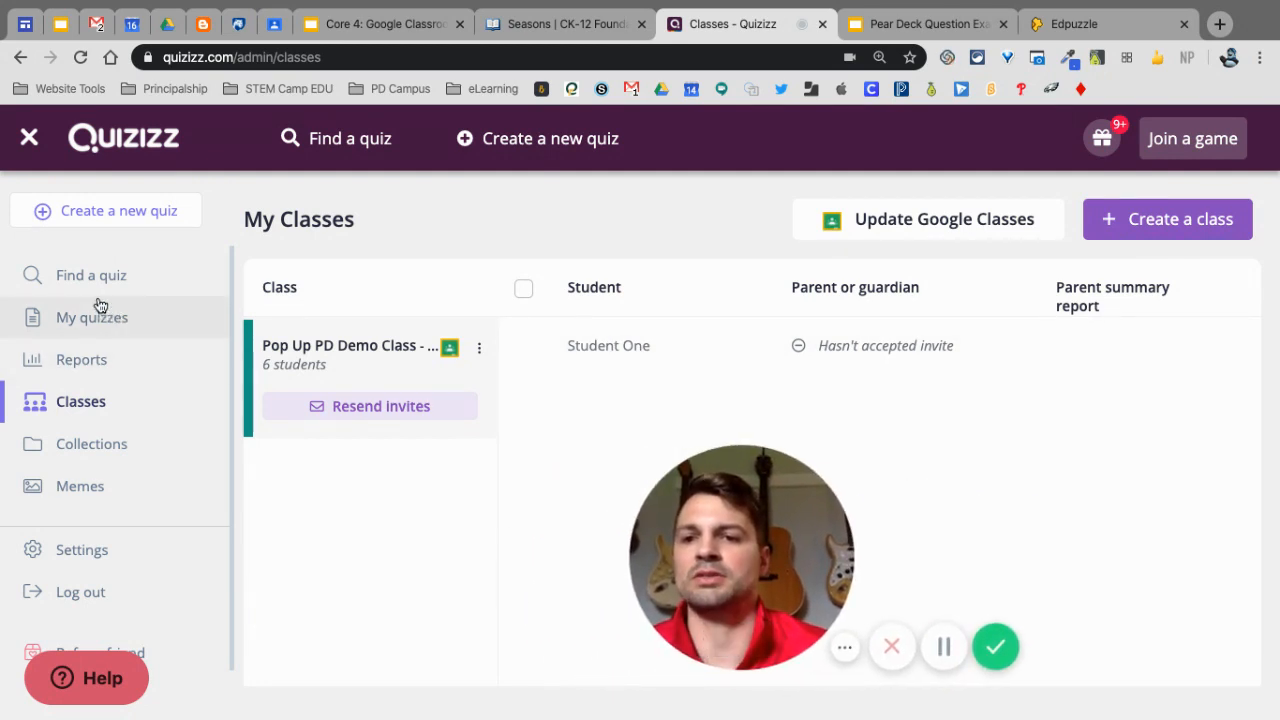
- Open Disney Pixar Trivia Game from My quizzes and begin assigning it as homework
left_click(92, 317)
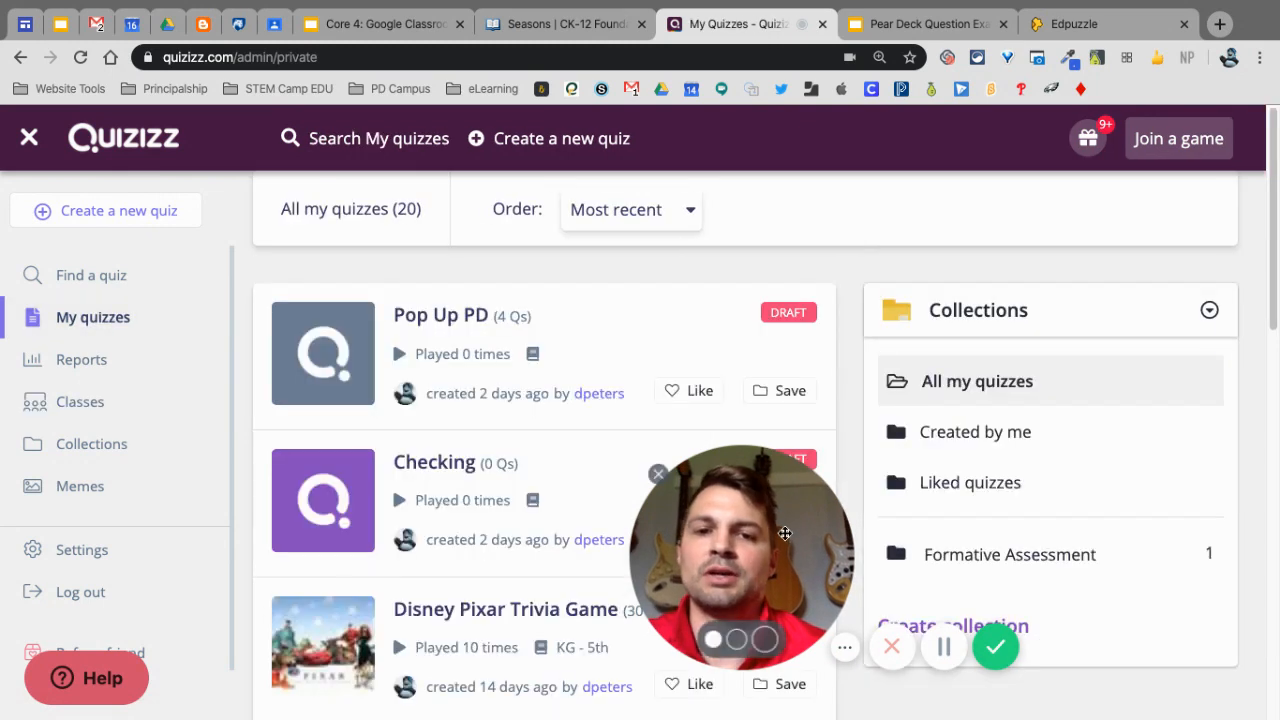
left_click_drag(740, 555, 945, 590)
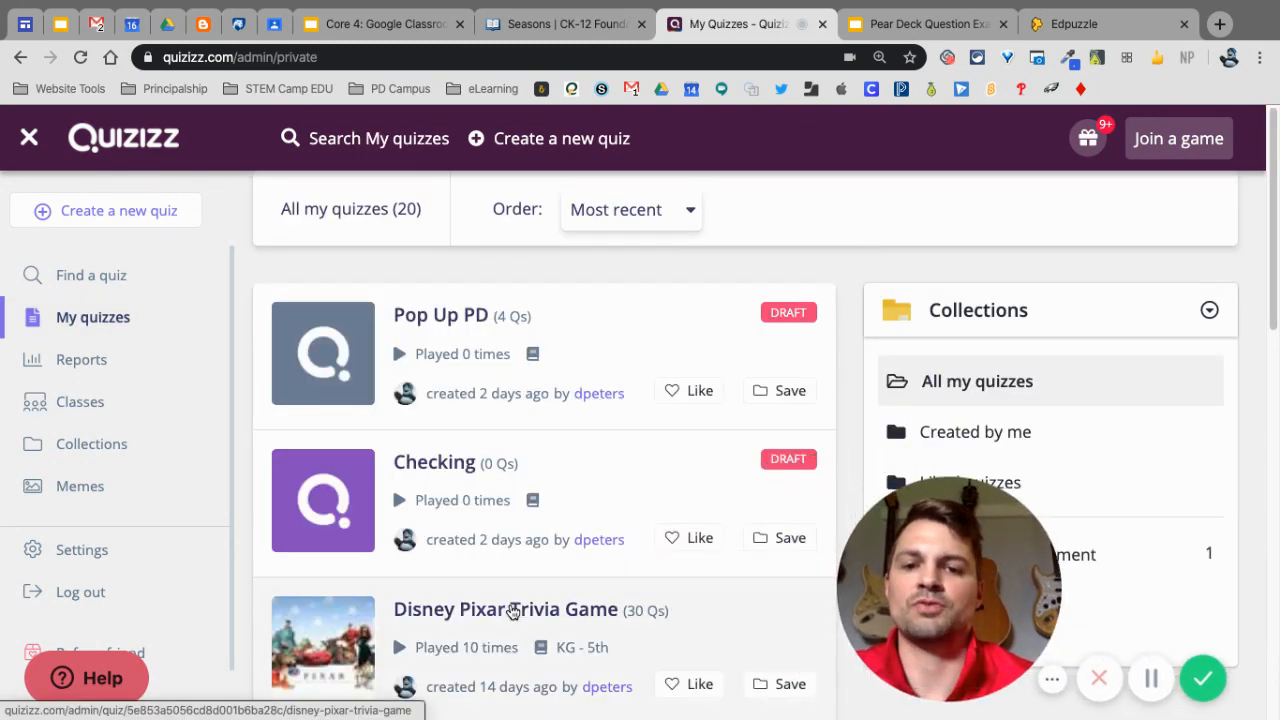
left_click(505, 609)
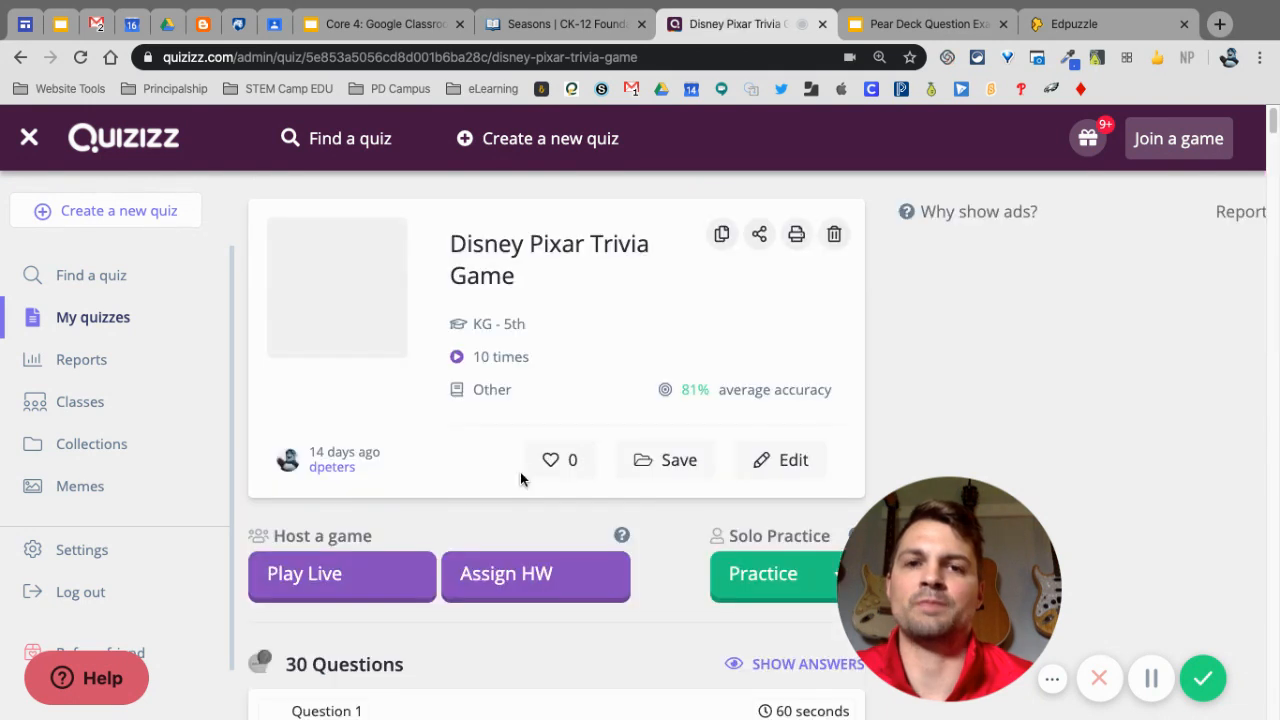
left_click(536, 573)
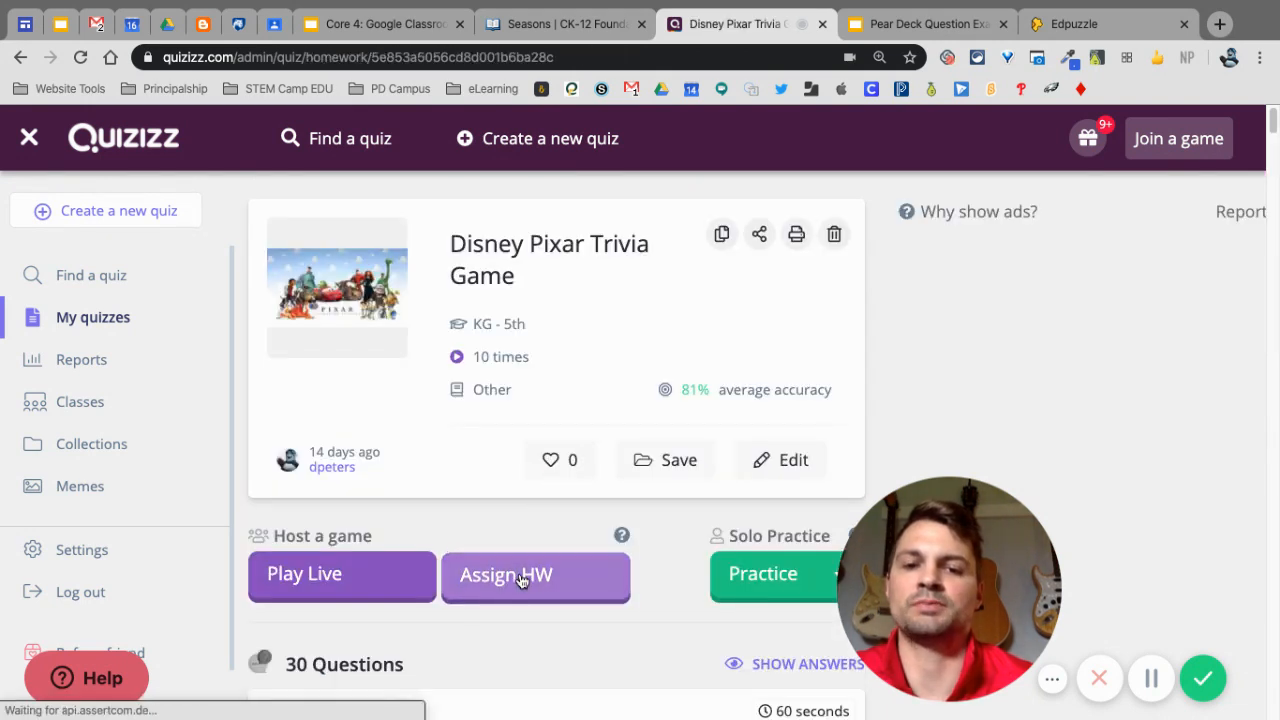
left_click(536, 575)
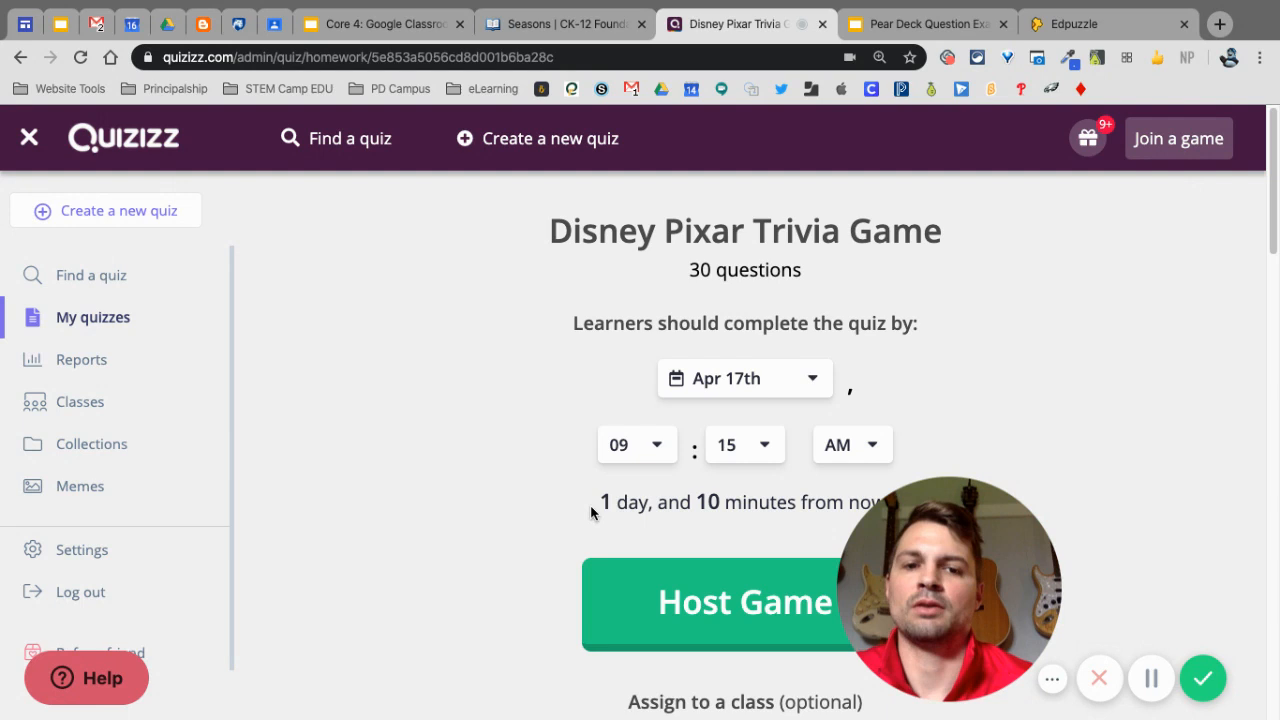
- Choose Pop Up PD Demo Class as recipient and post the homework assignment
scroll("down", 3)
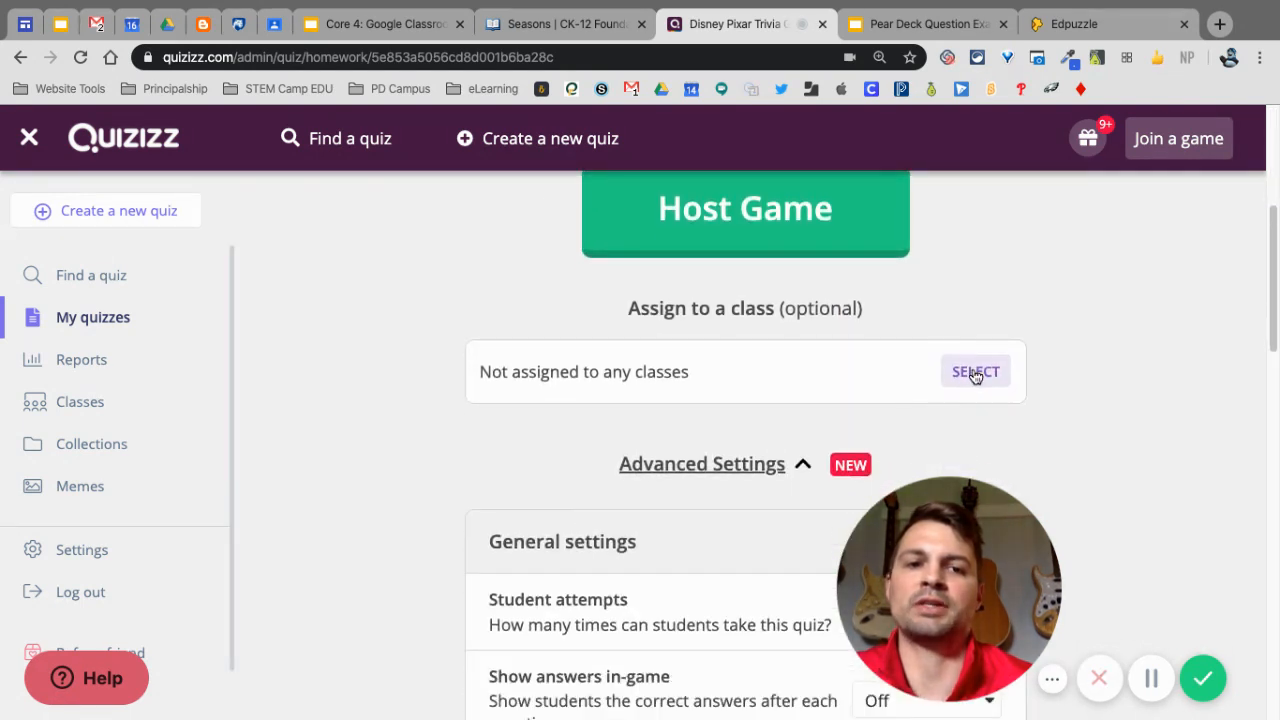
left_click(975, 371)
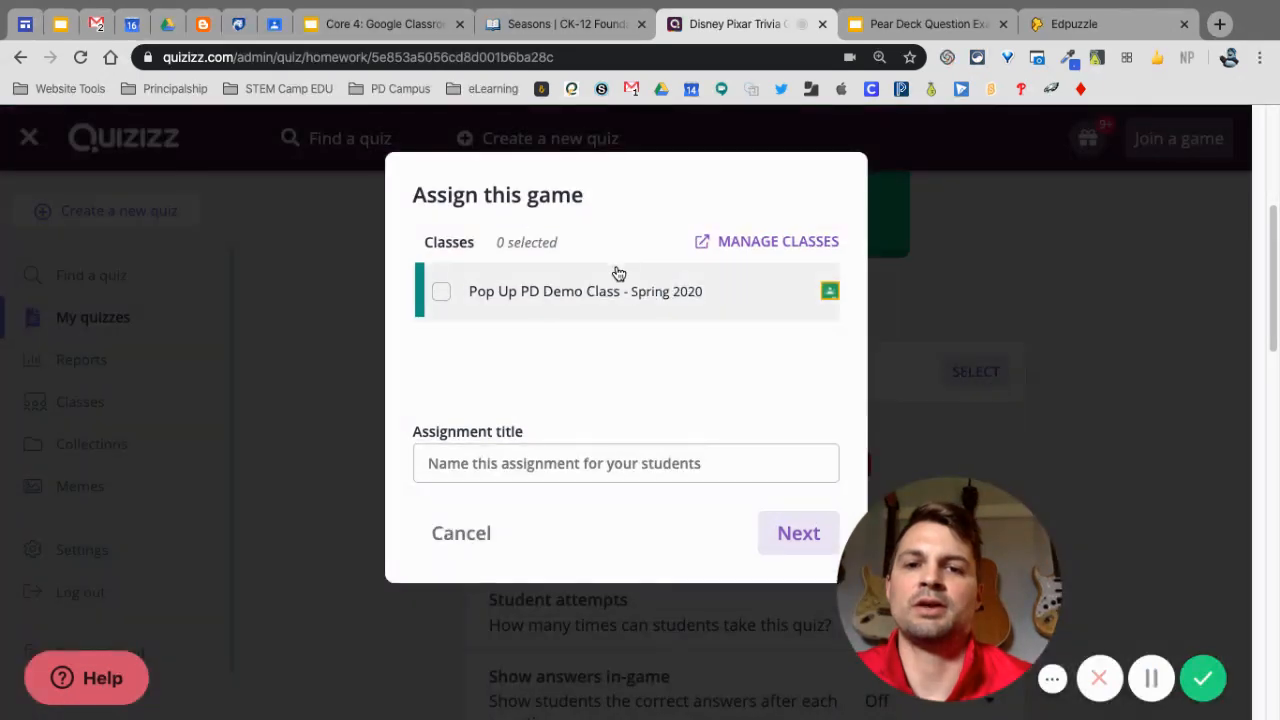
left_click(441, 291)
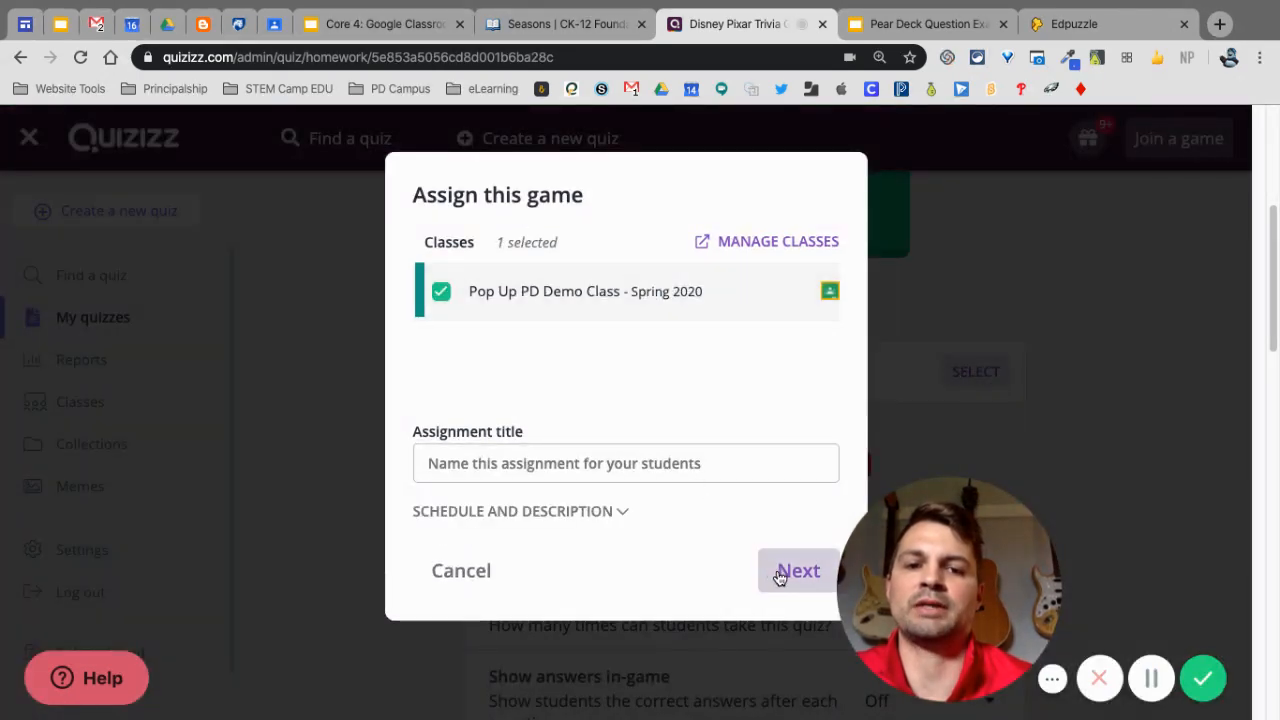
left_click(798, 570)
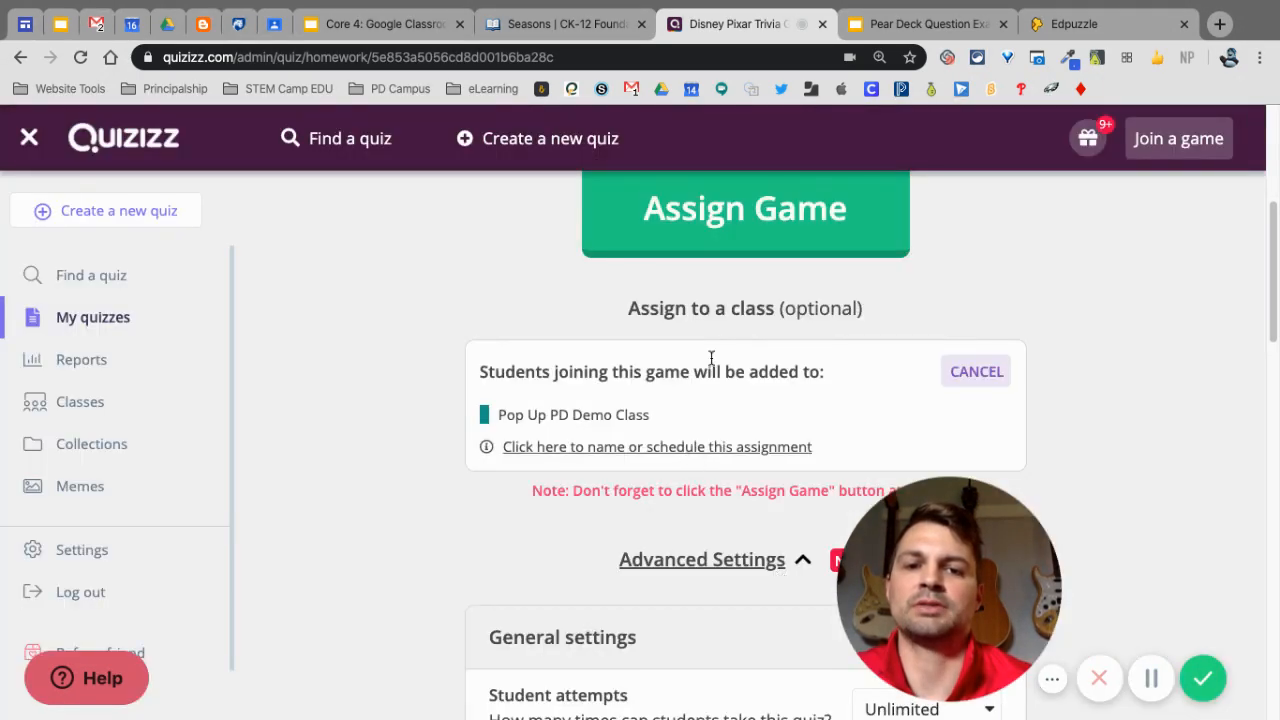
left_click(744, 208)
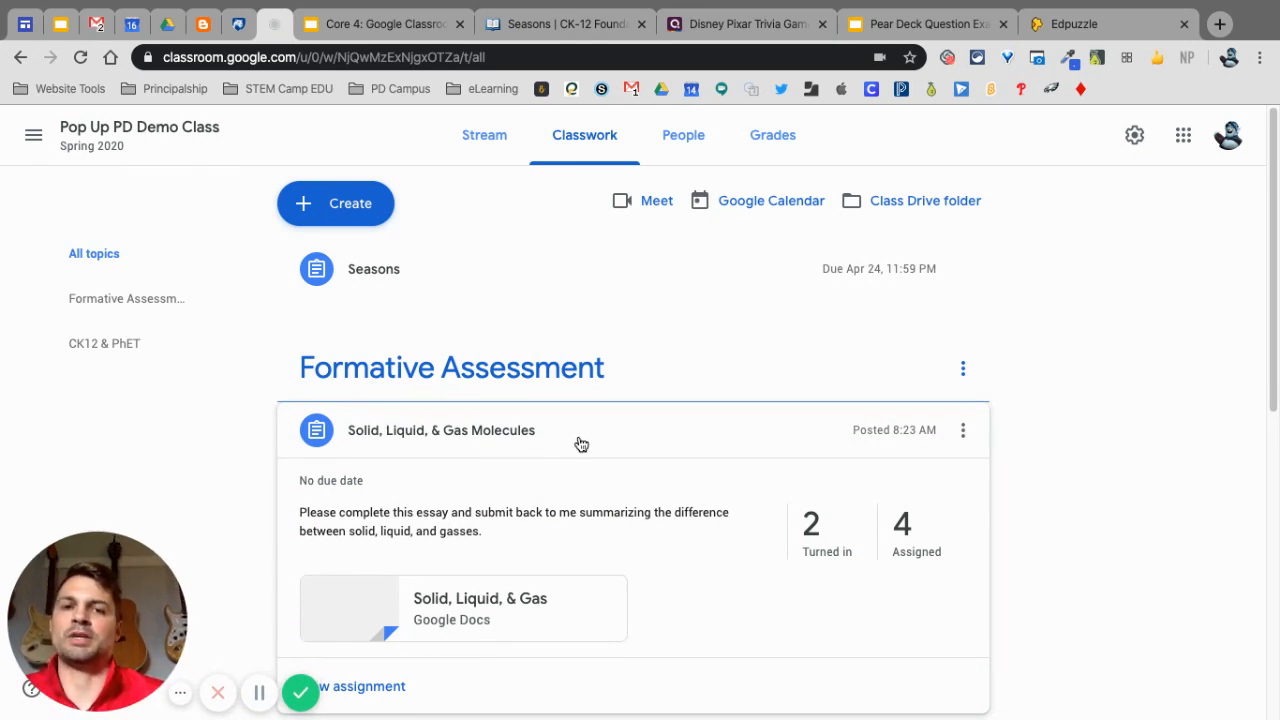
mouse_move(894, 363)
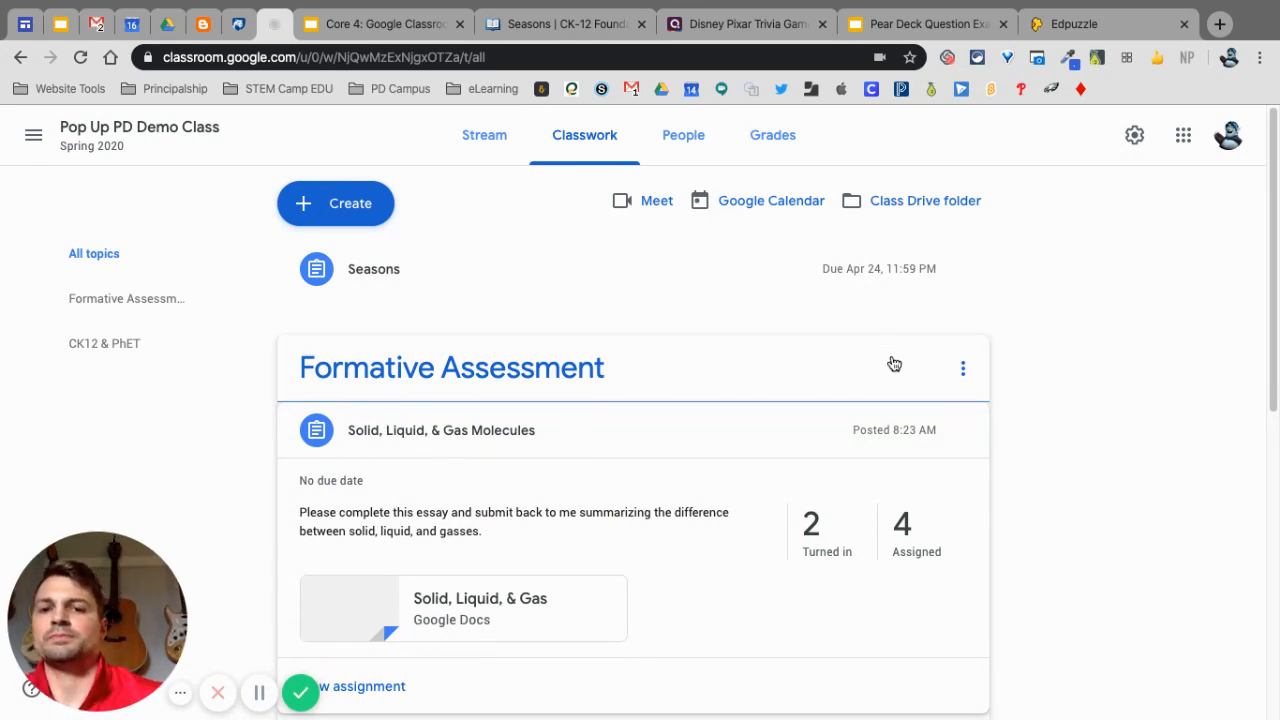
mouse_move(1056, 361)
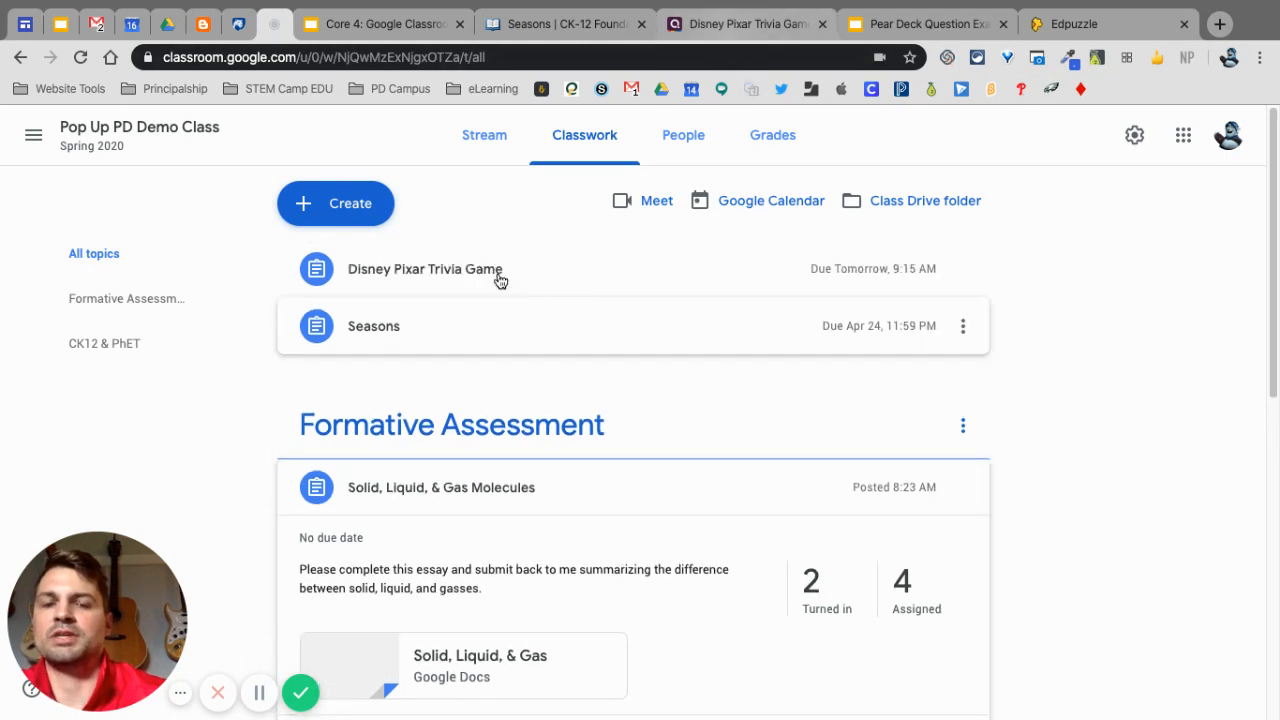
mouse_move(890, 268)
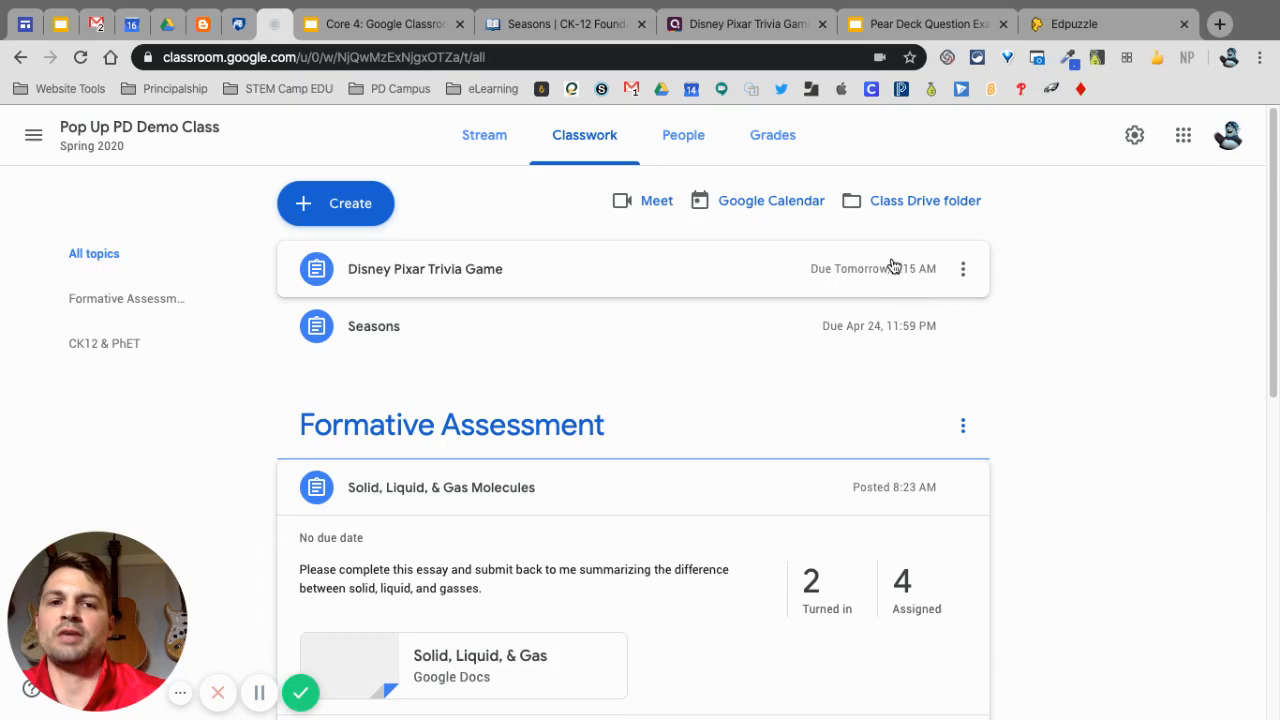
- Switch to the student's incognito window, where CK-12's Seasons lesson shows as assigned
left_click(340, 23)
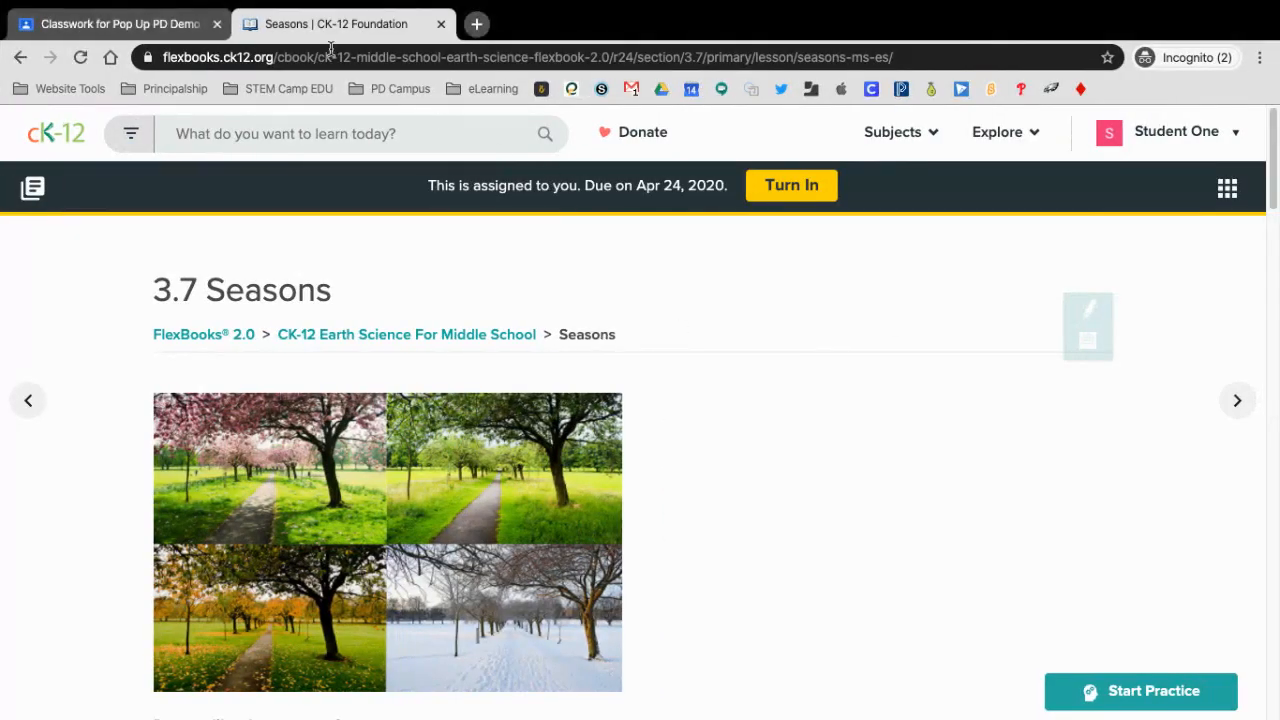
- As the student, open Disney Pixar Trivia Game's Quizizz link, allow access, choose student, then close it
left_click(115, 23)
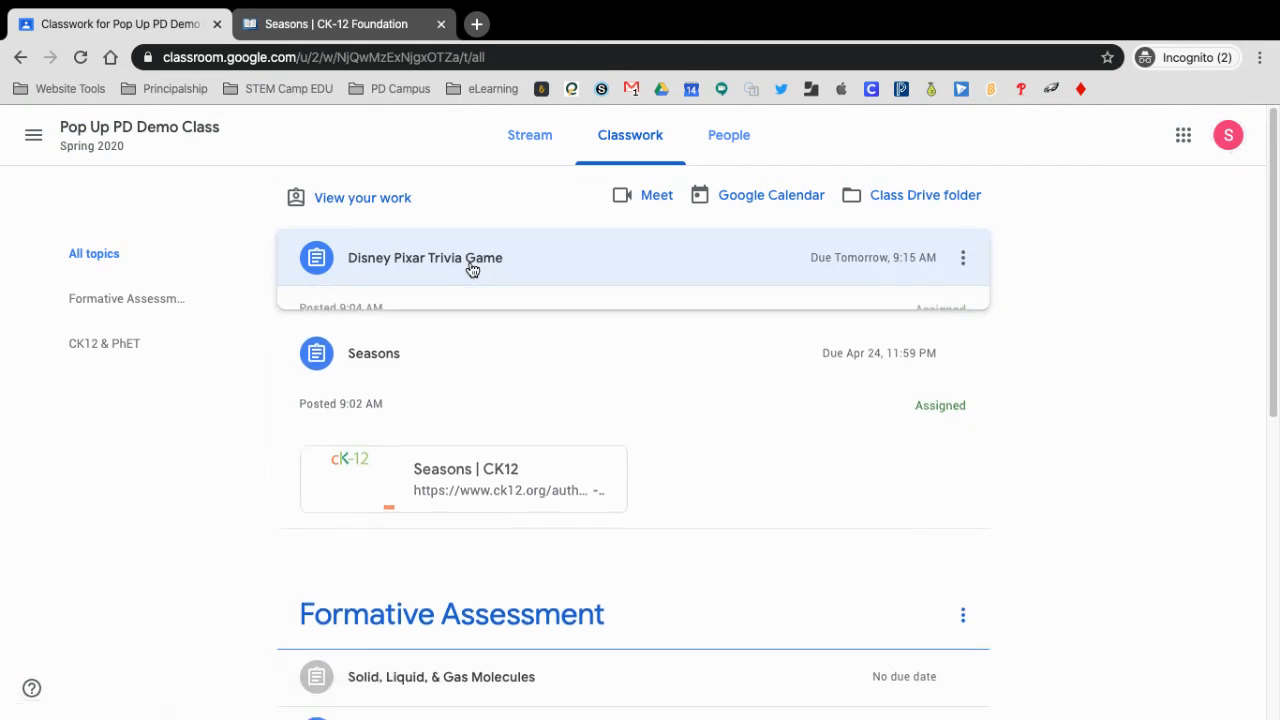
left_click(424, 257)
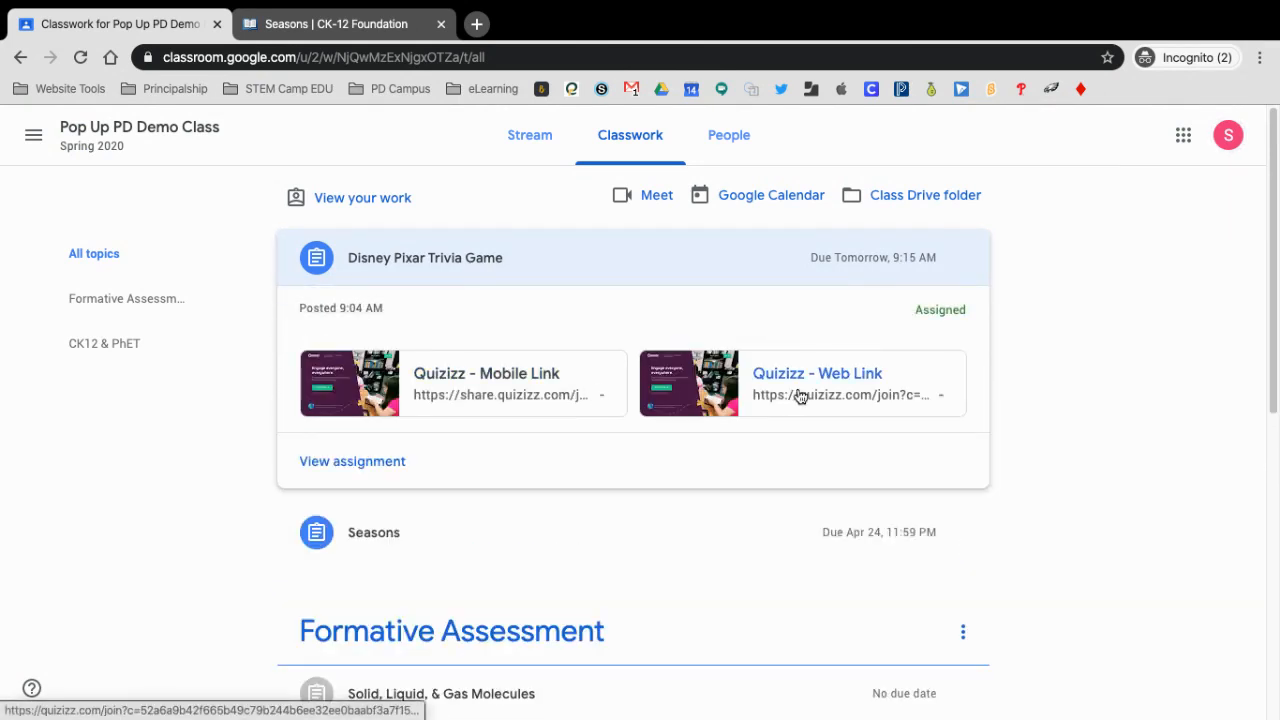
mouse_move(800, 394)
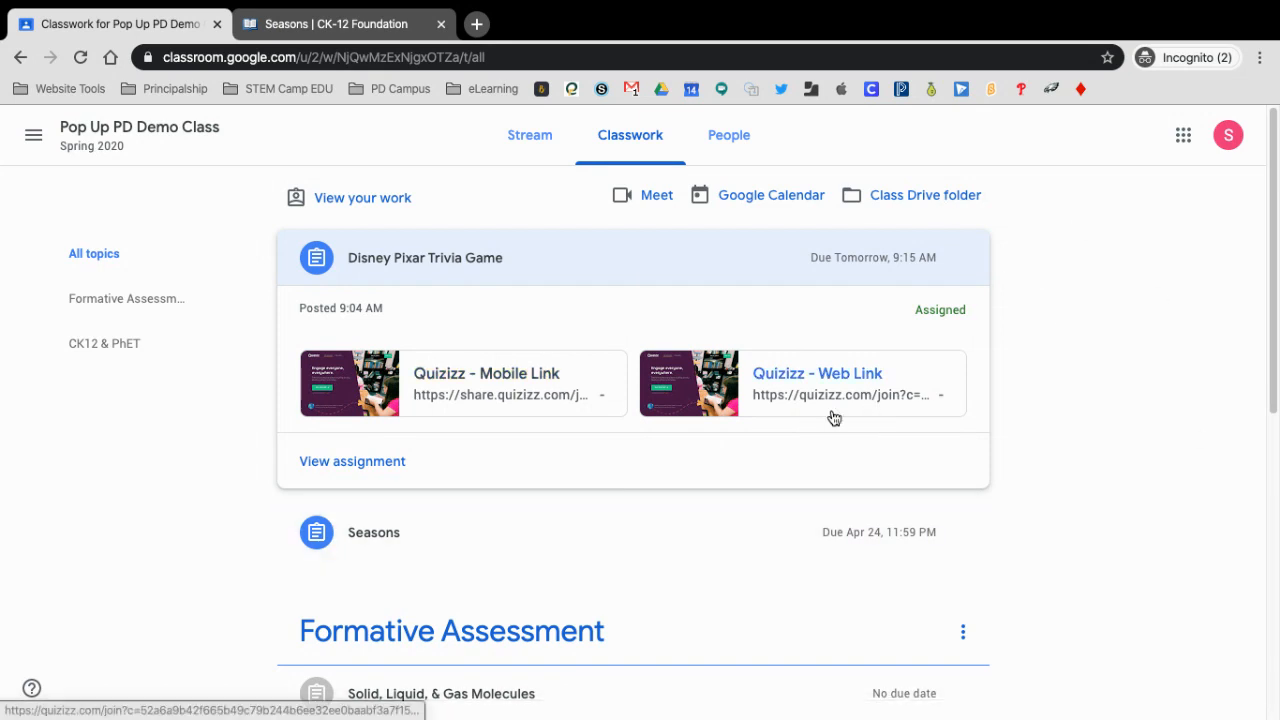
left_click(817, 373)
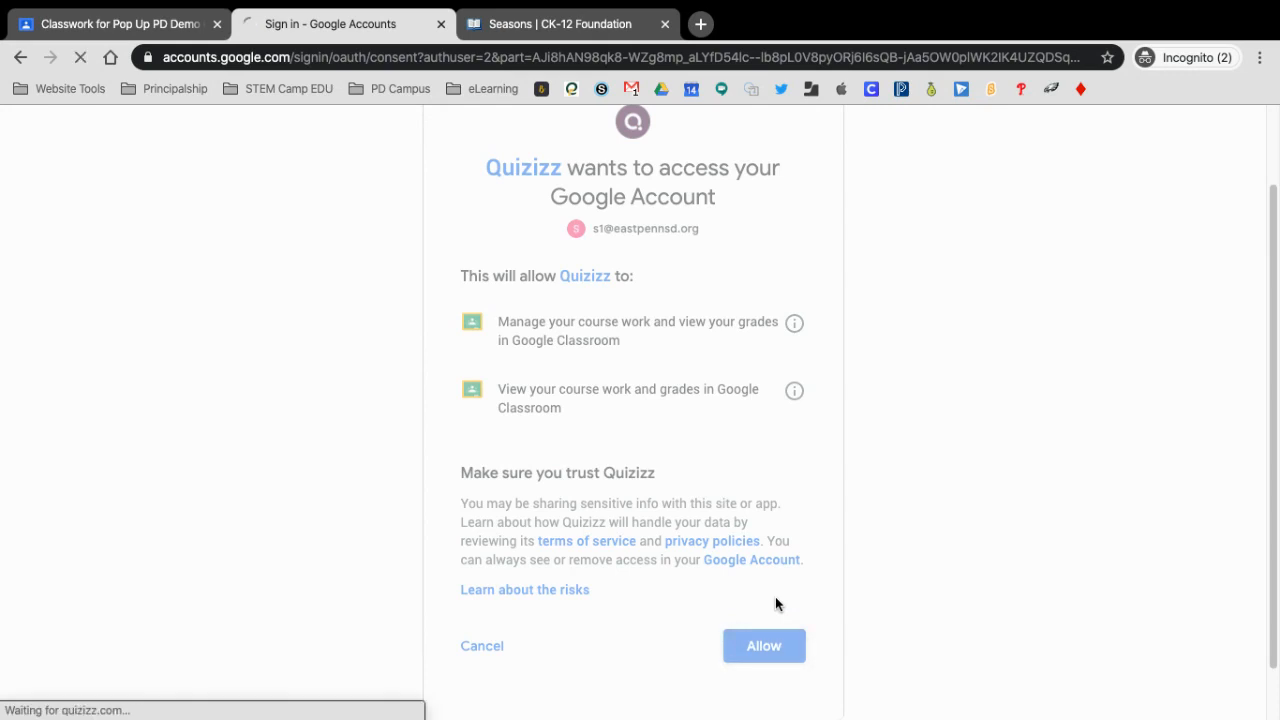
left_click(763, 645)
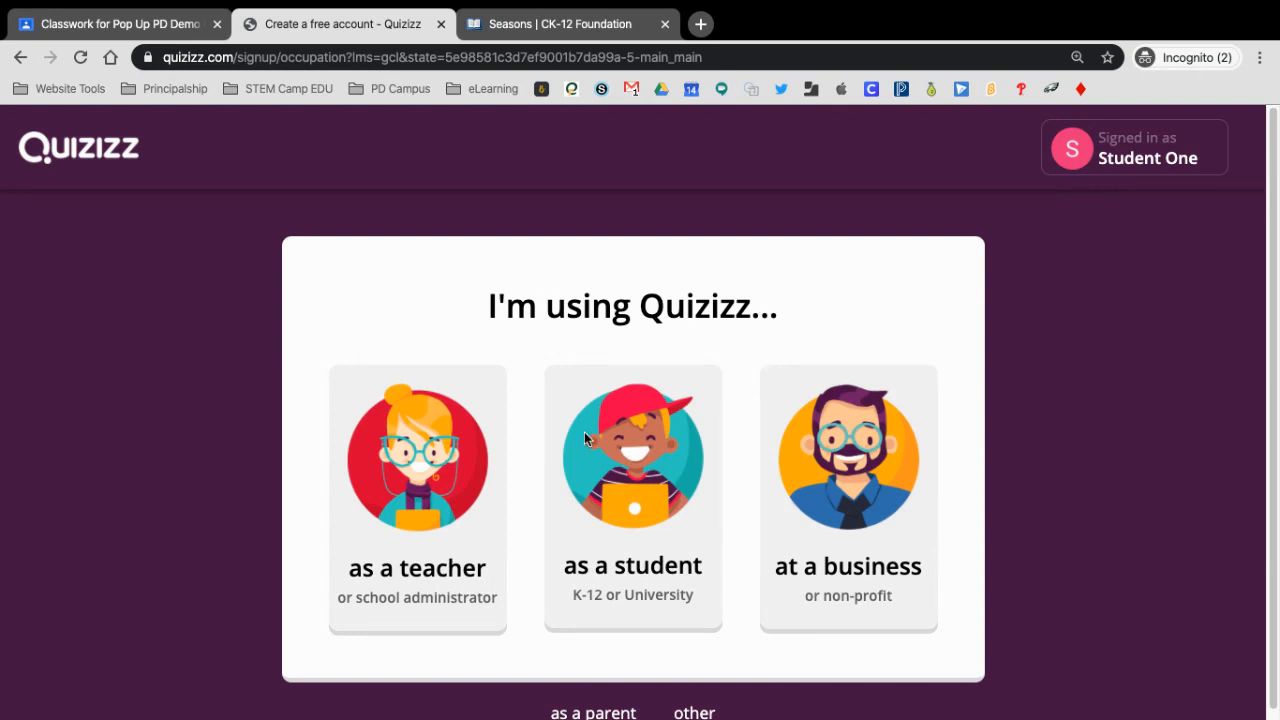
left_click(632, 497)
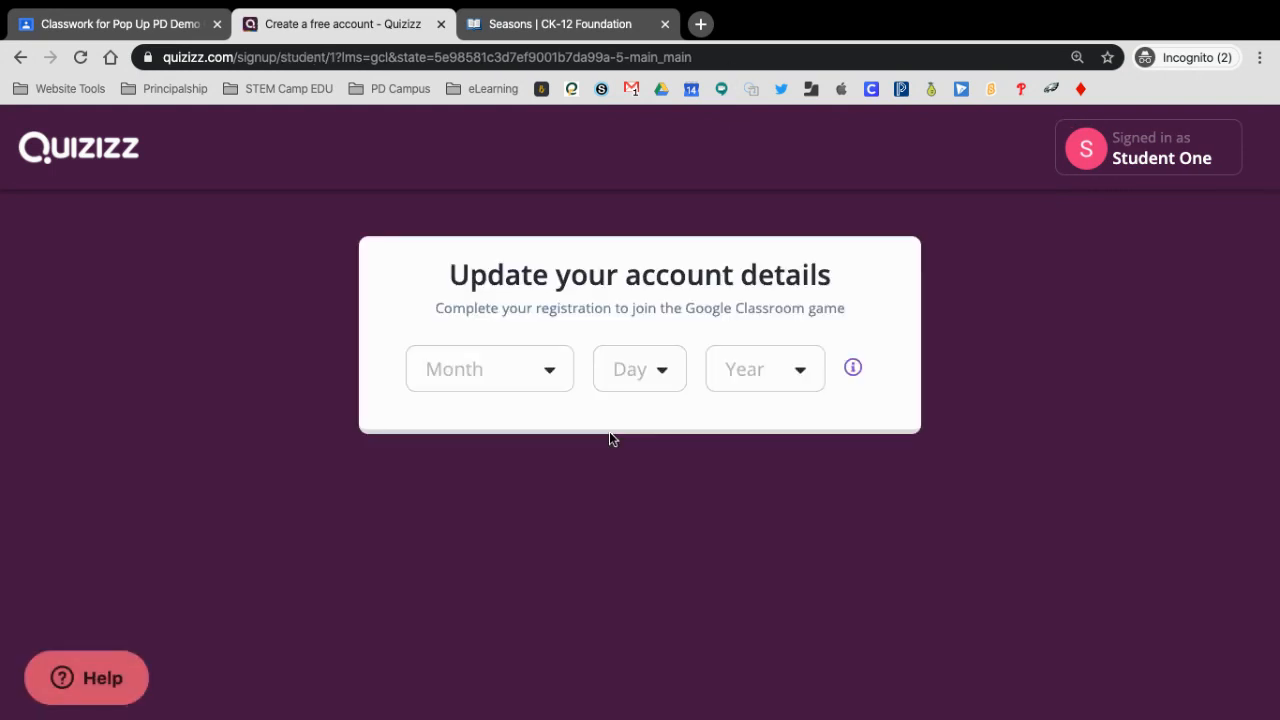
mouse_move(576, 360)
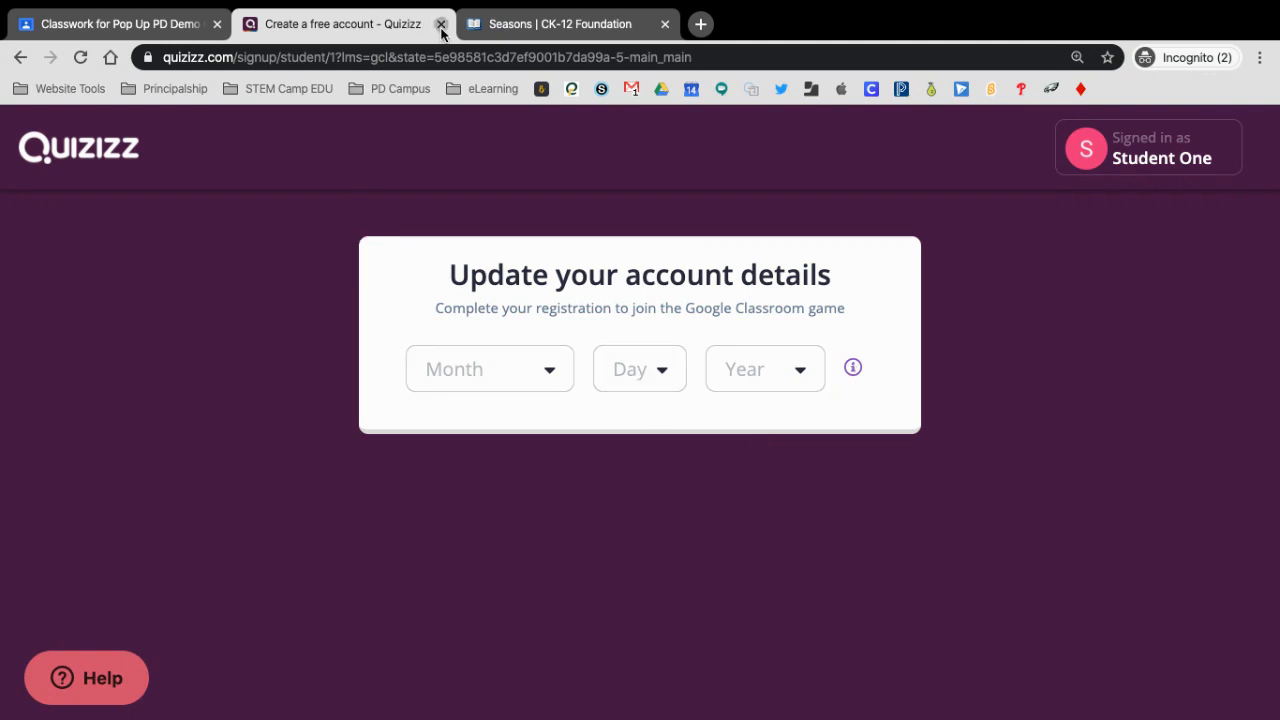
left_click(440, 24)
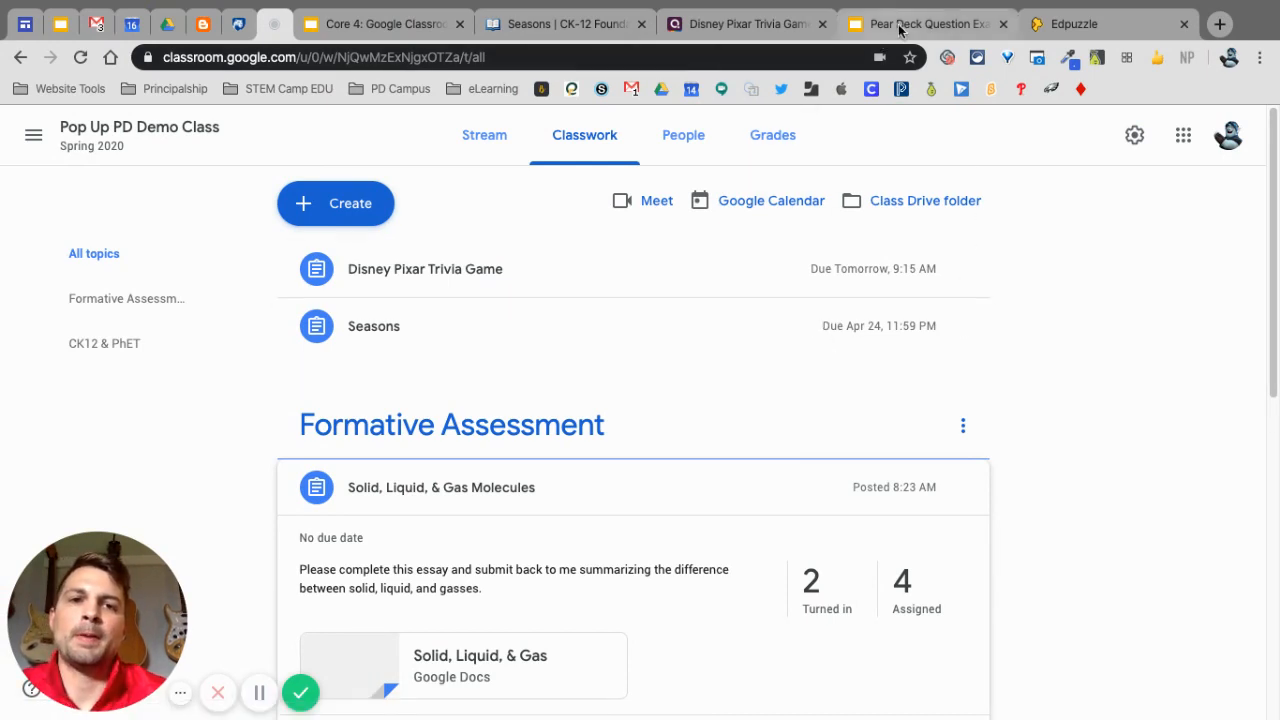
- Launch Pear Deck on the Pear Deck Question Examples deck as a Student-Paced Activity
left_click(925, 23)
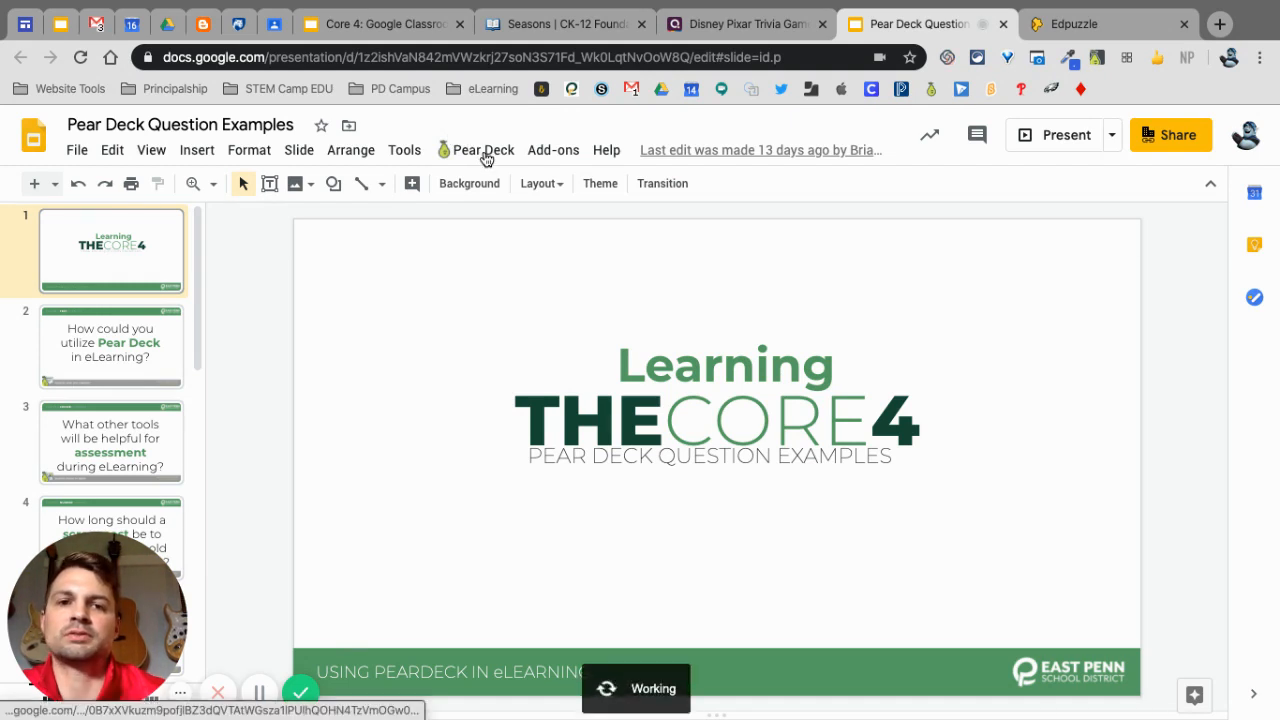
left_click(483, 150)
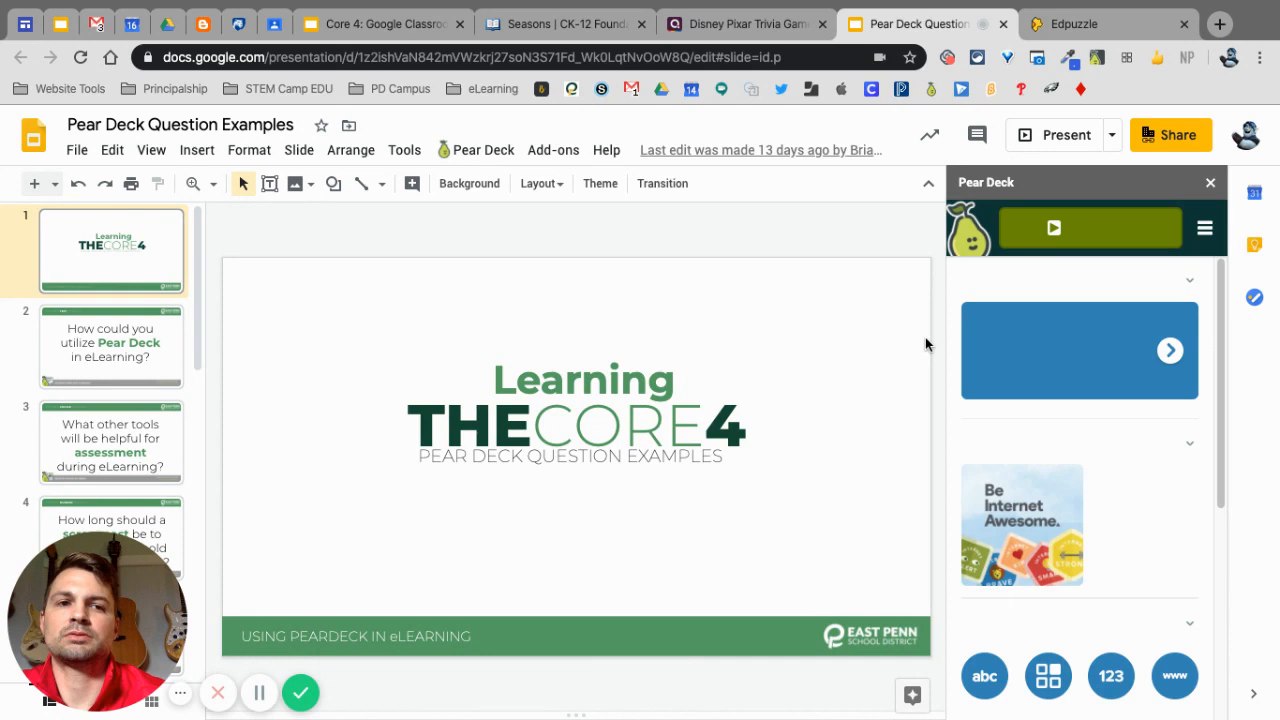
left_click(1204, 228)
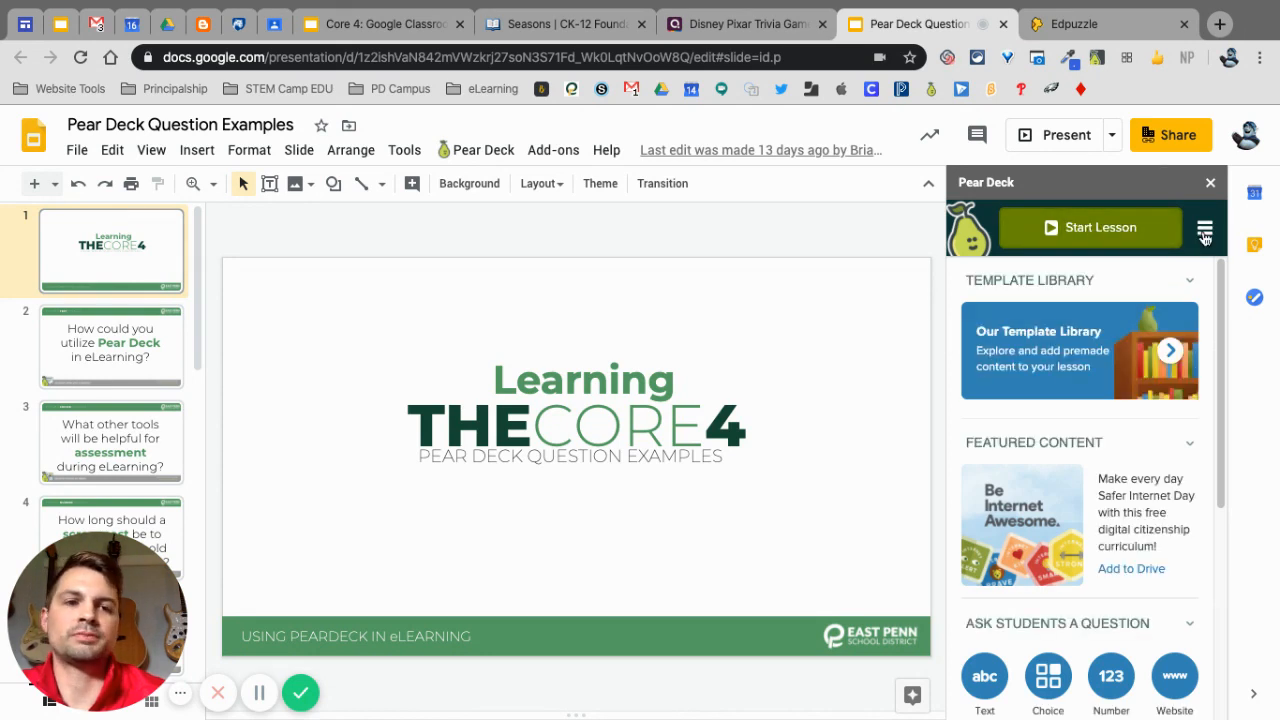
left_click(1205, 227)
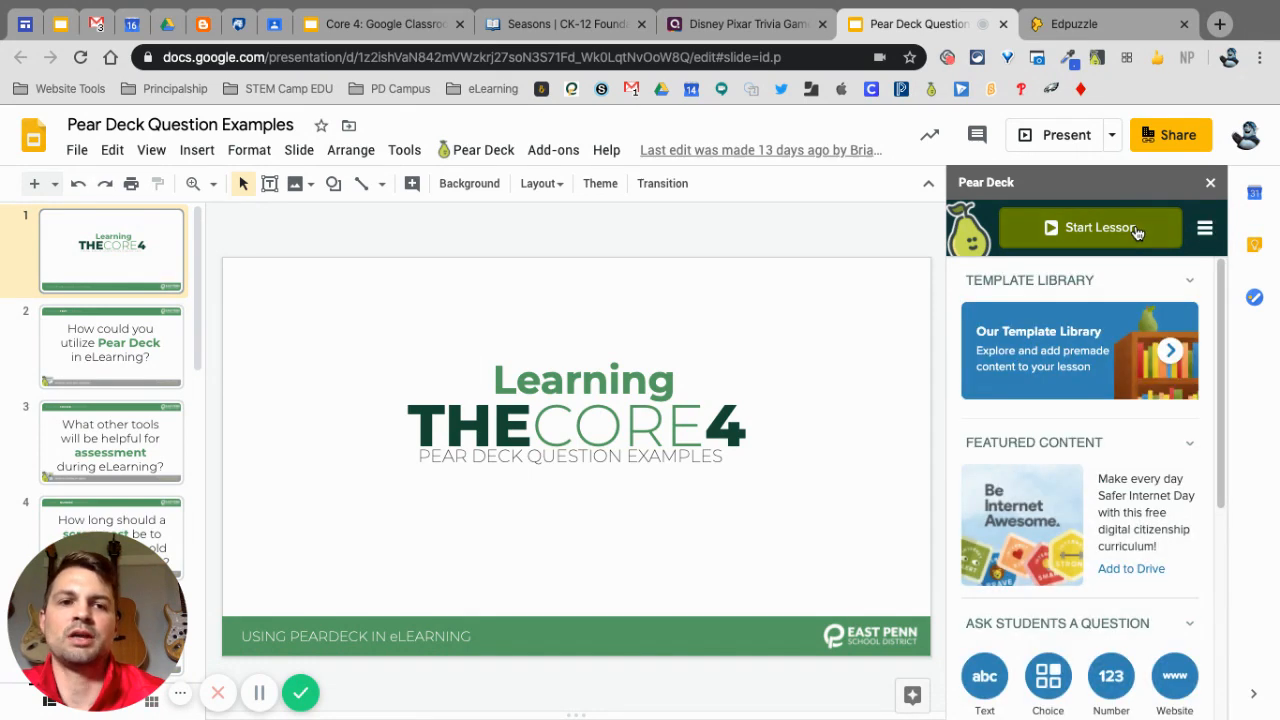
left_click(1089, 227)
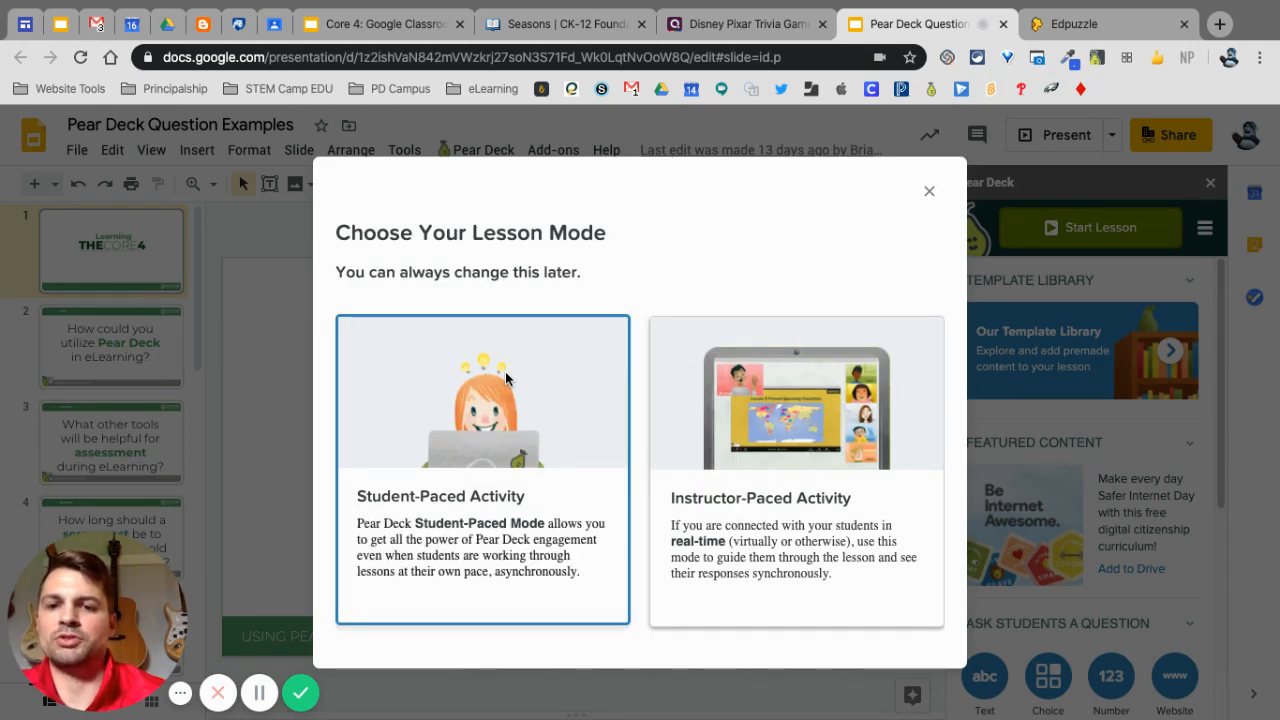
left_click(482, 470)
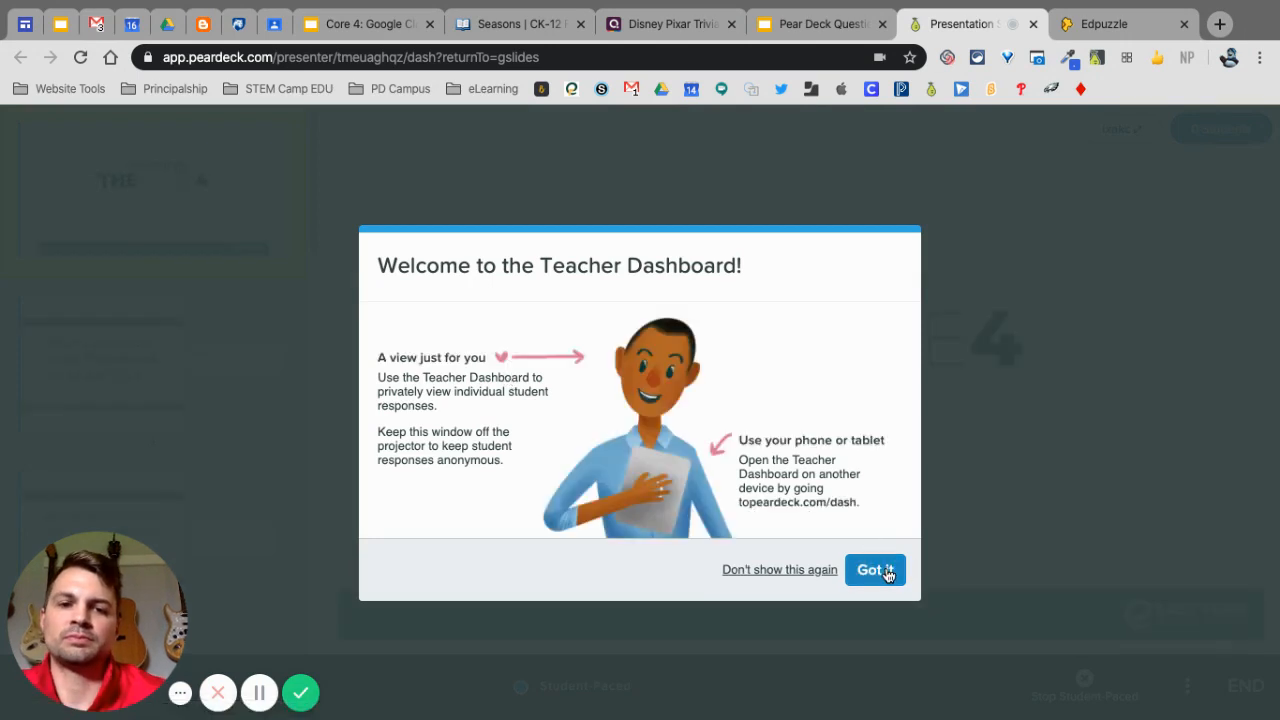
- Dismiss the Teacher Dashboard welcome and share the student-paced session to Google Classroom
left_click(874, 569)
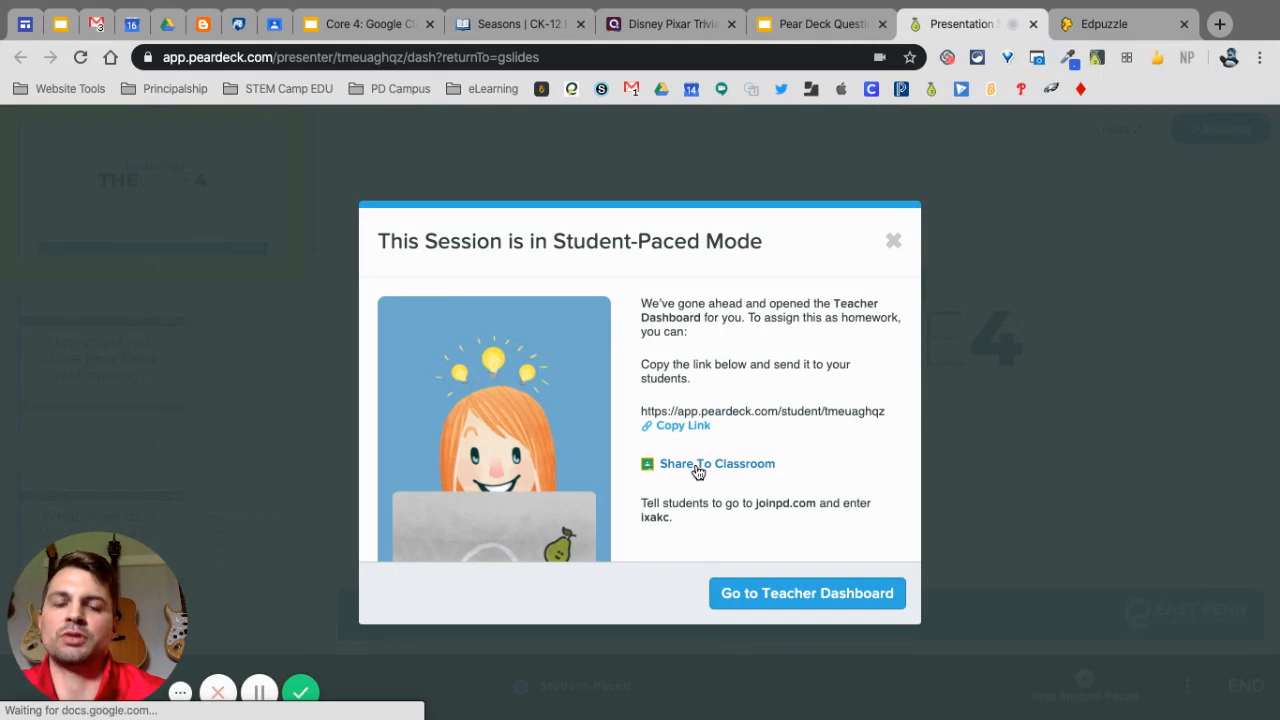
left_click(717, 463)
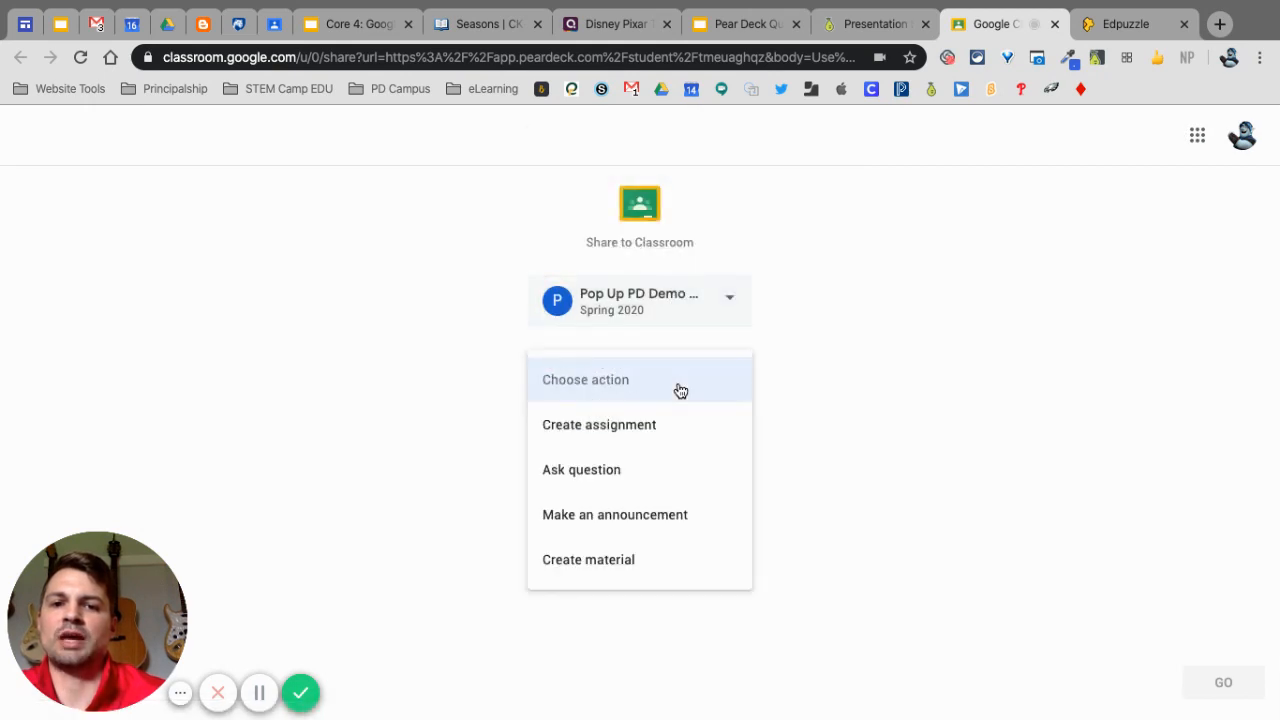
mouse_move(655, 434)
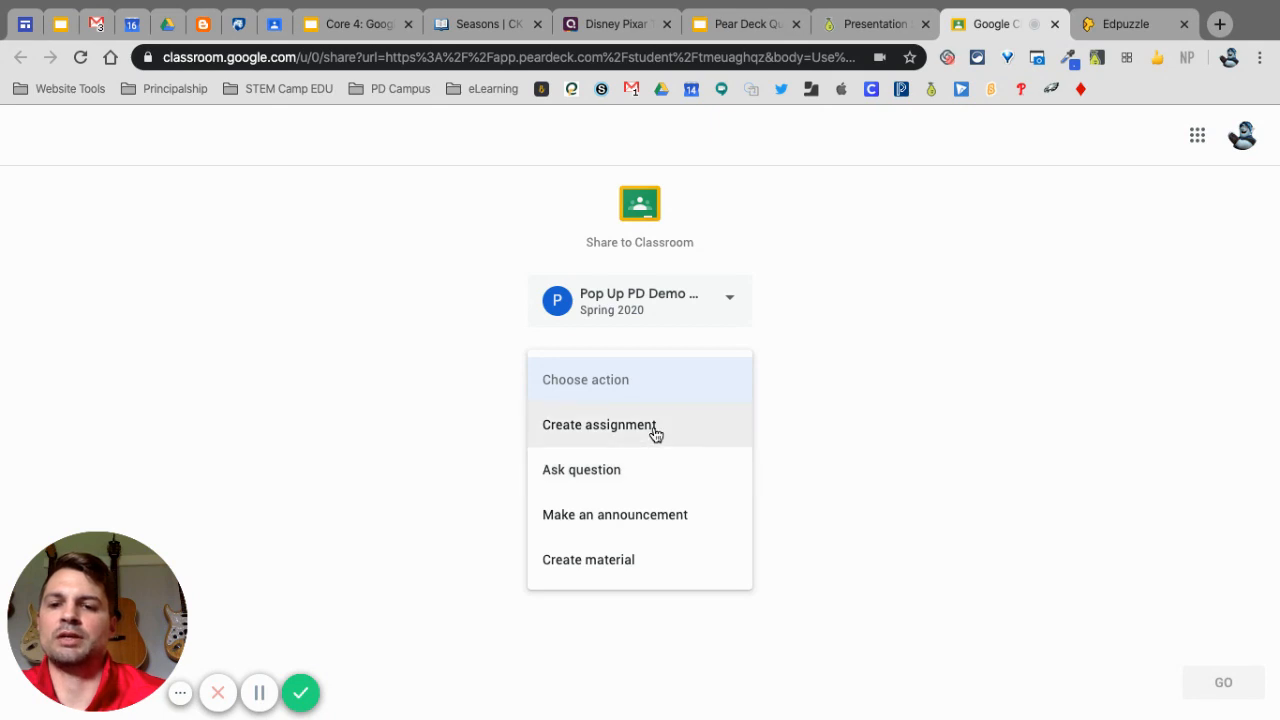
mouse_move(632, 565)
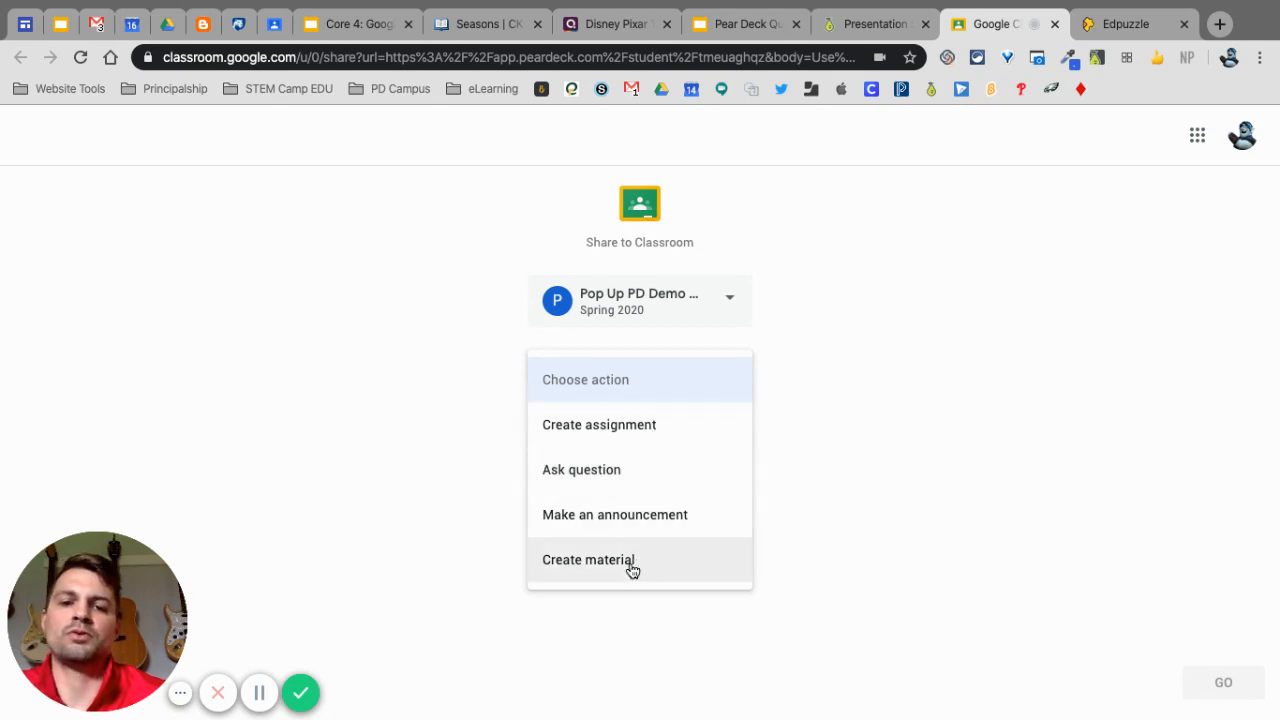
- Create and assign a 'Pear Deck' assignment due Fri, Apr 24 to Pop Up PD Demo Class
left_click(599, 424)
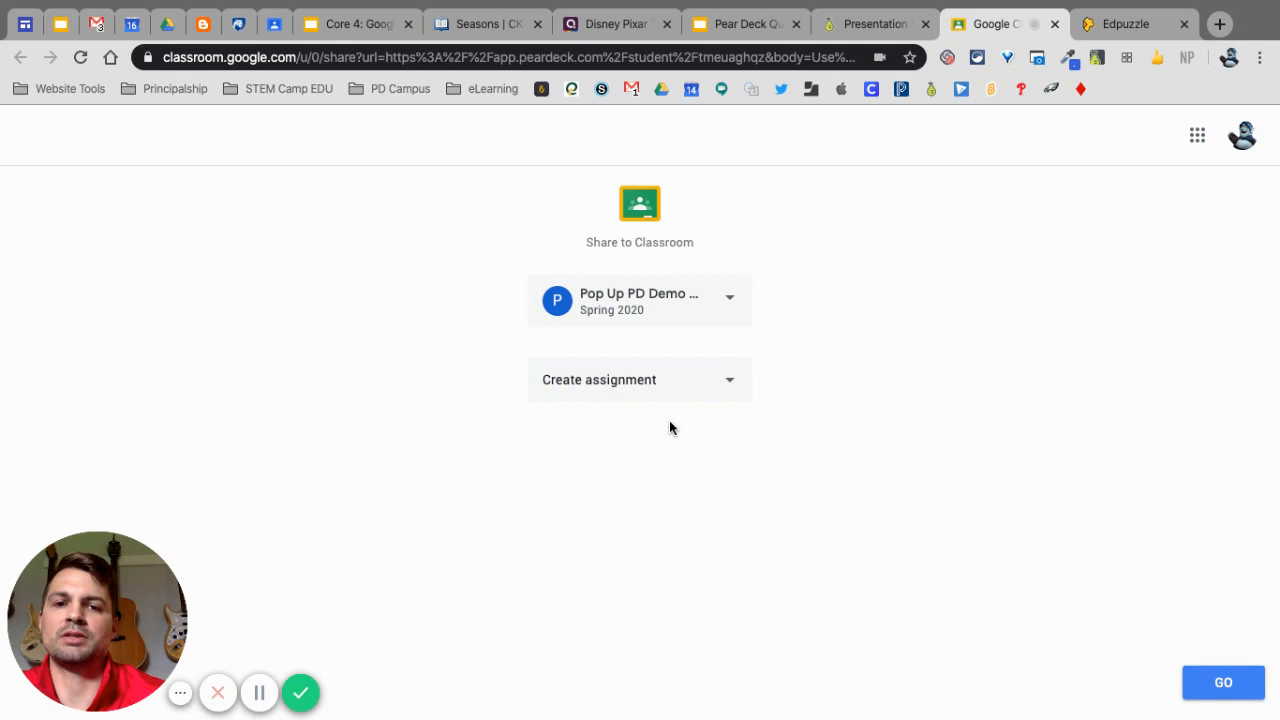
left_click(599, 379)
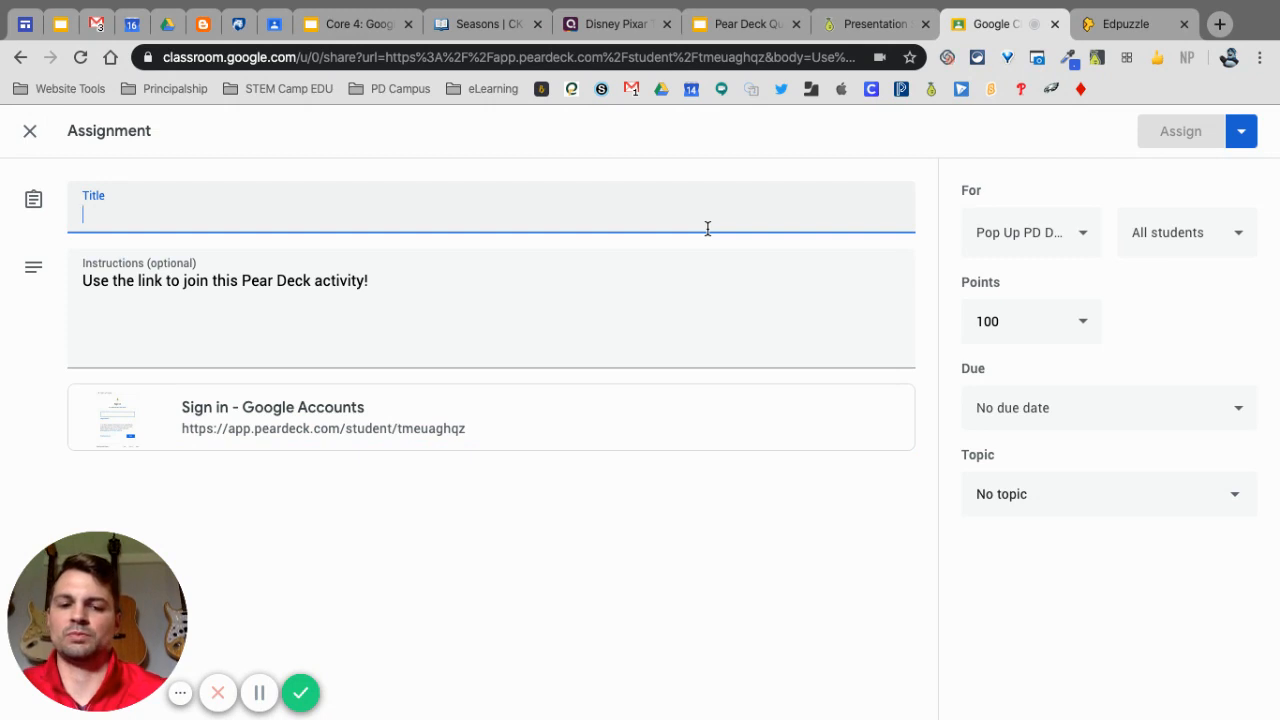
type("Pear D")
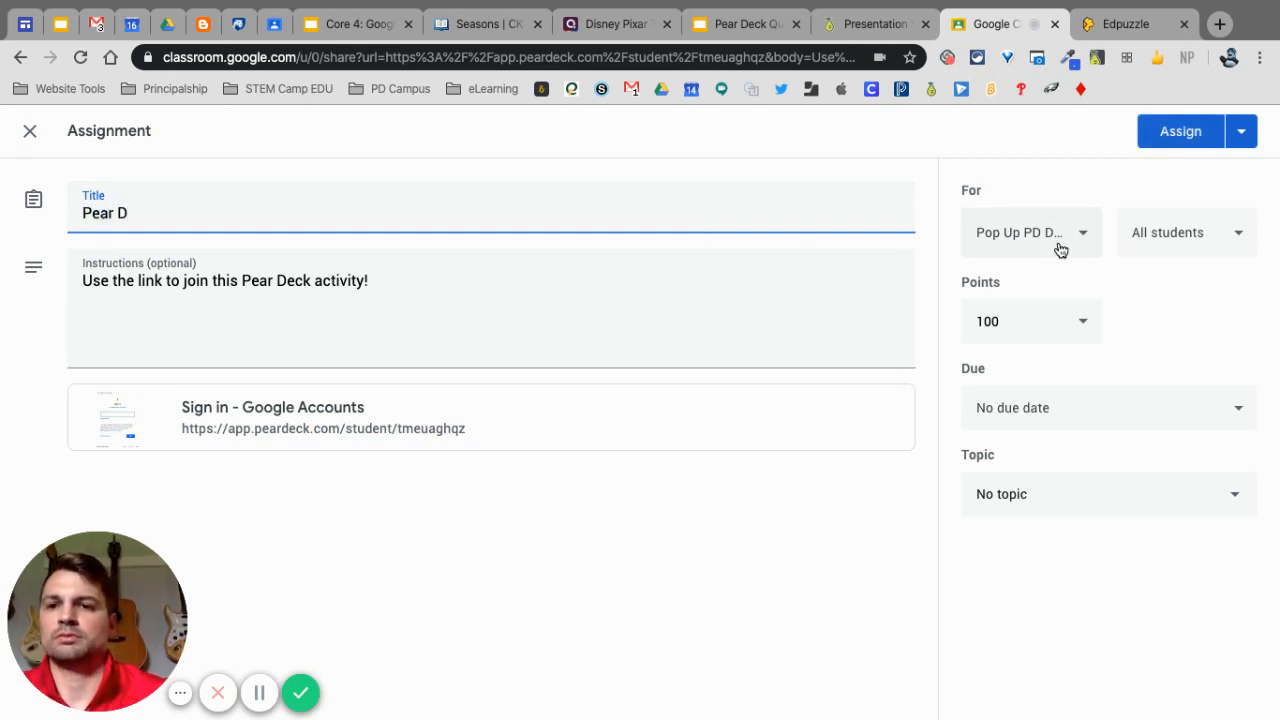
type("eck")
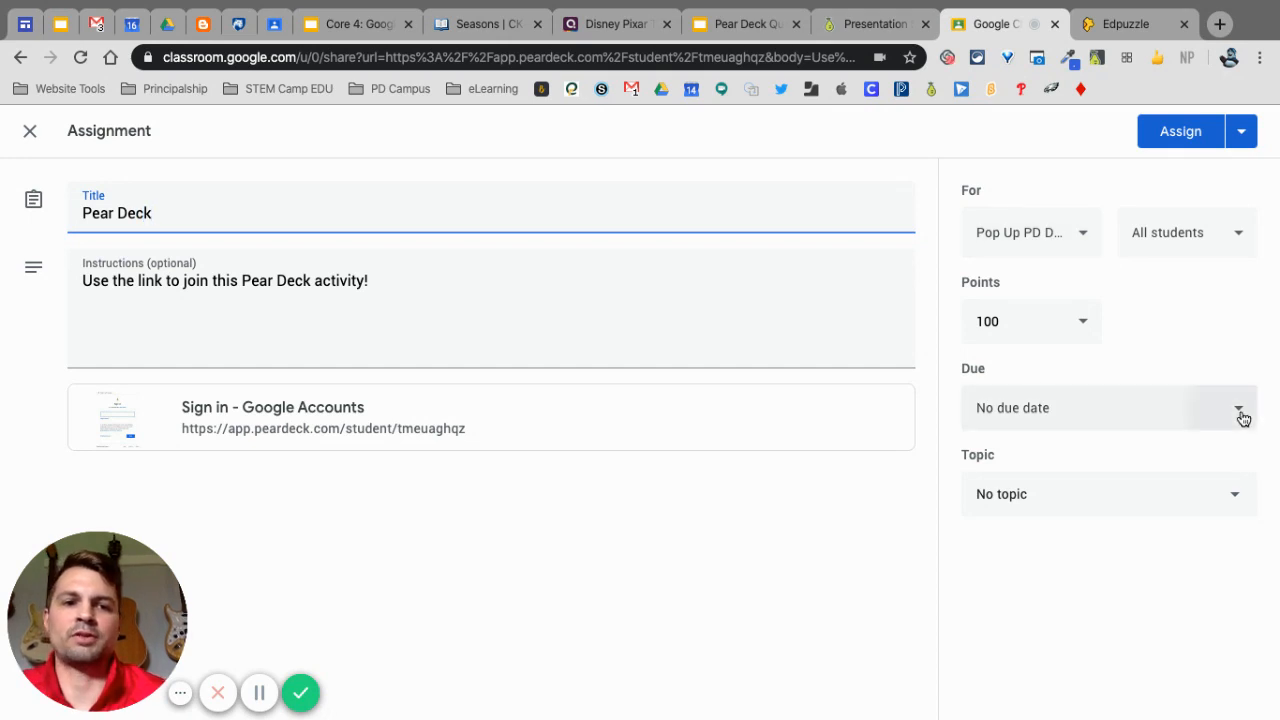
left_click(1238, 408)
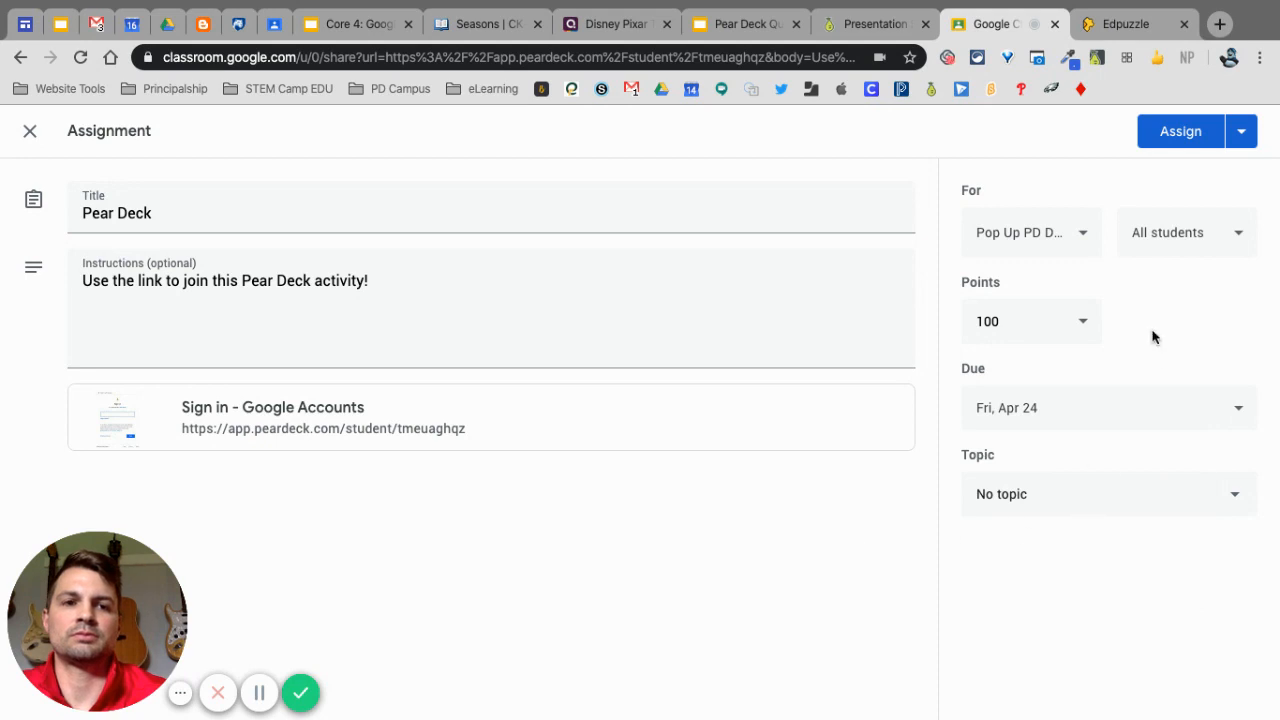
left_click(1180, 131)
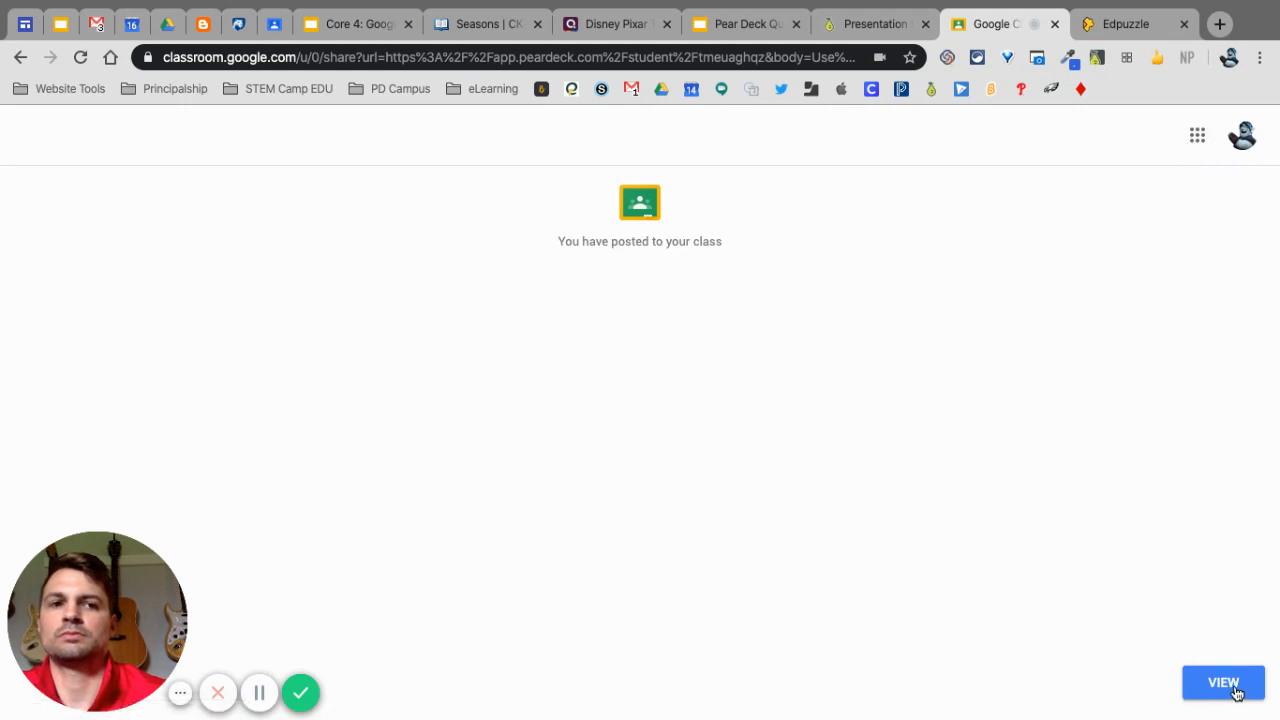
mouse_move(374, 140)
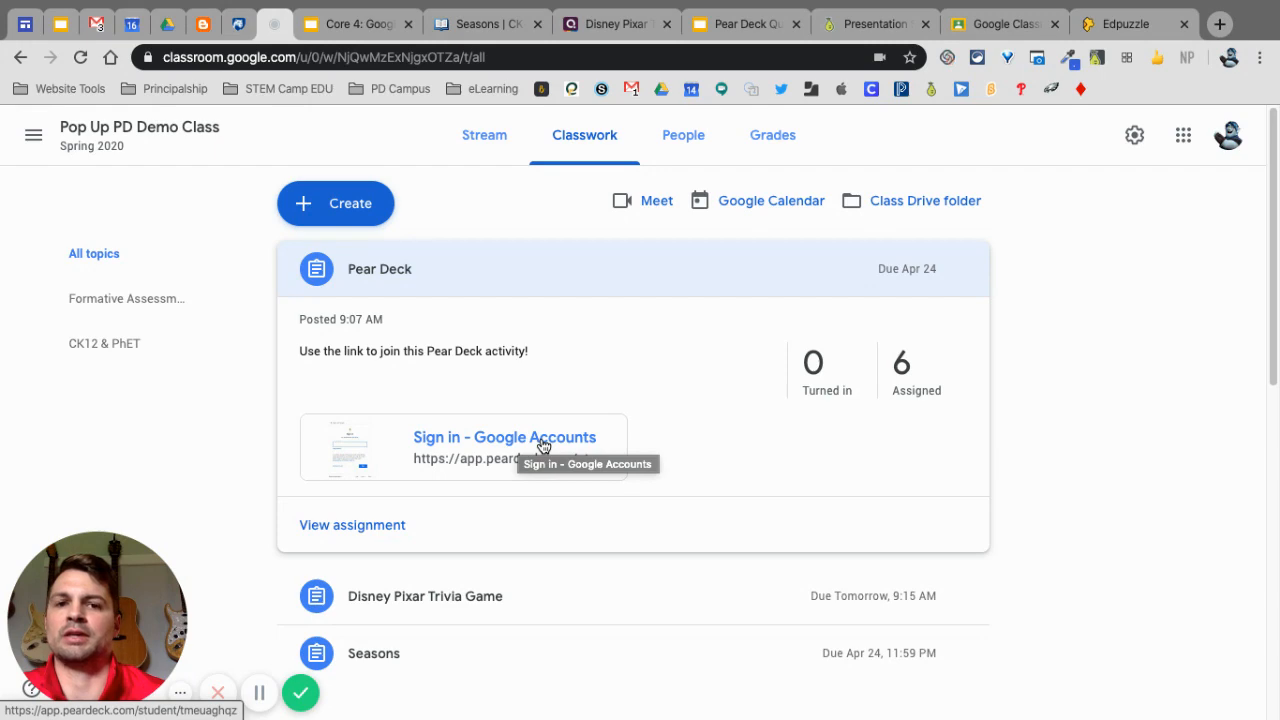
mouse_move(1023, 441)
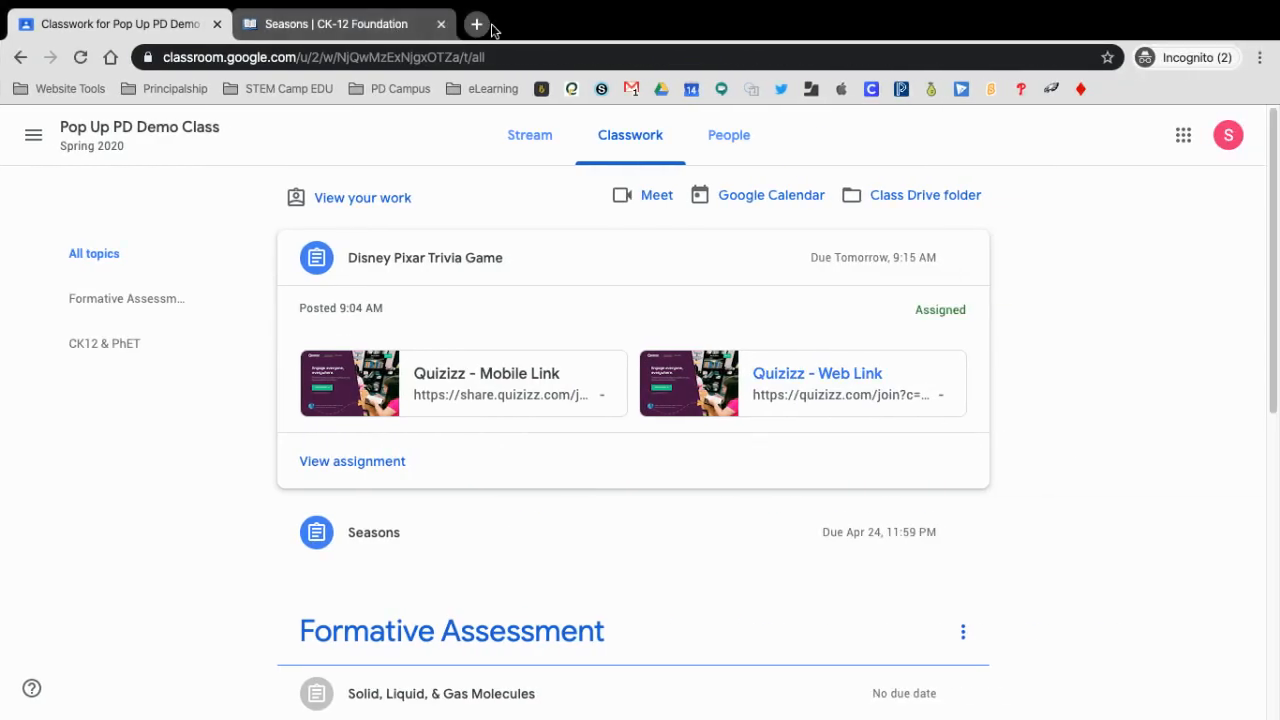
- As the student, open the Pear Deck assignment and sign in with a student Google account
left_click(476, 23)
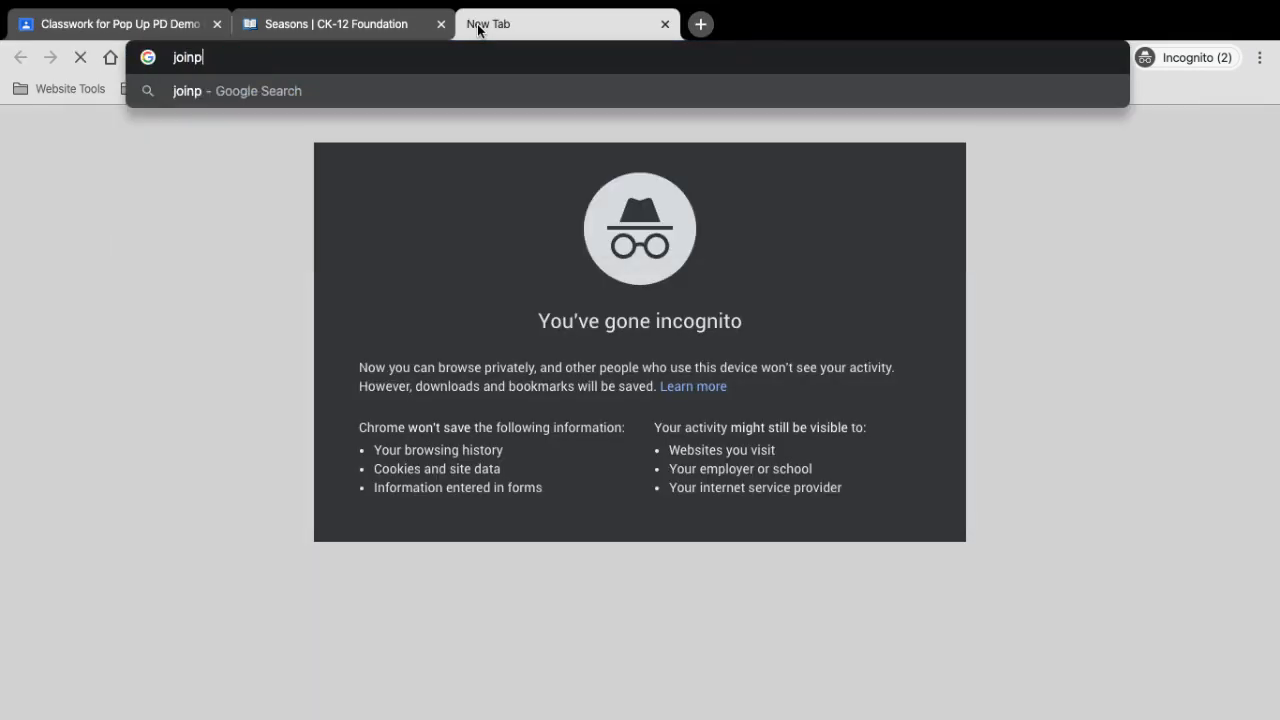
key("Return")
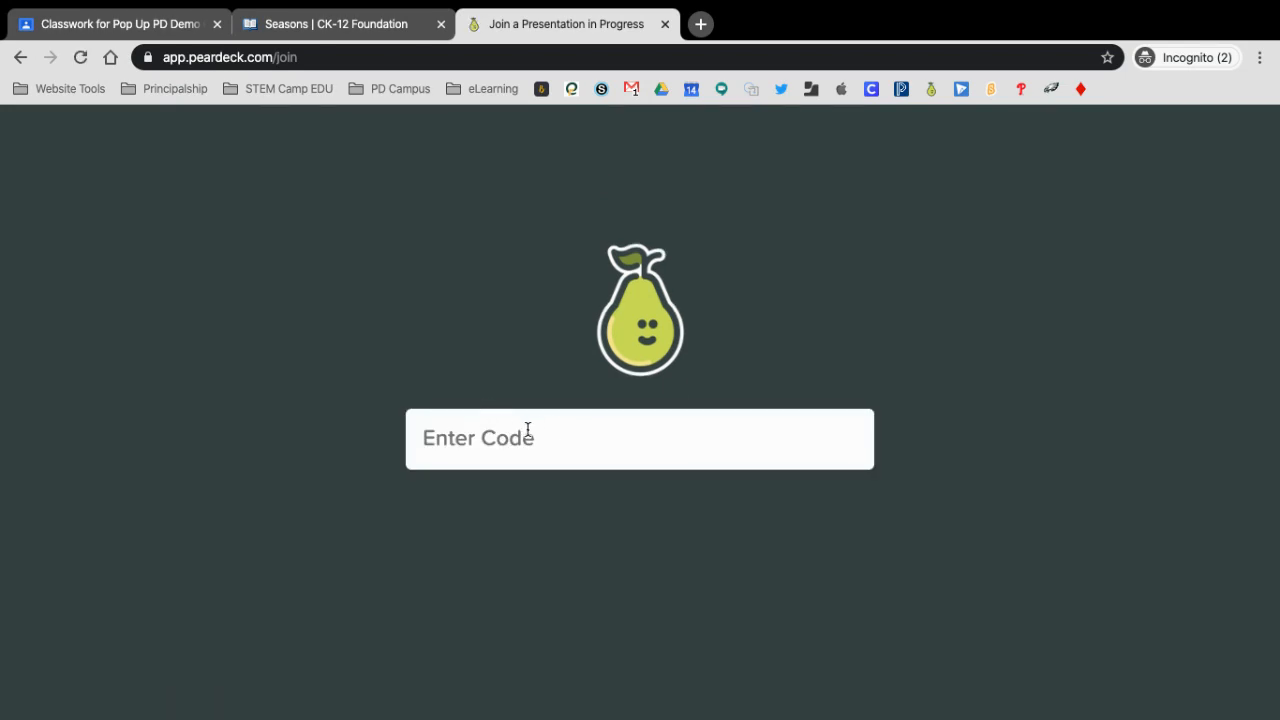
left_click(110, 23)
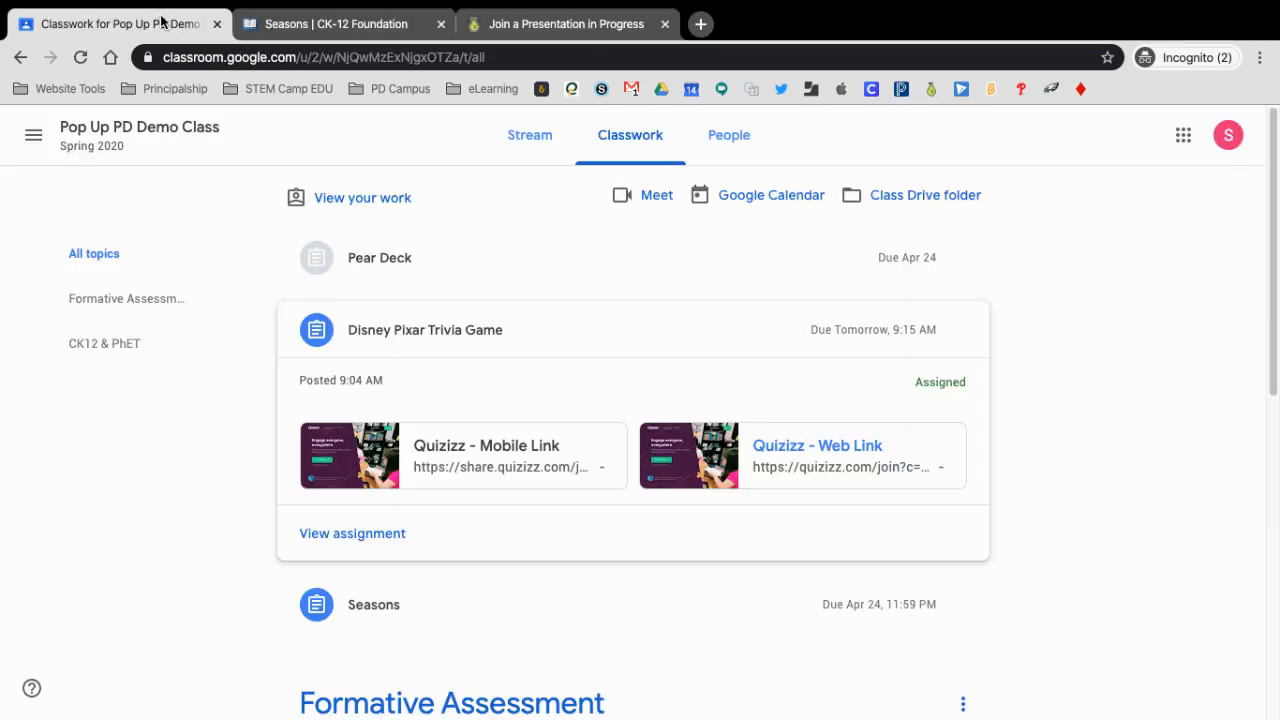
left_click(379, 257)
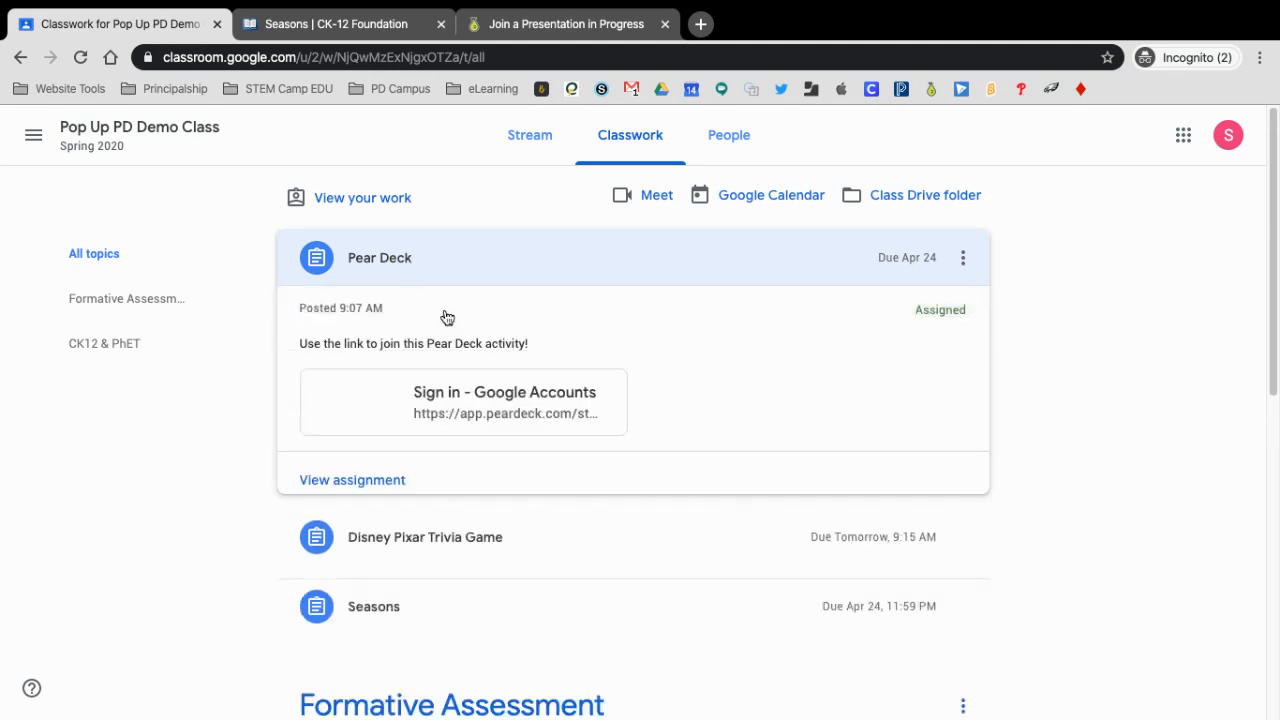
left_click(504, 400)
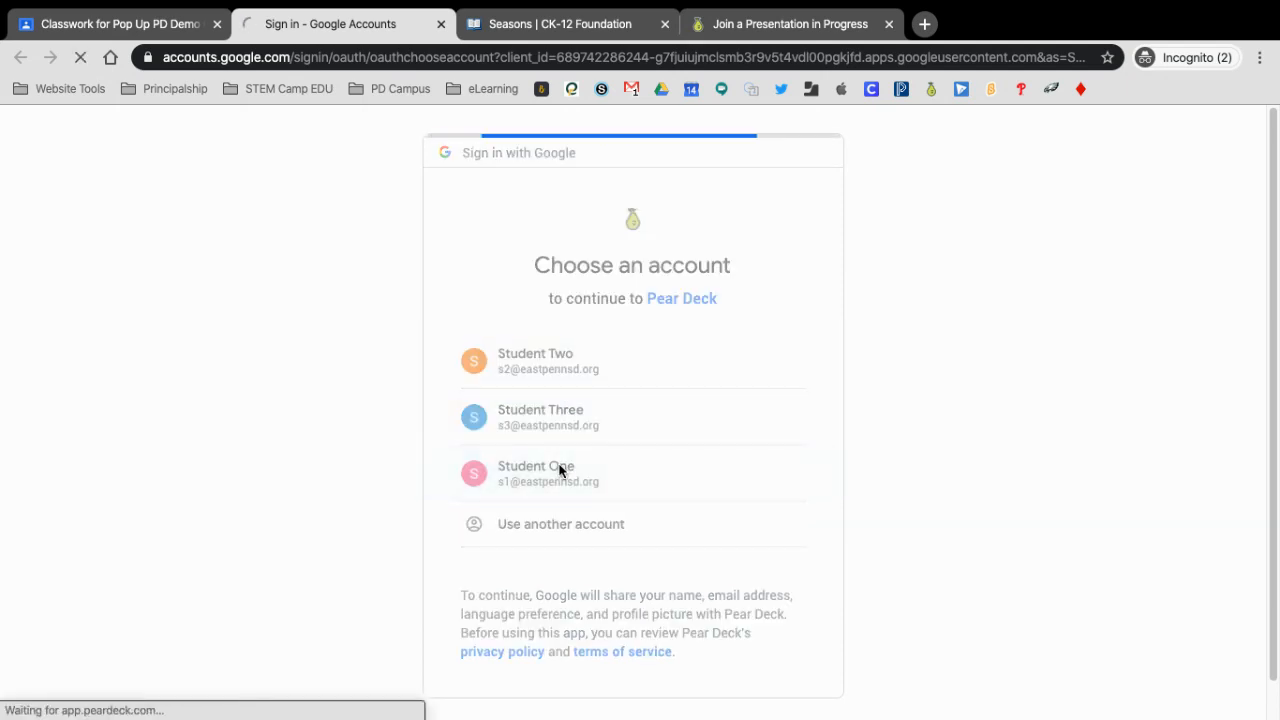
left_click(536, 473)
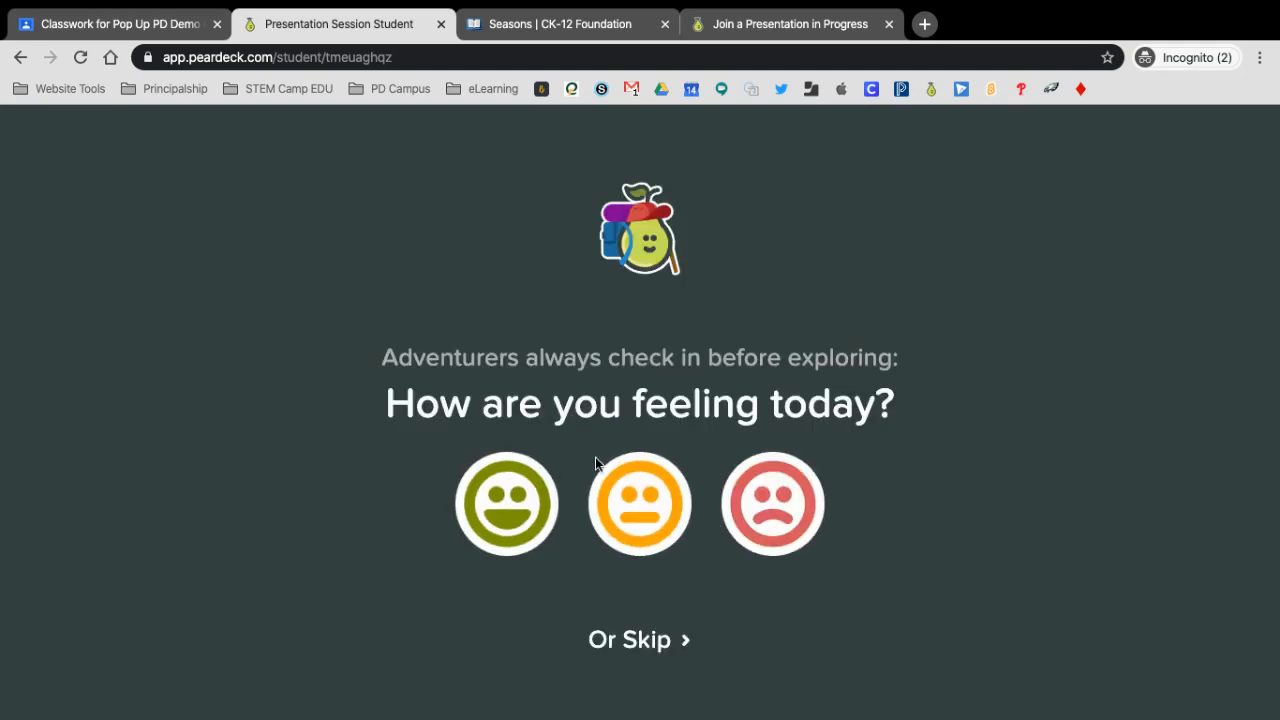
mouse_move(446, 35)
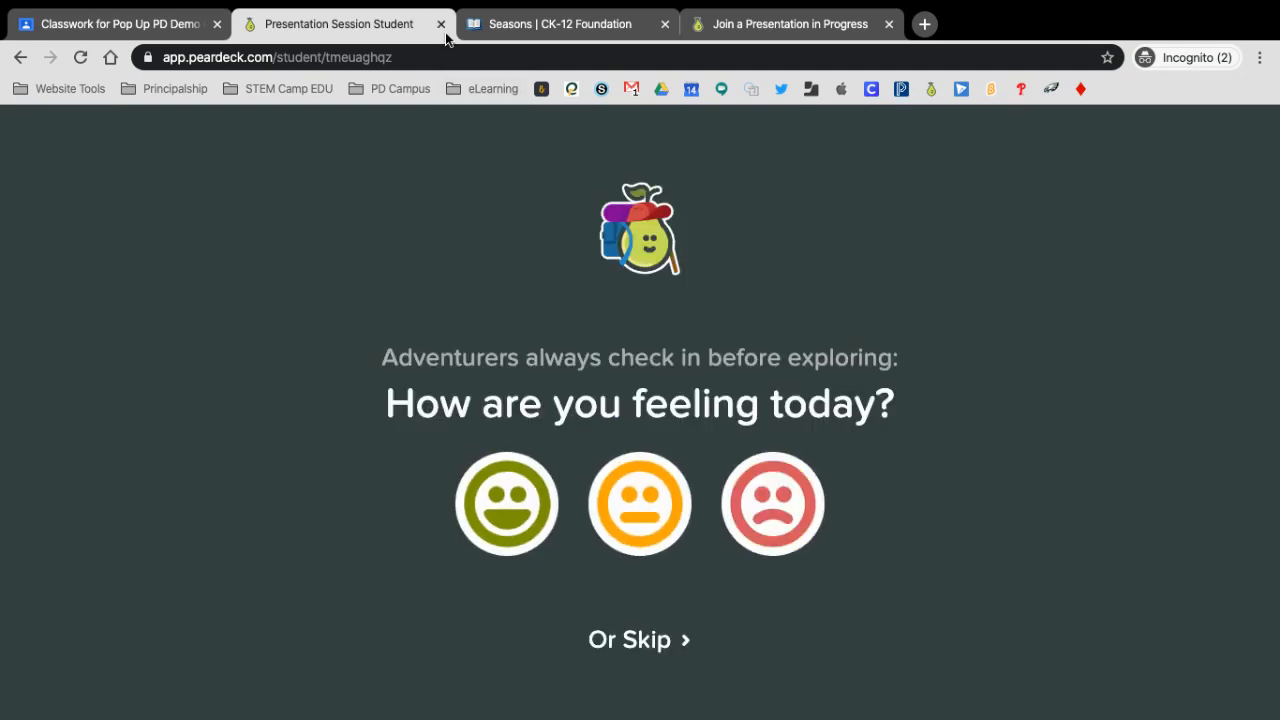
- Close the student Pear Deck session and move over to the Edpuzzle tab
left_click(117, 23)
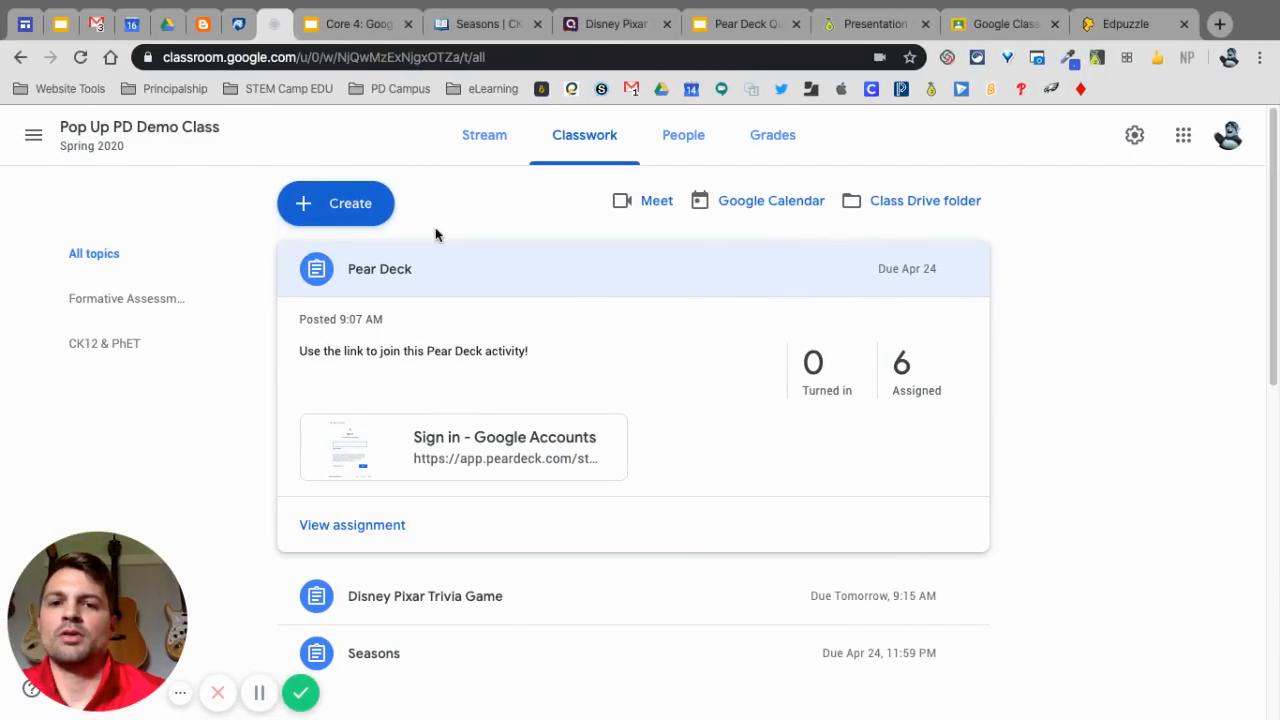
mouse_move(685, 251)
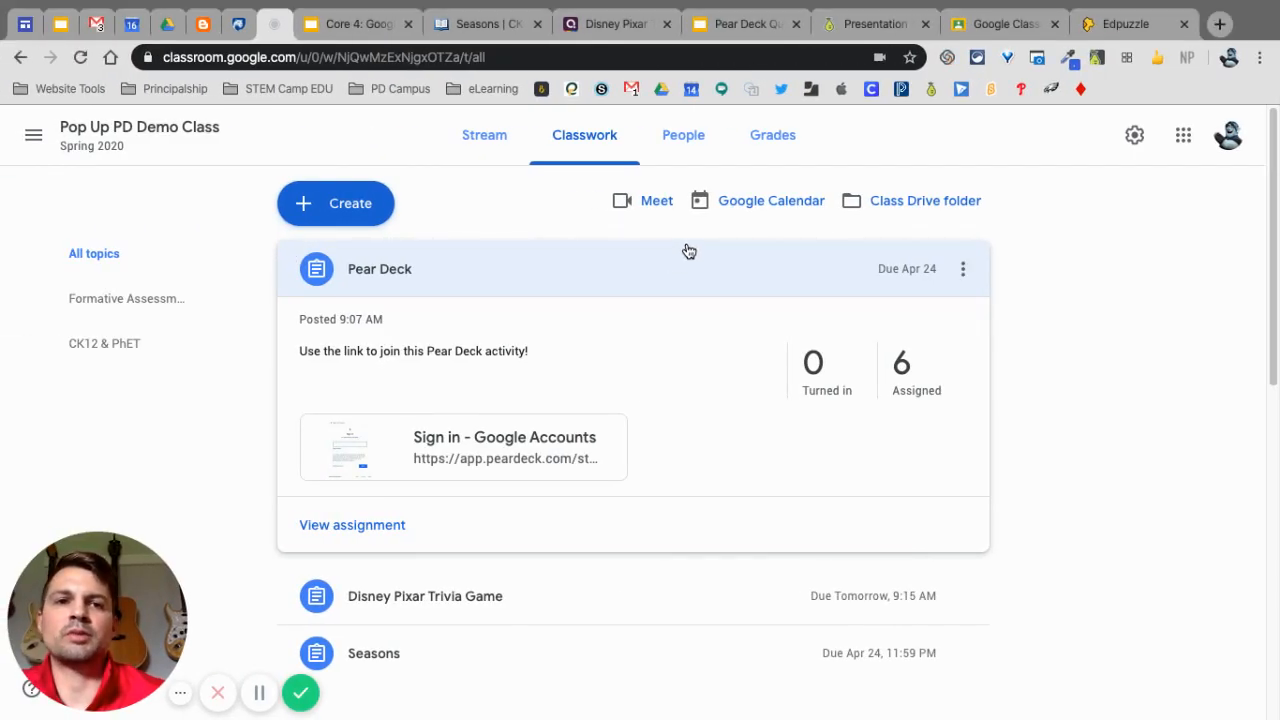
left_click(1126, 23)
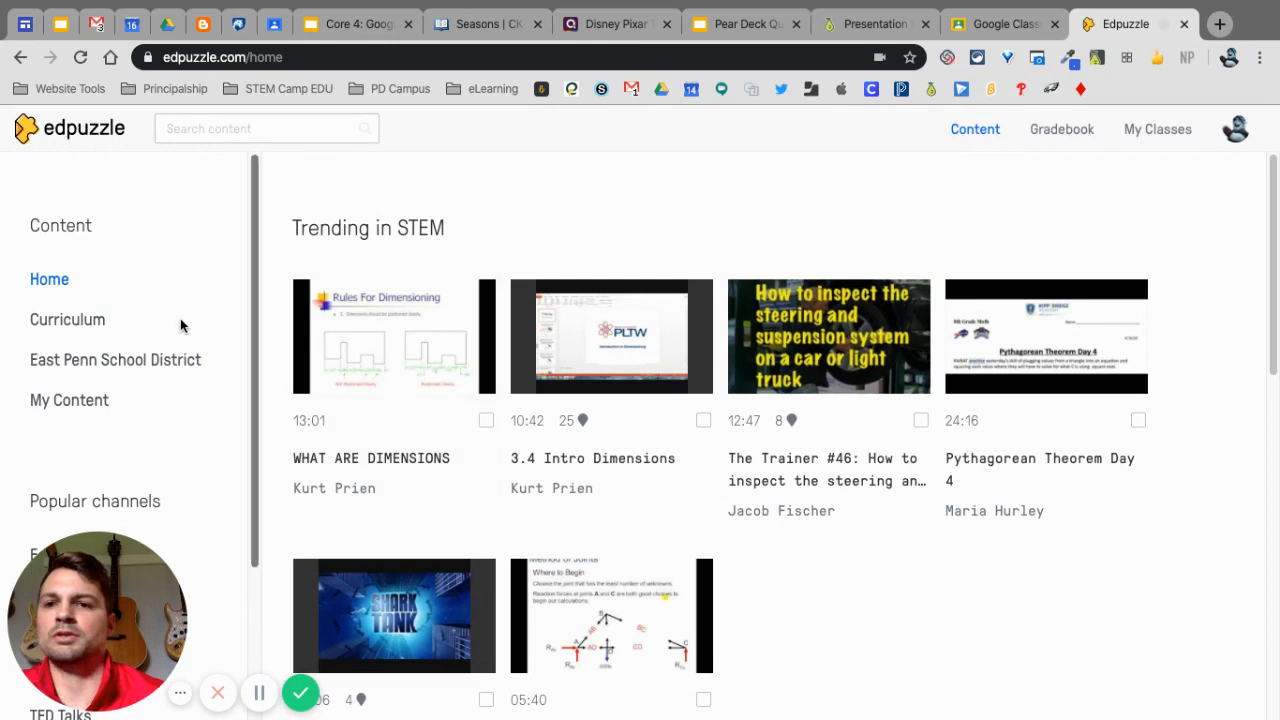
mouse_move(795, 255)
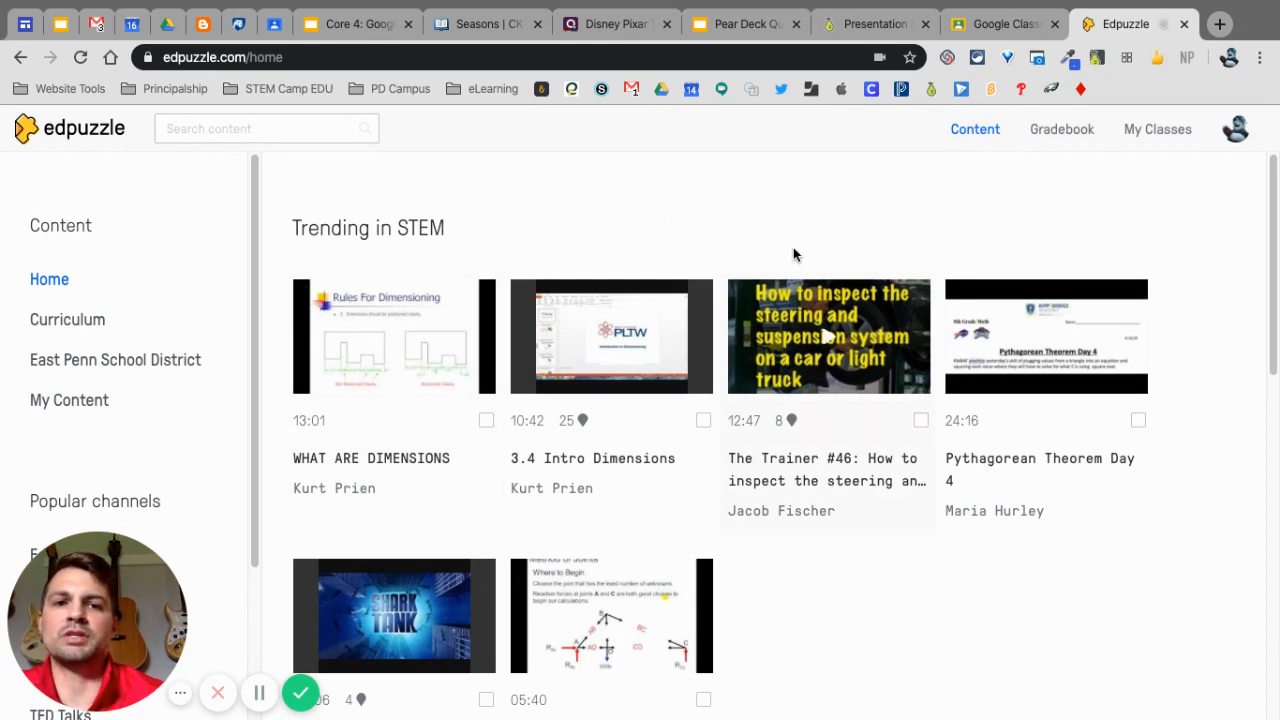
mouse_move(935, 248)
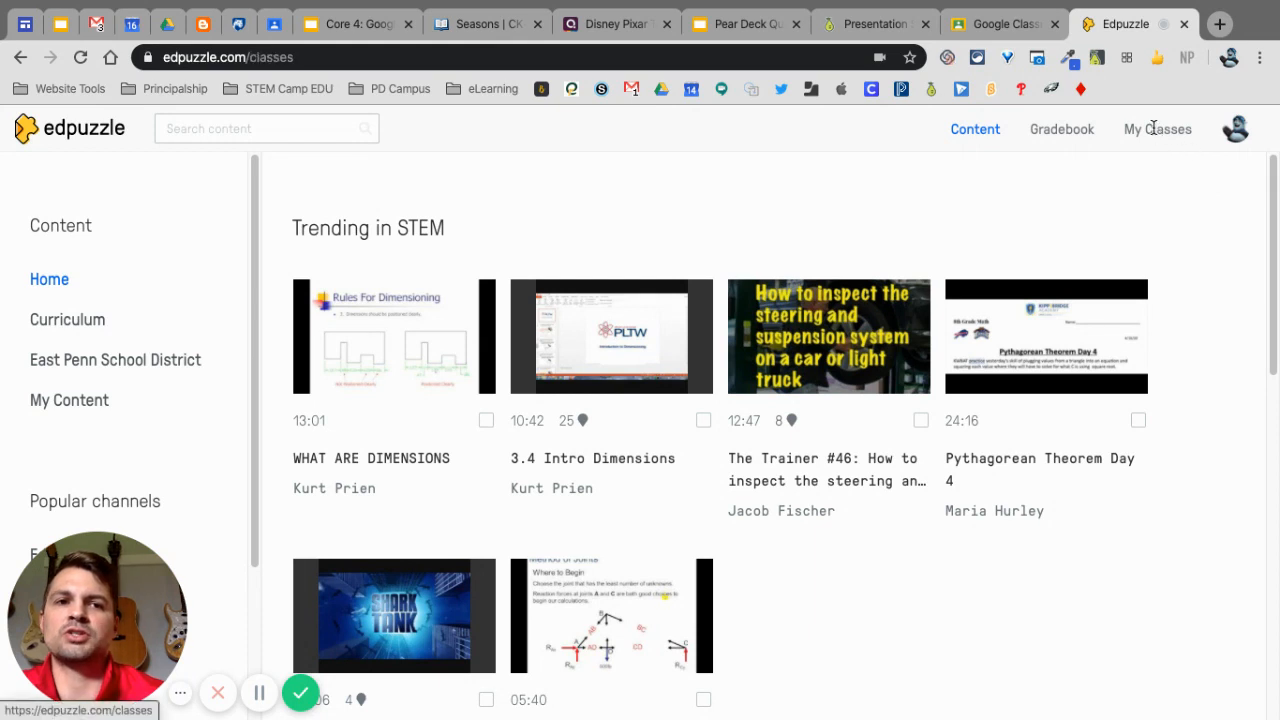
- Import Pop Up PD Demo Class from Google Classroom into Edpuzzle and check its 6 students
left_click(1157, 128)
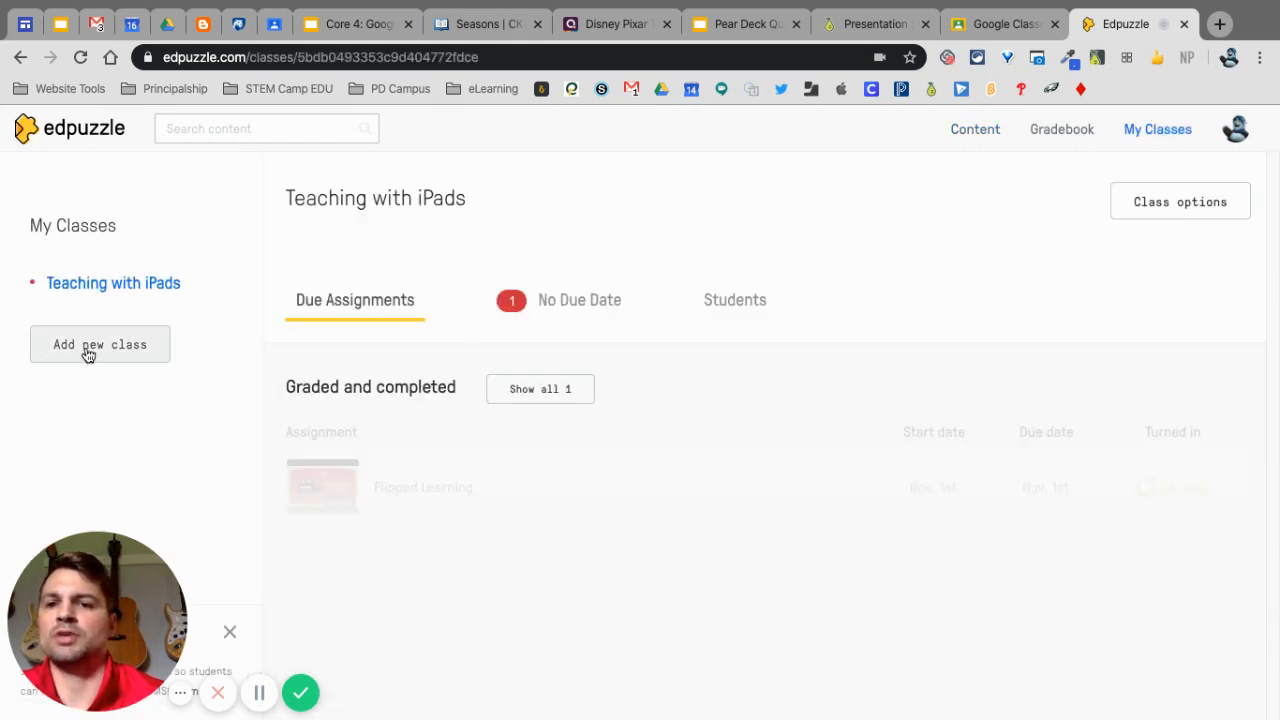
left_click(99, 344)
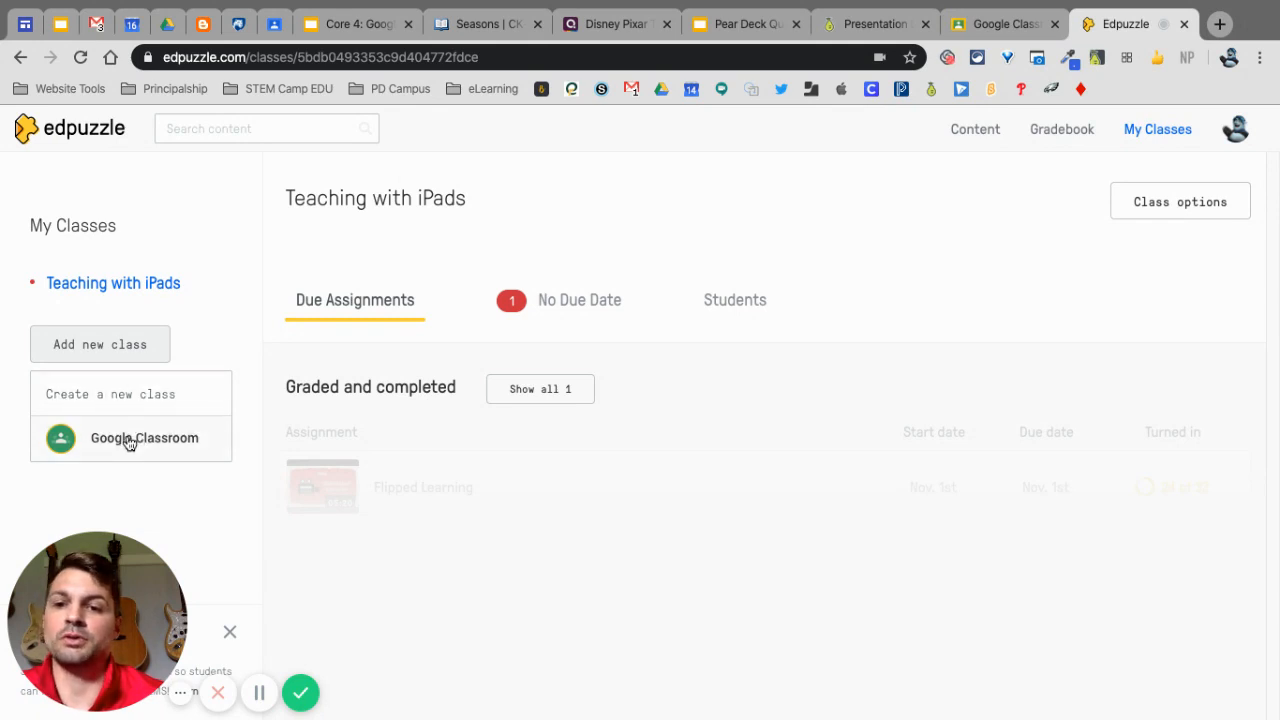
left_click(144, 438)
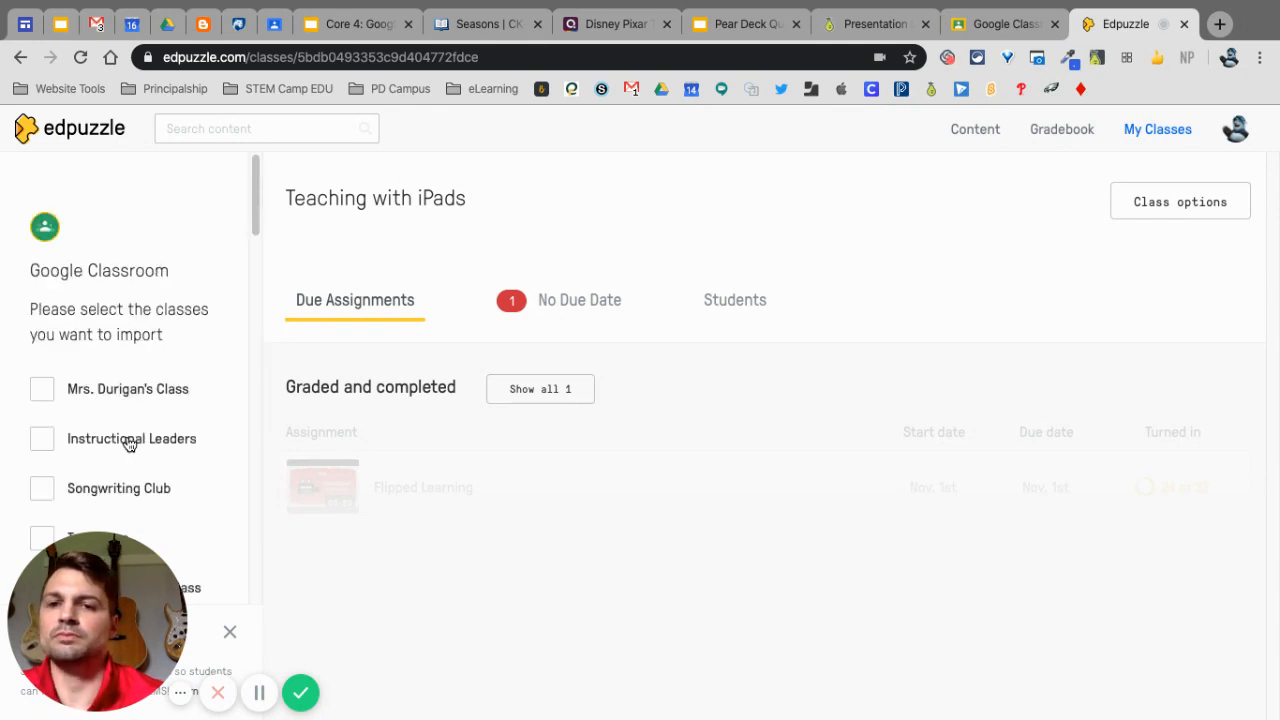
scroll("down", 3)
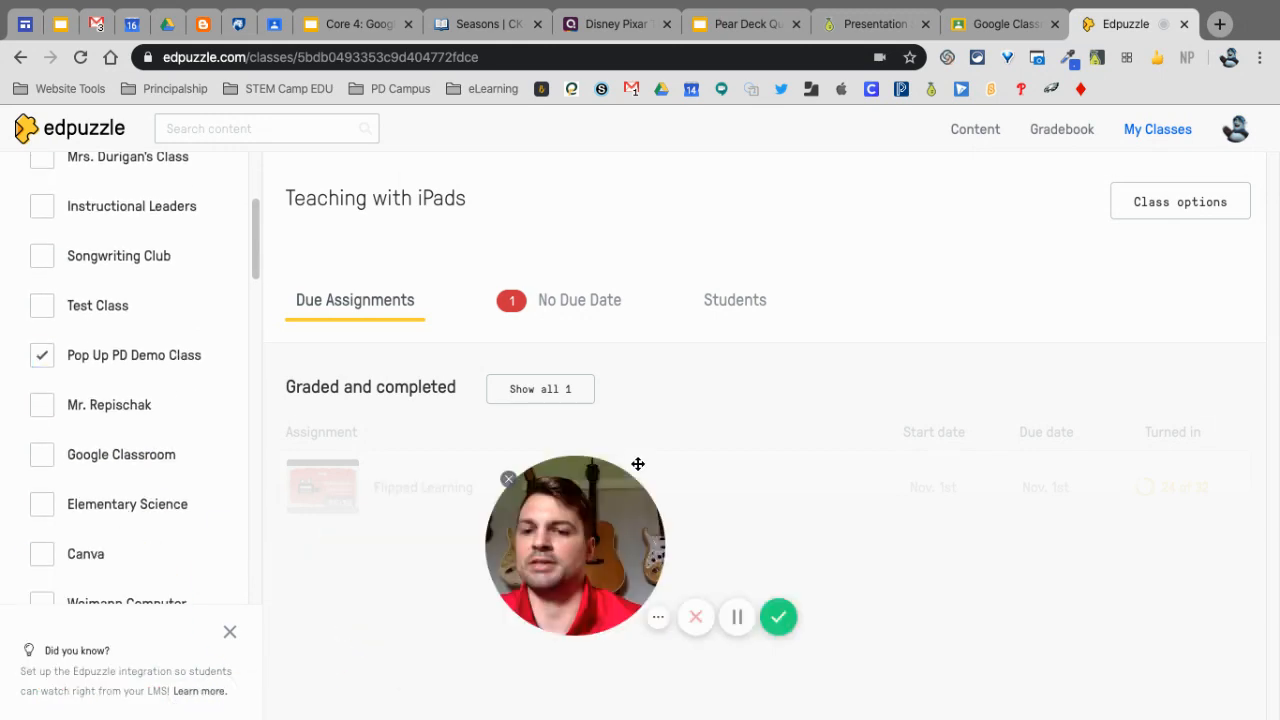
scroll("down", 3)
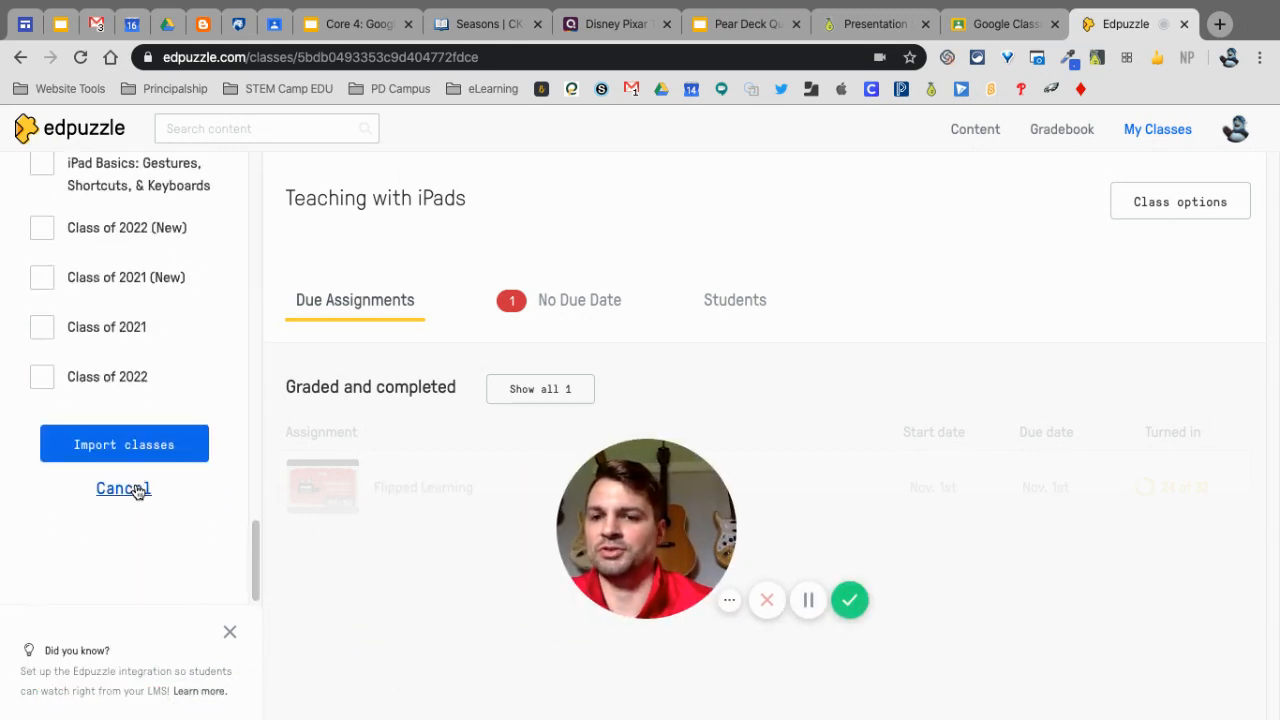
left_click(124, 444)
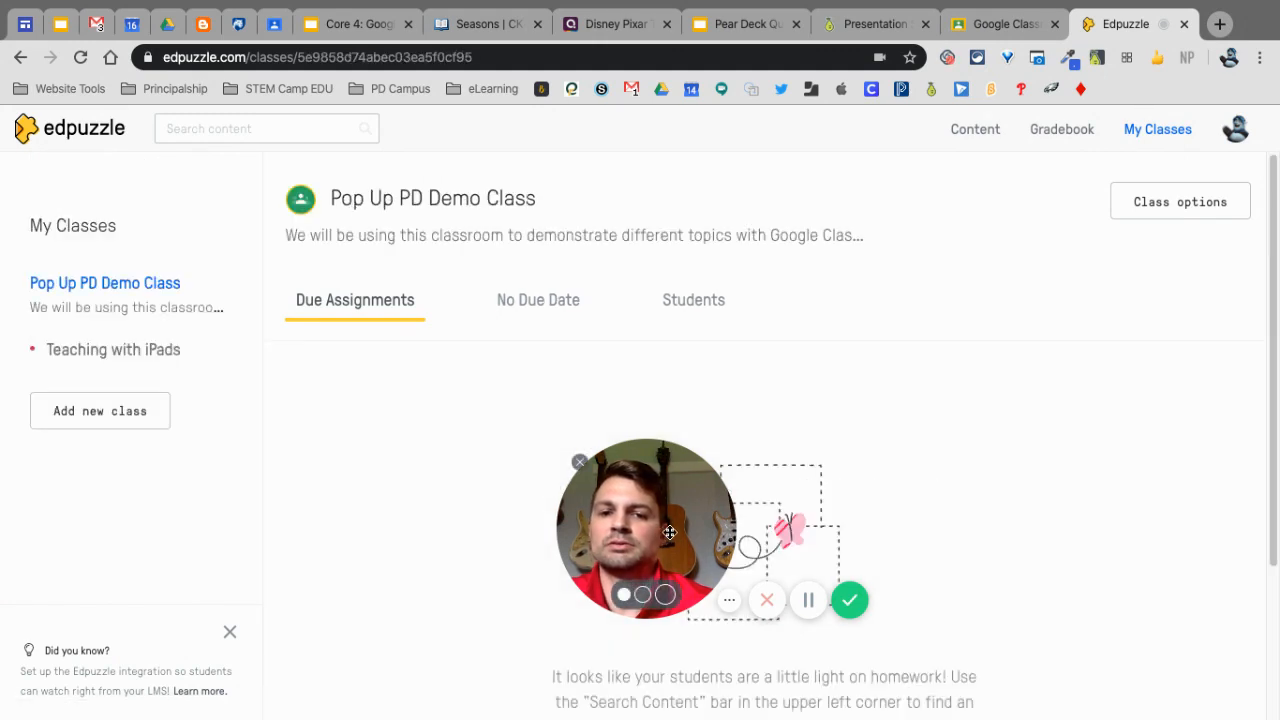
left_click_drag(645, 527, 97, 565)
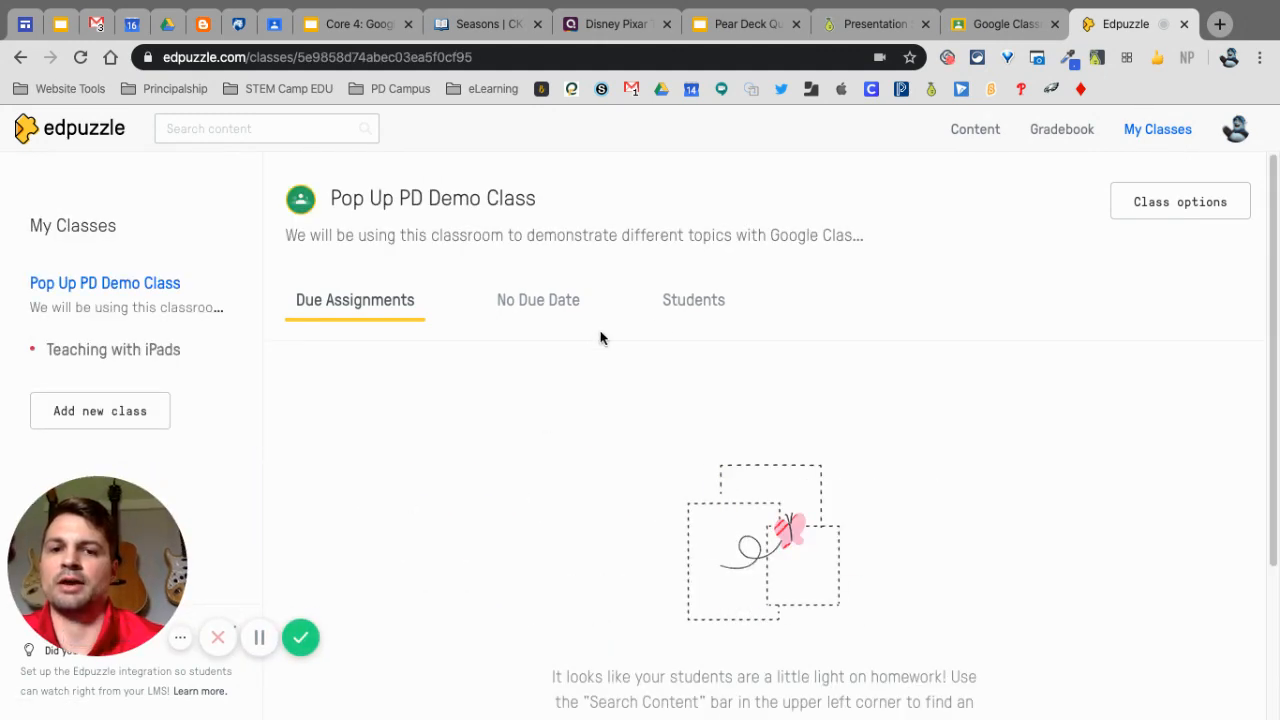
left_click(693, 300)
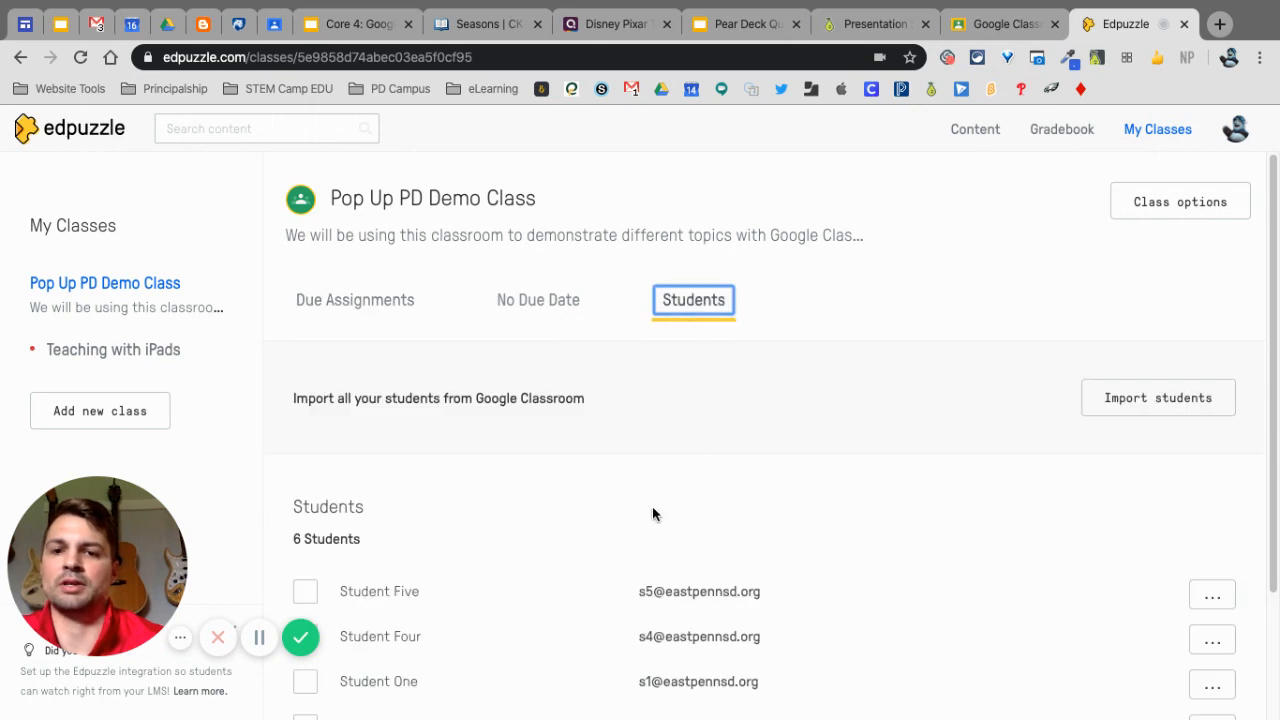
left_click(354, 300)
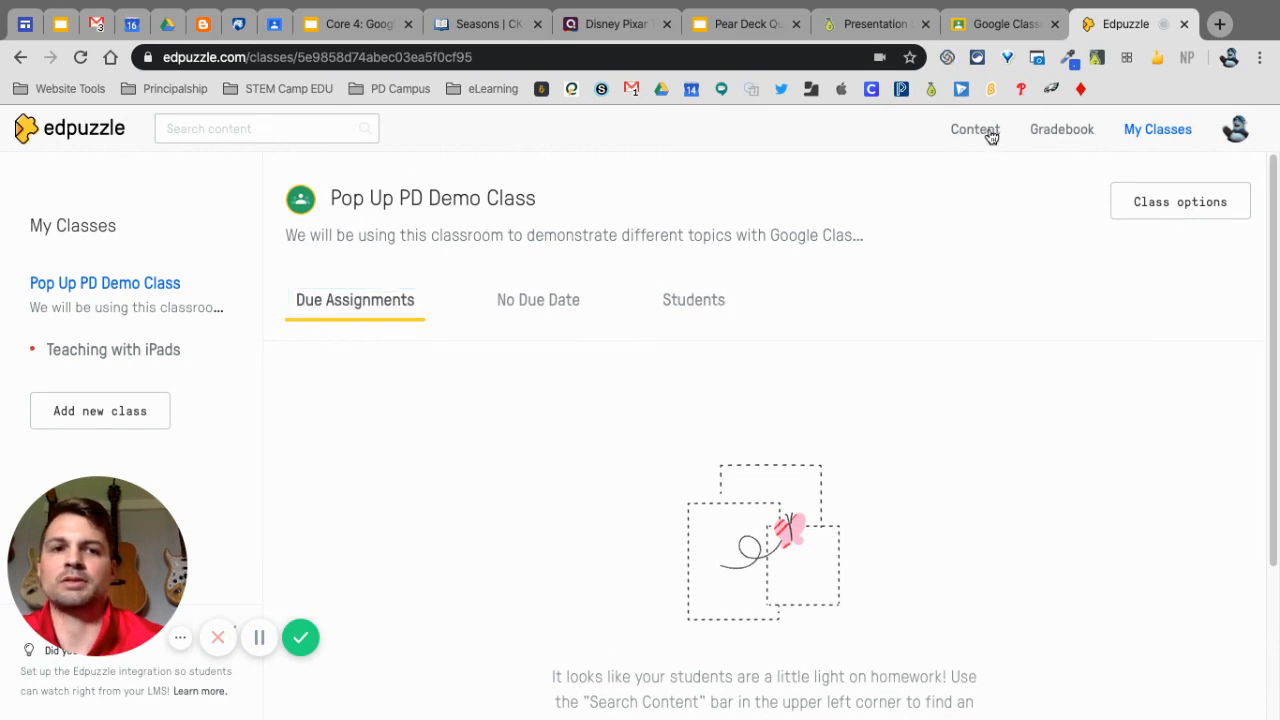
- From Content, assign the Engineering Design Process video to Pop Up PD Demo Class and post to Classroom
left_click(974, 129)
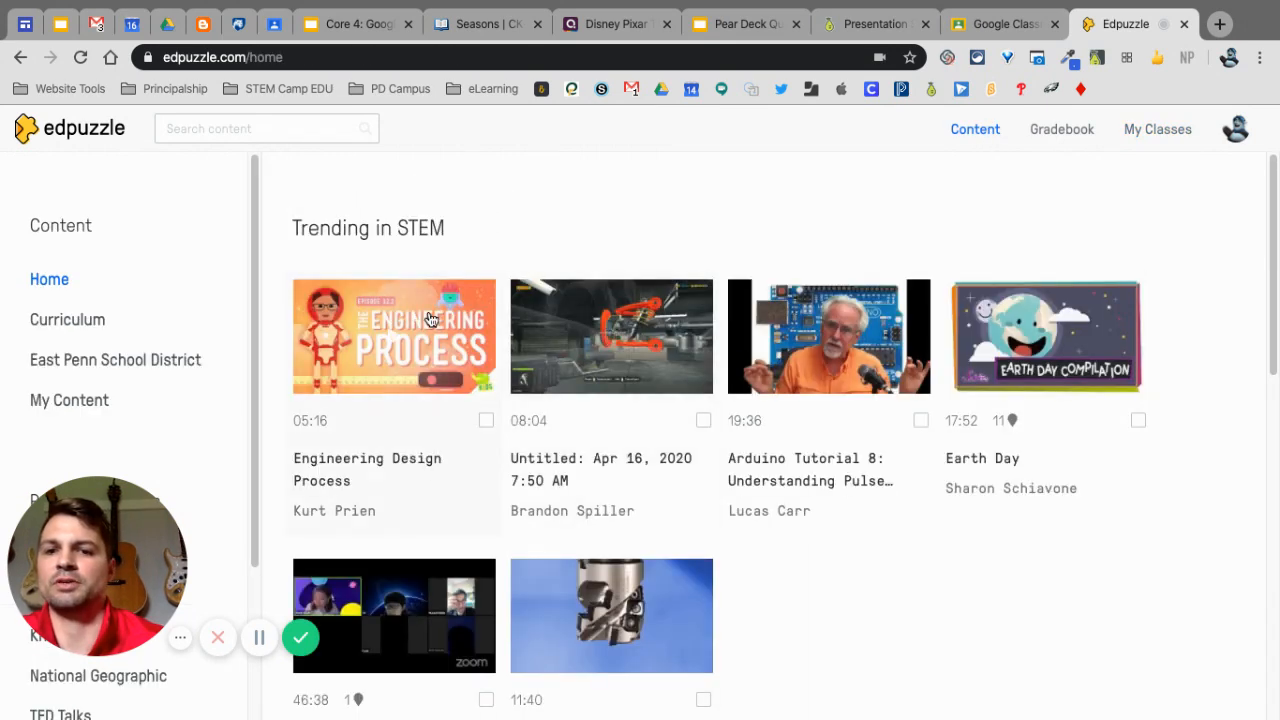
left_click(393, 336)
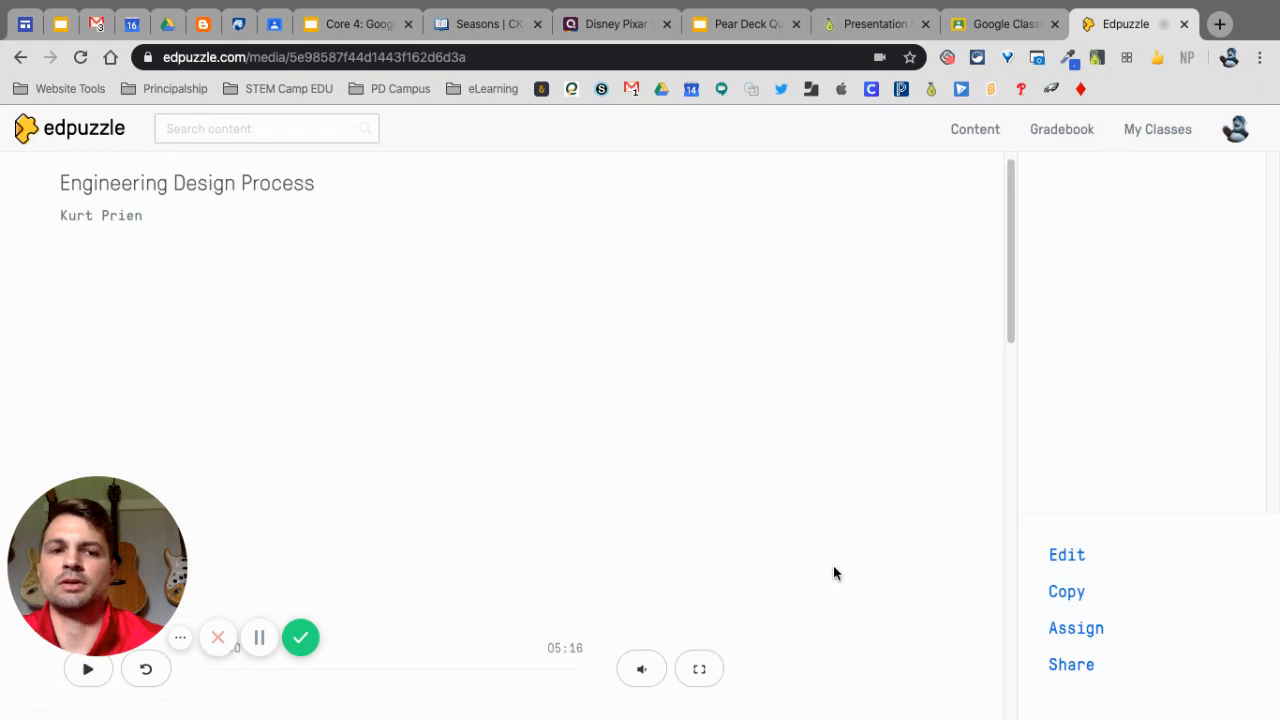
left_click(1076, 628)
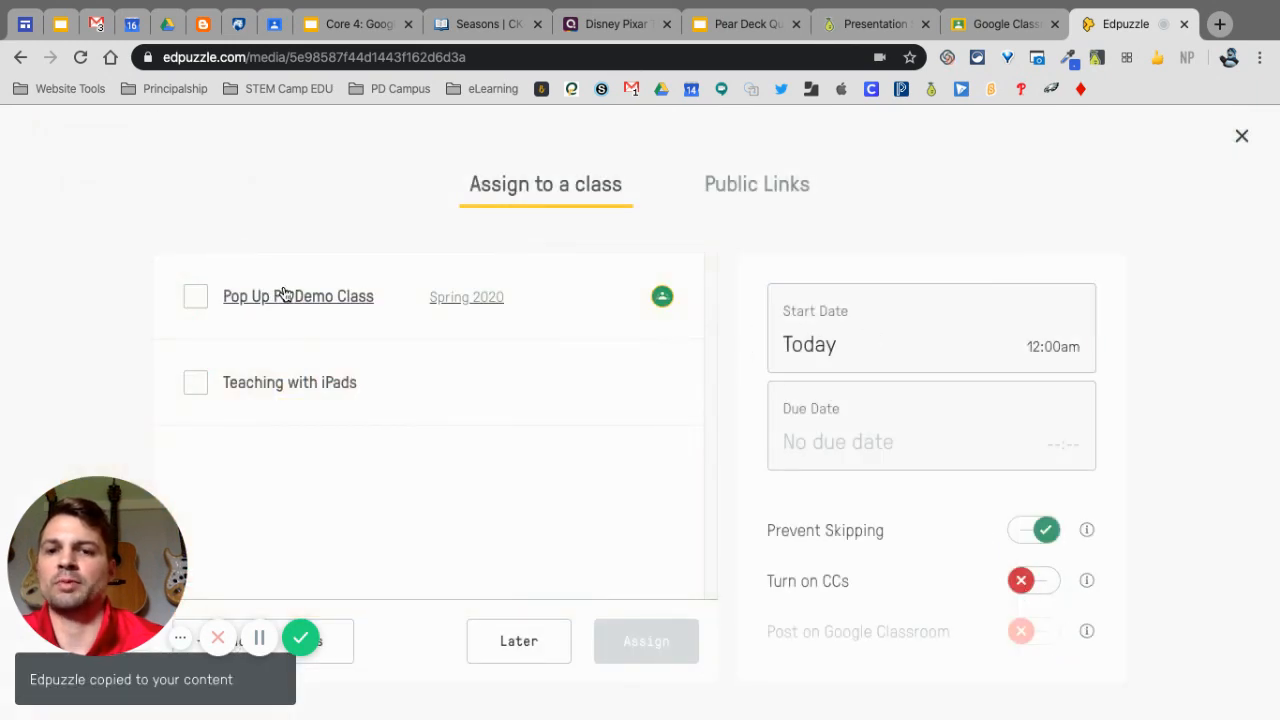
left_click(195, 296)
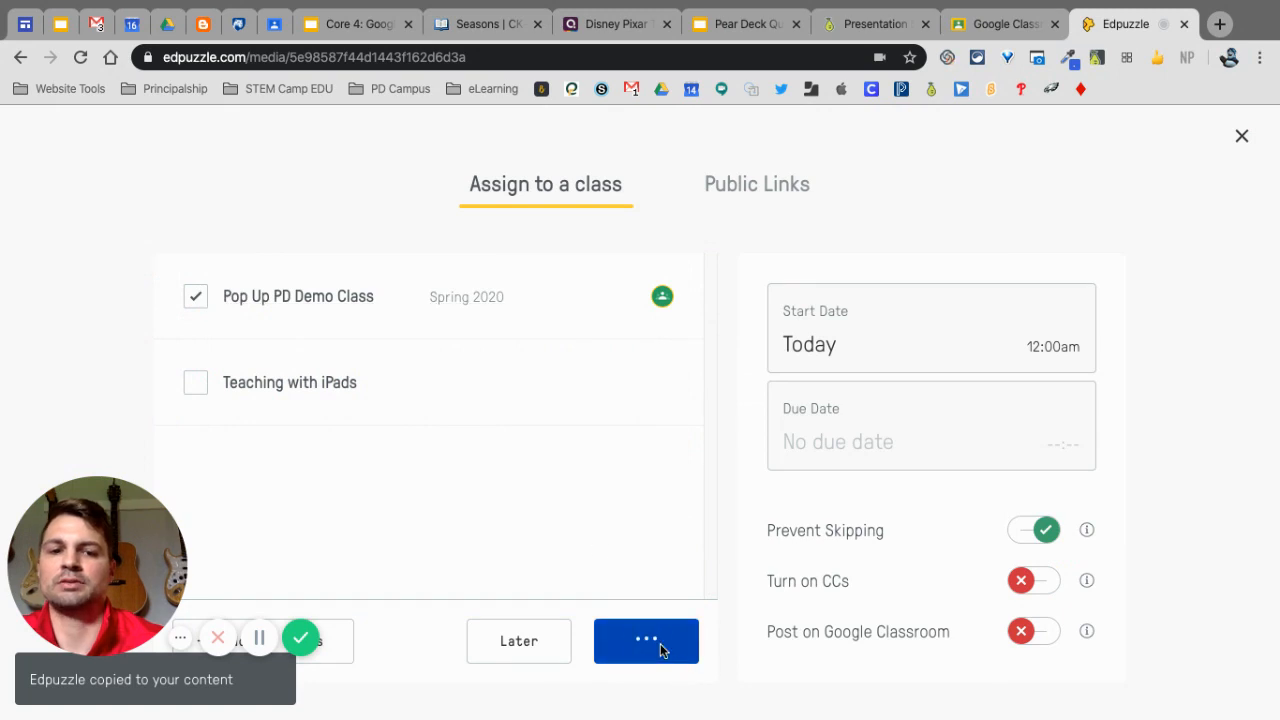
left_click(646, 641)
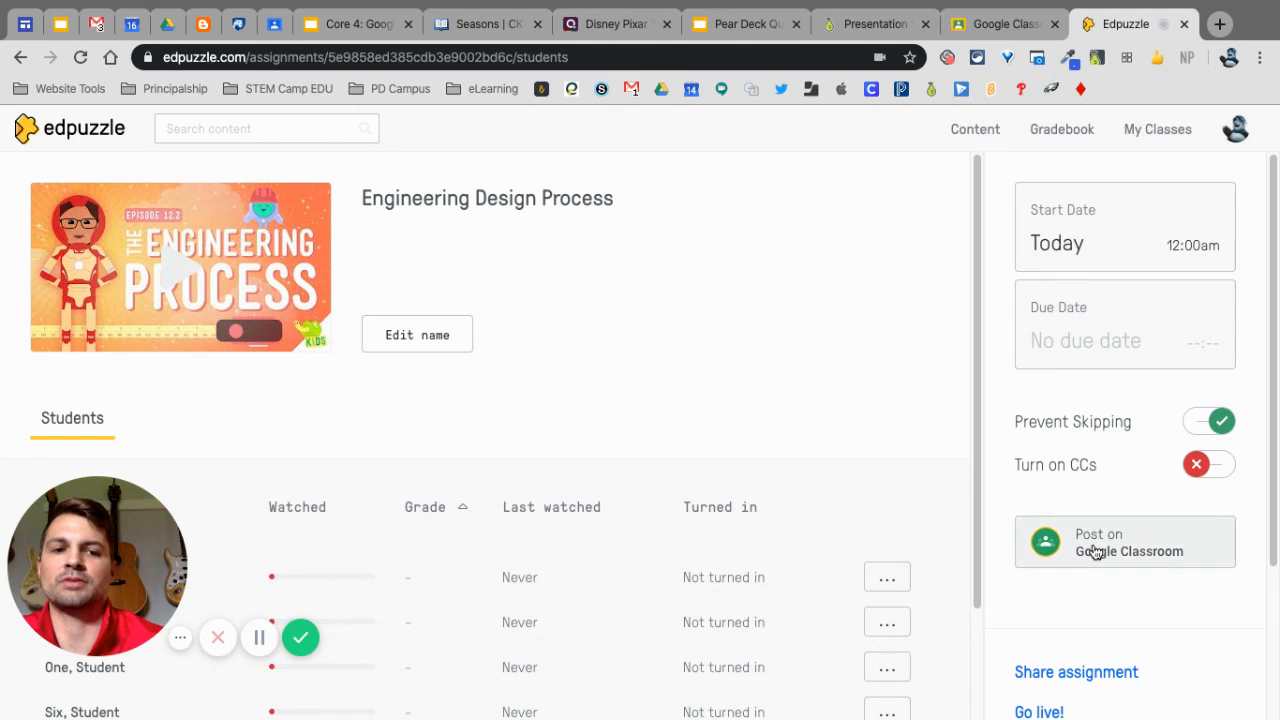
left_click(1124, 542)
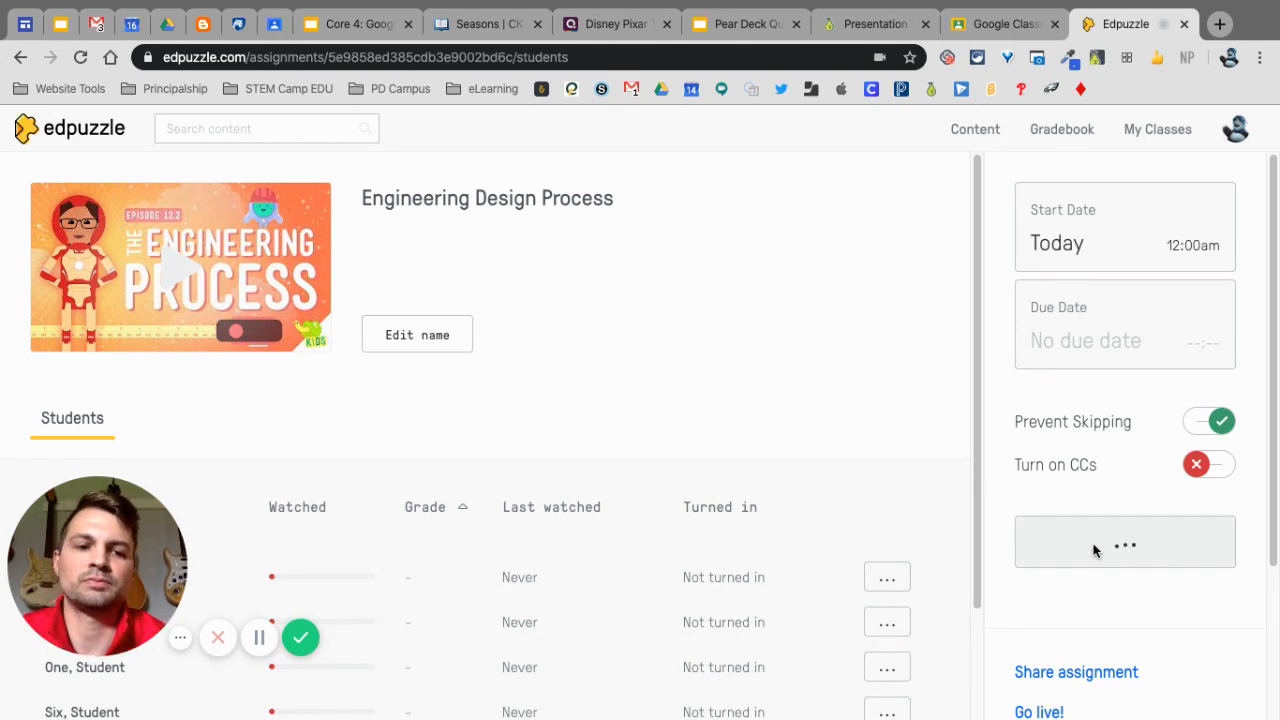
left_click(1124, 542)
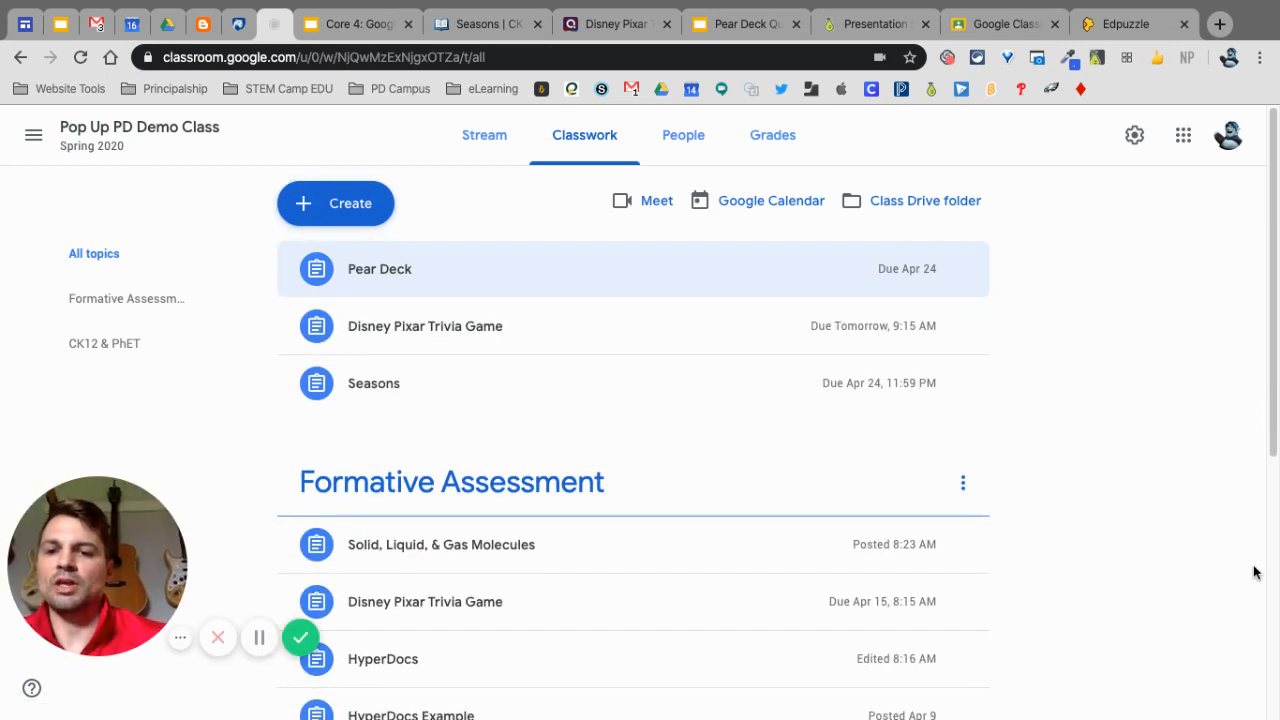
- Expand and collapse the new 'Edpuzzle | Engineering Design Process' post, which has no due date
scroll("up", 3)
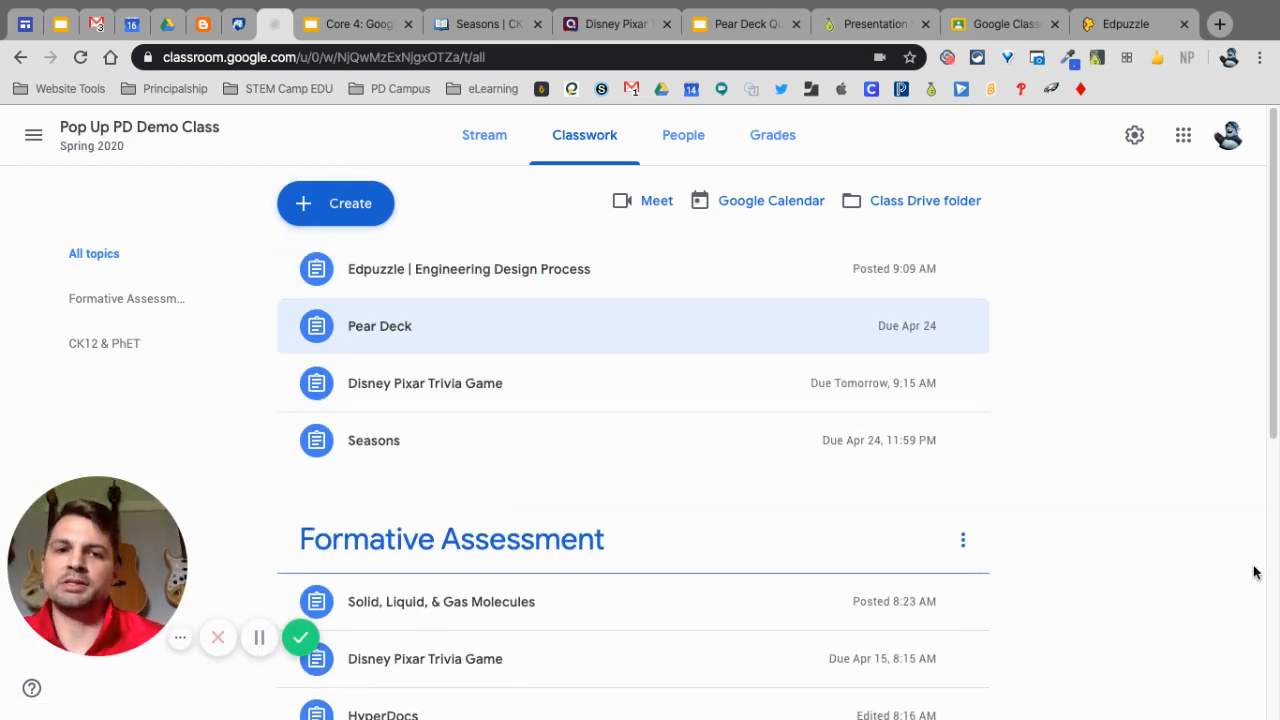
left_click(468, 268)
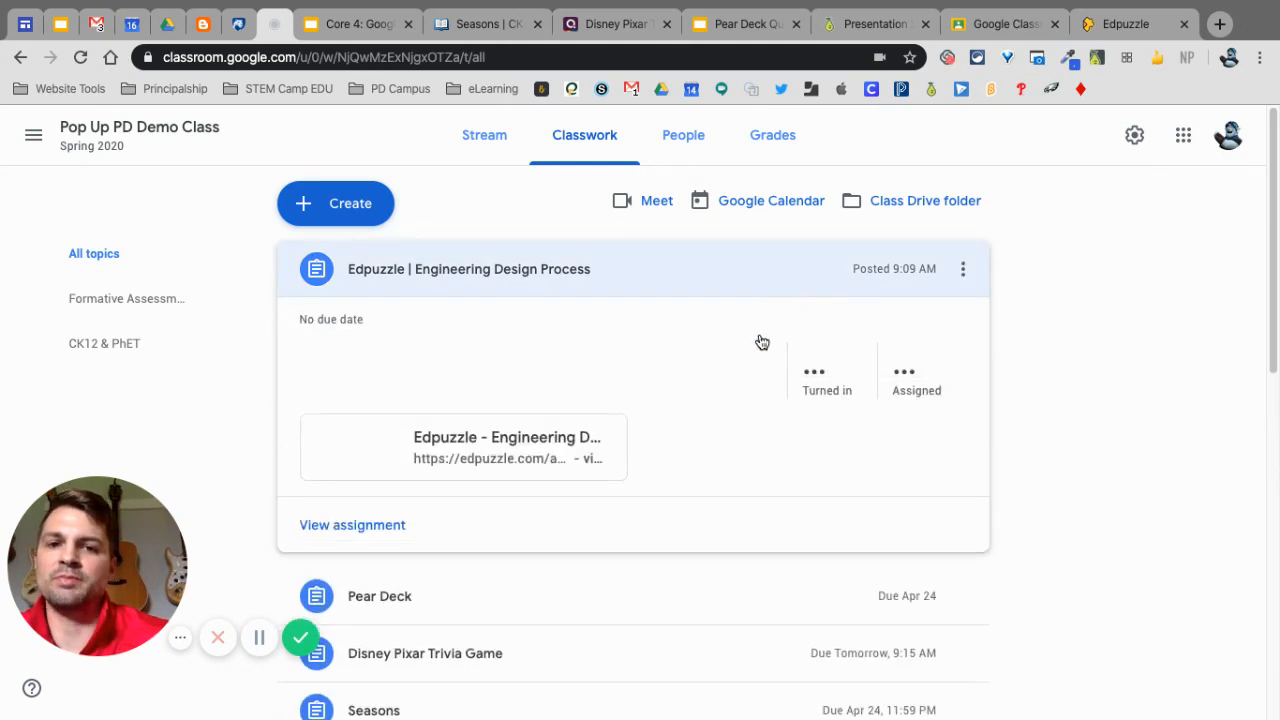
left_click(468, 268)
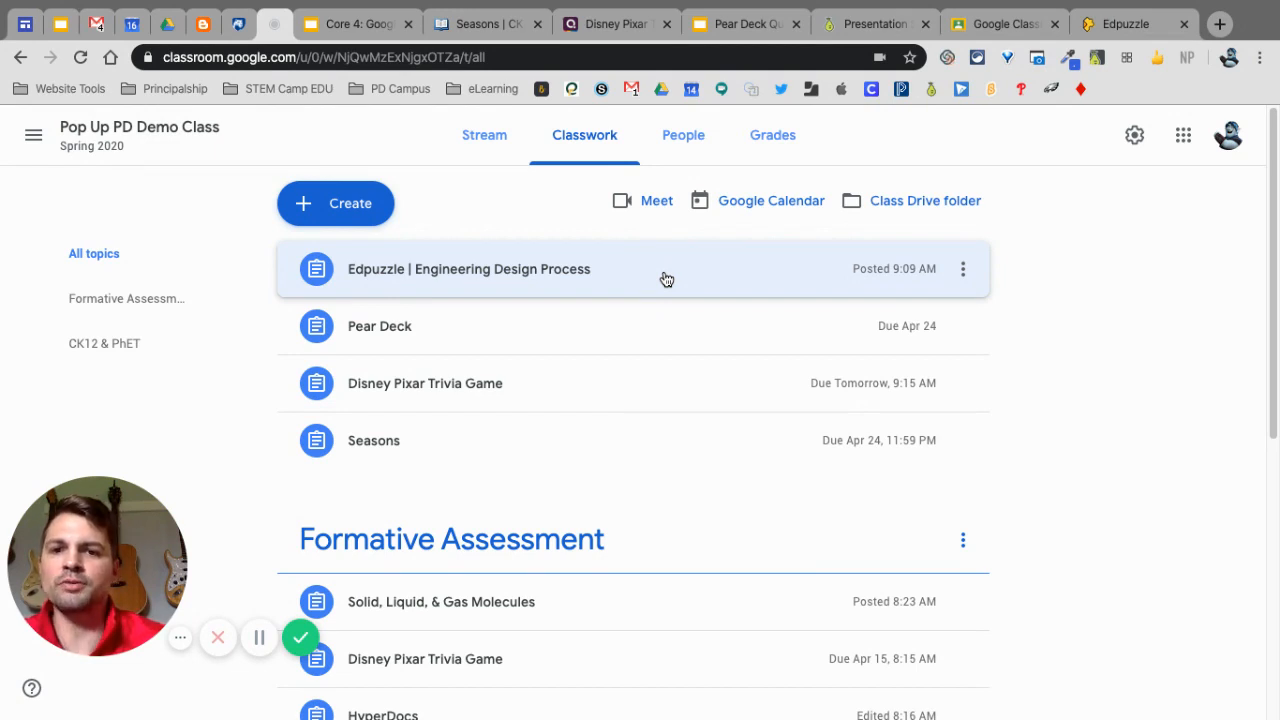
mouse_move(669, 440)
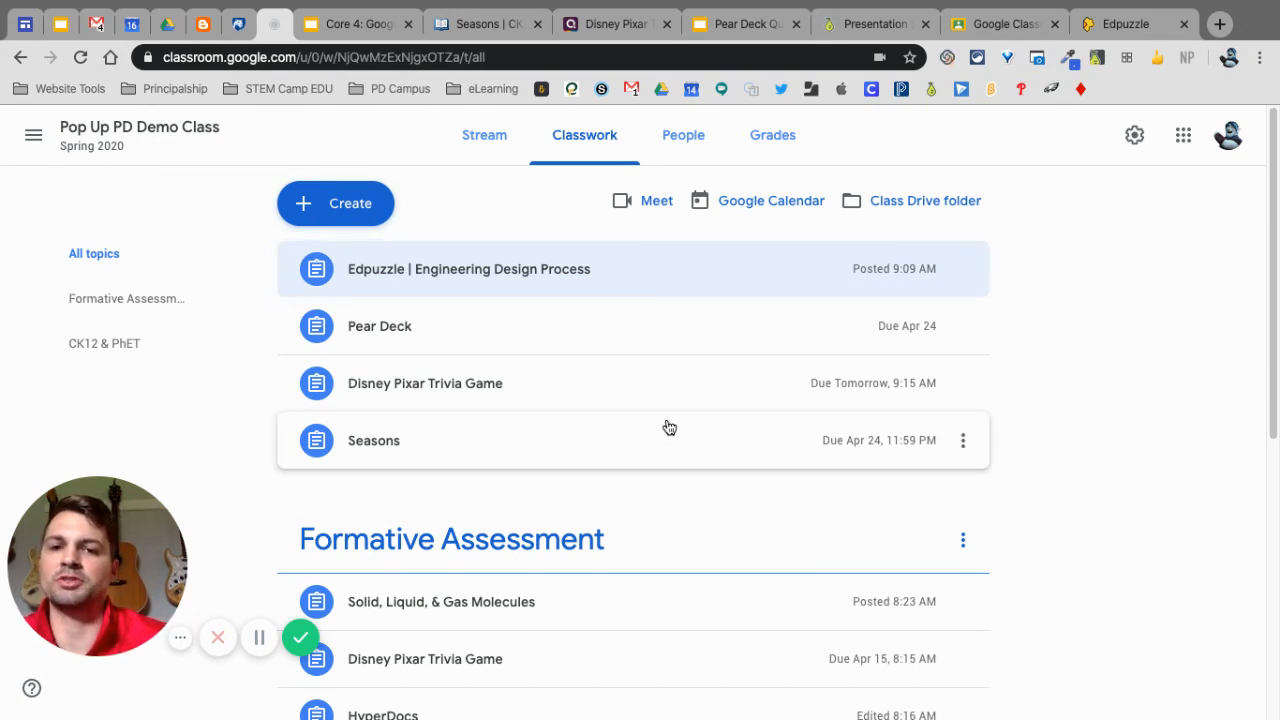
mouse_move(746, 434)
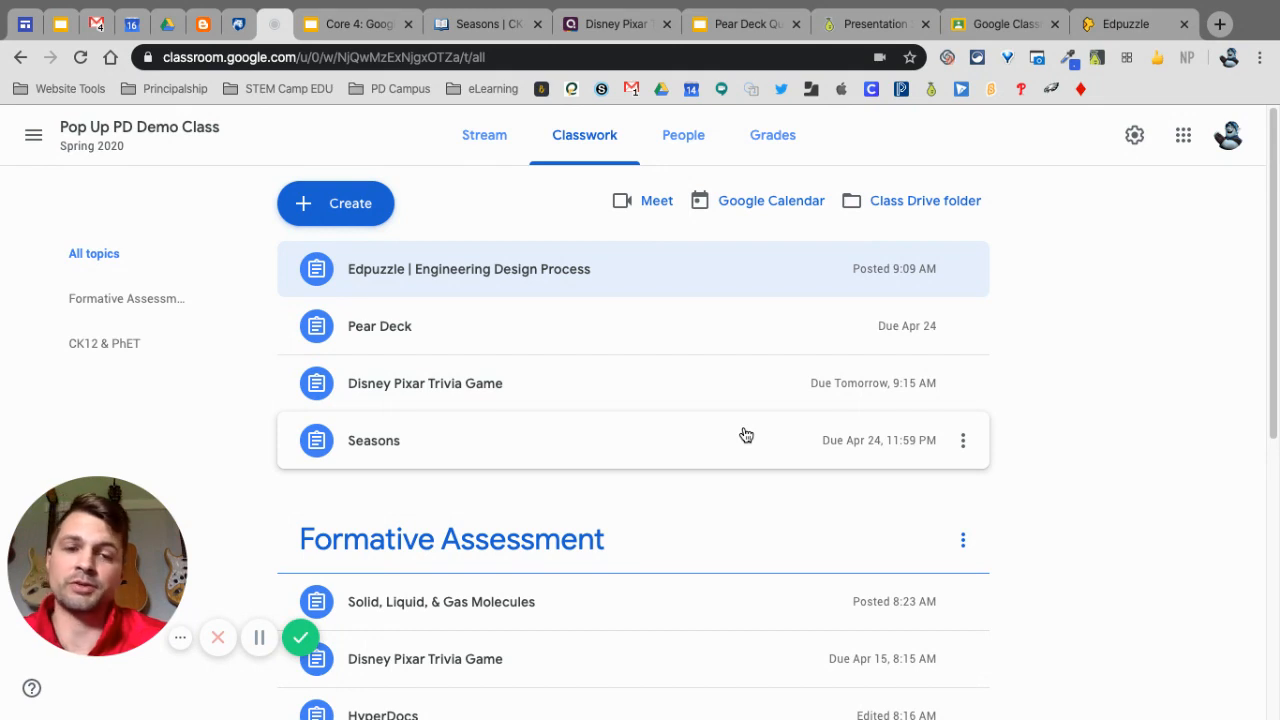
mouse_move(1095, 458)
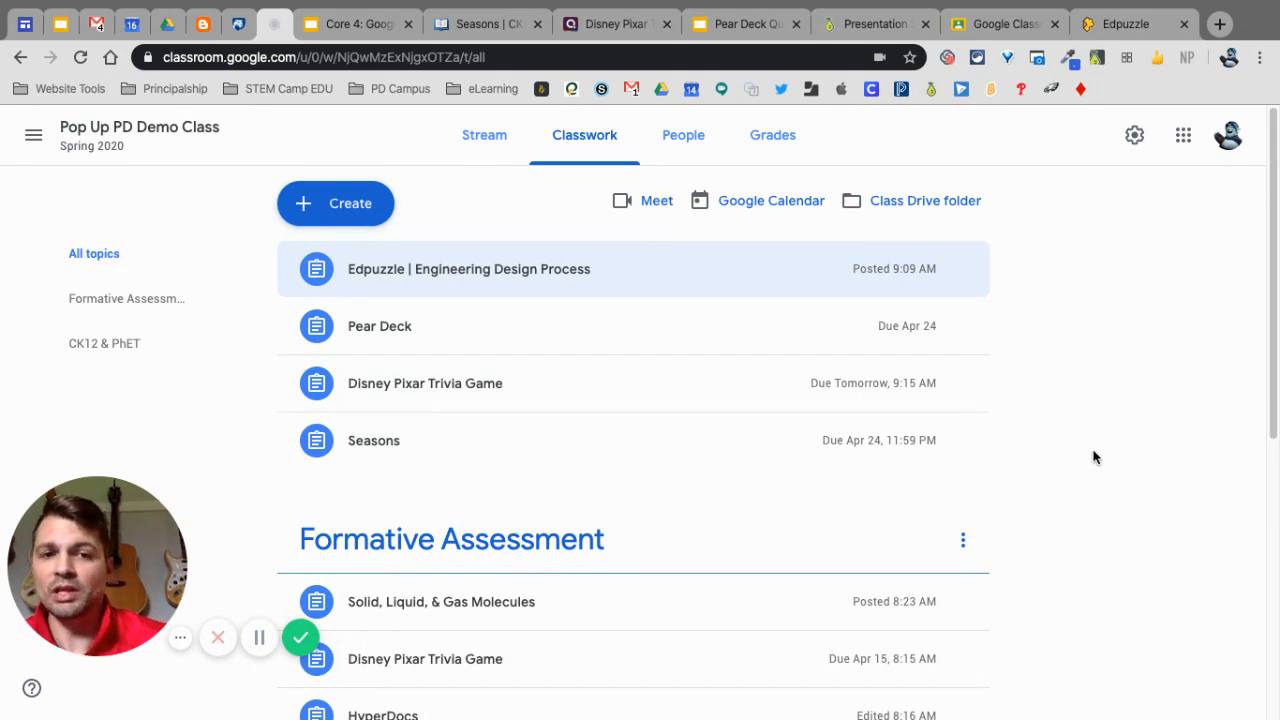